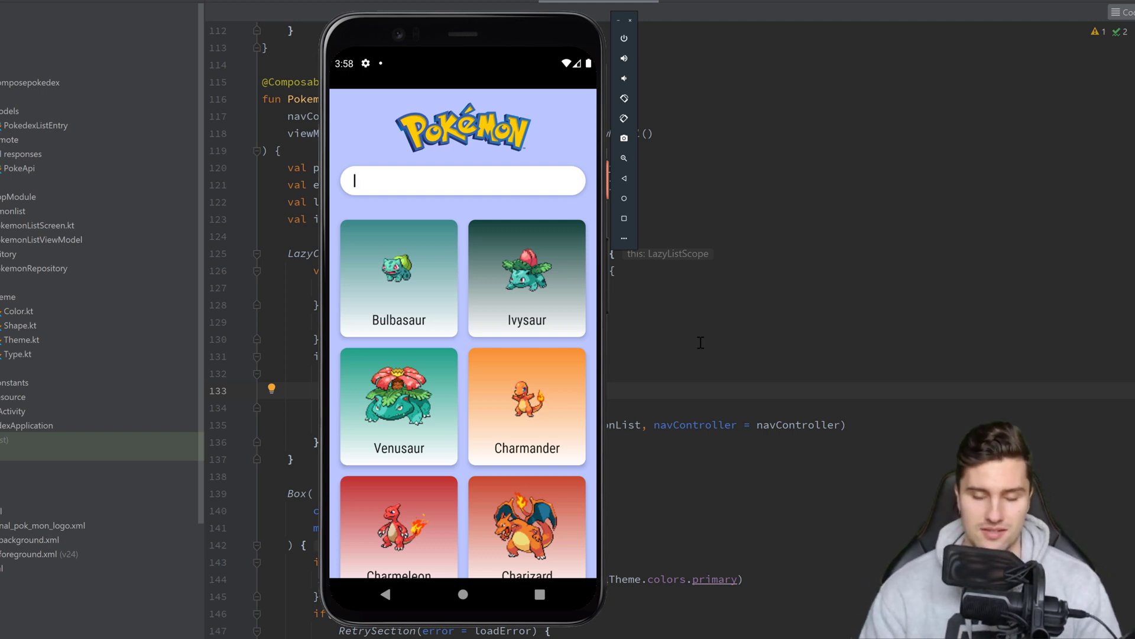
Step: Search the Pokédex for 'bul', then 'mewtw', then 'dialga', leaving no Pokémon cards listed
text(bul)
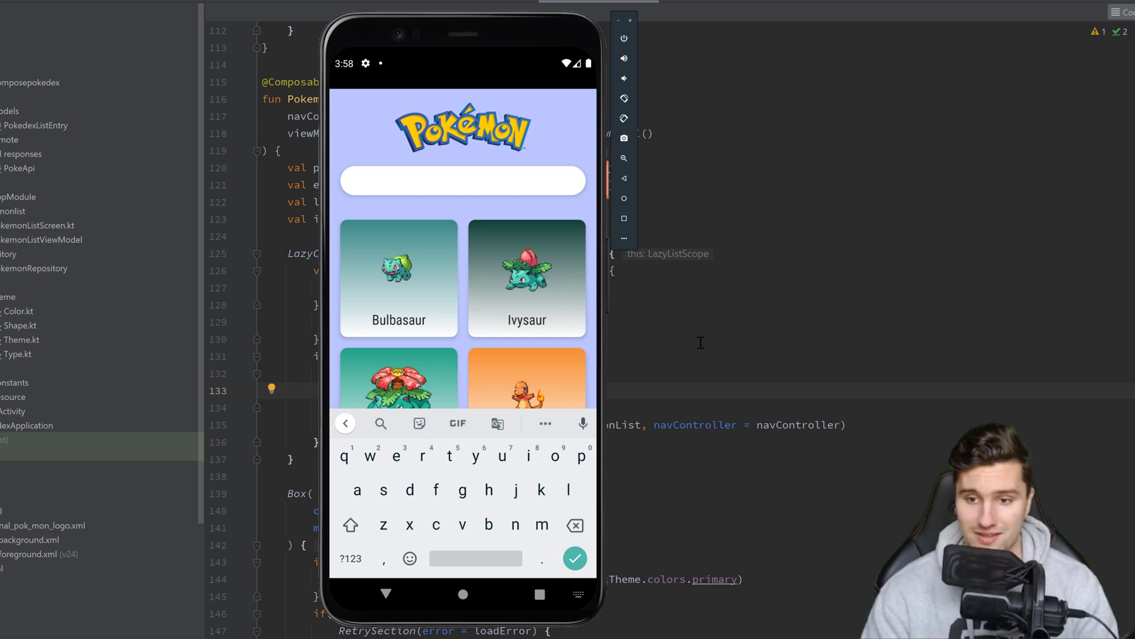
text(mewtw)
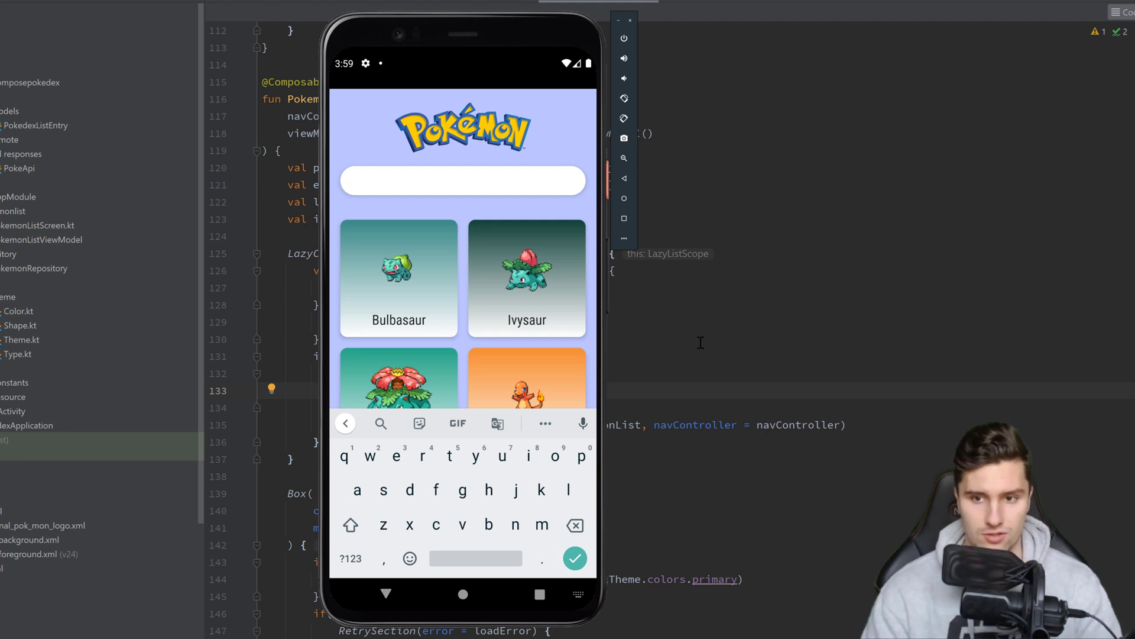
text(dialga)
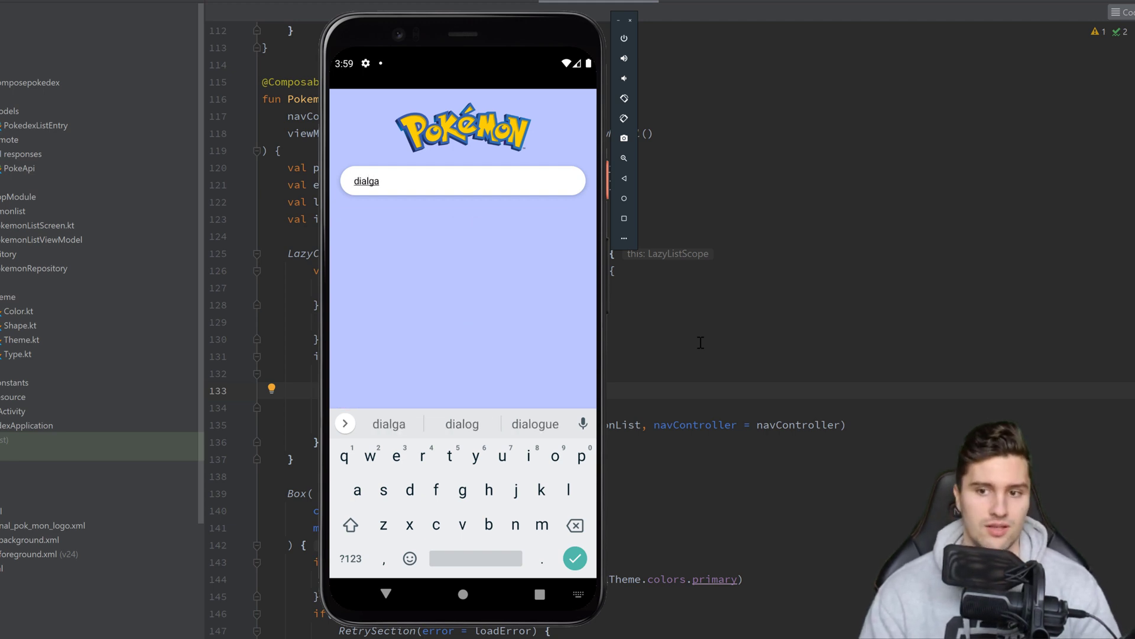
key(Backspace)
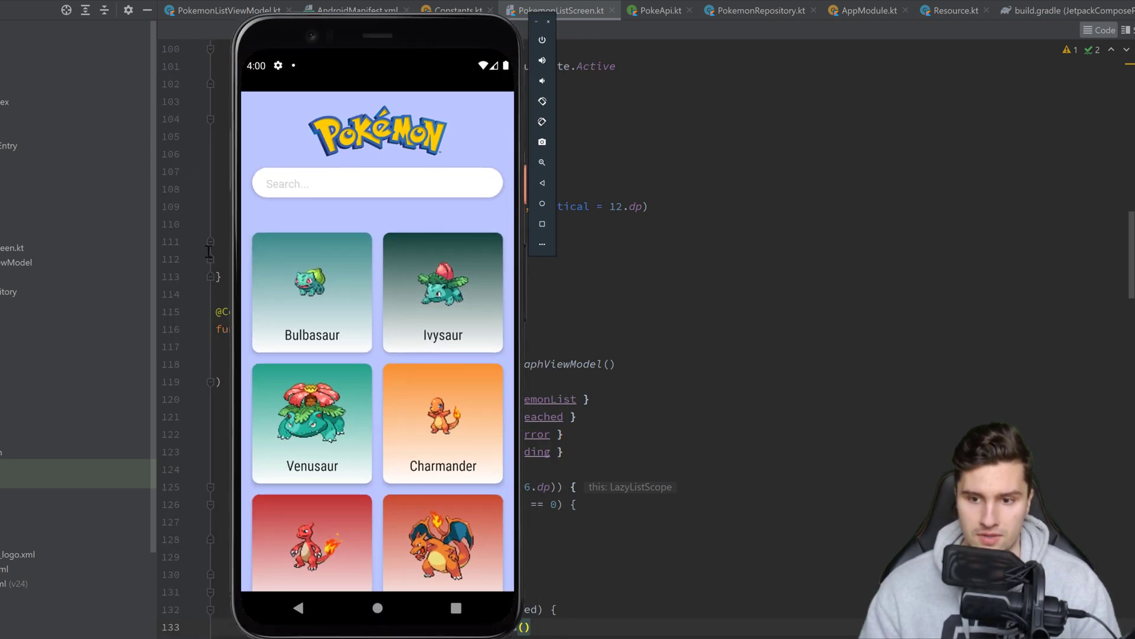
Step: Scroll the relaunched Pokémon grid past Nidoking and Clefable so later pages load
scroll(down, 3)
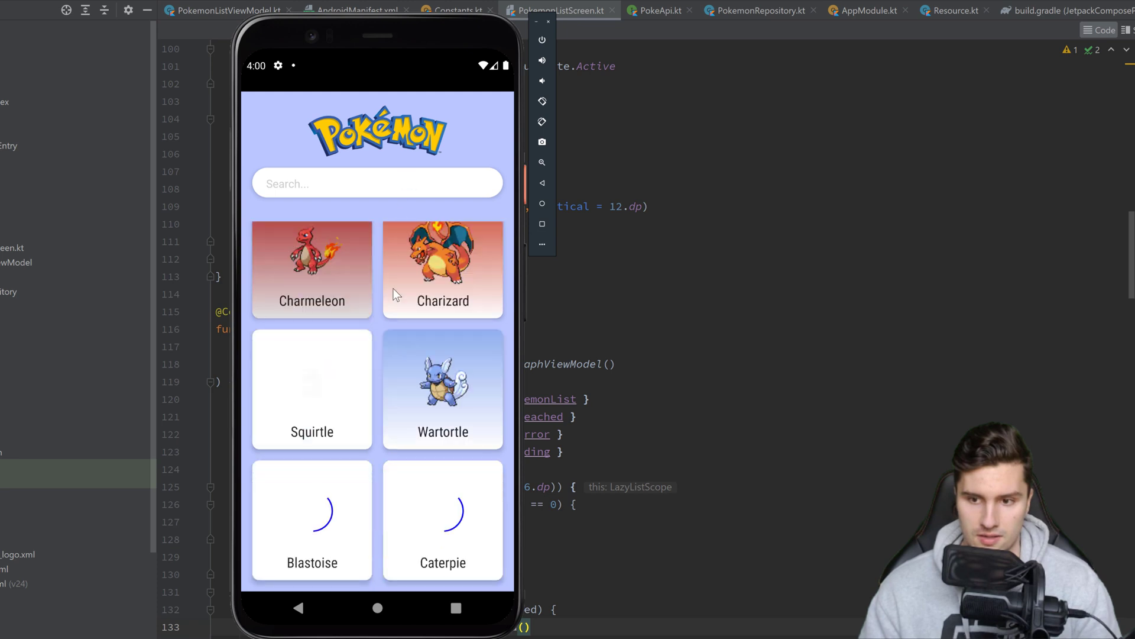
scroll(down, 3)
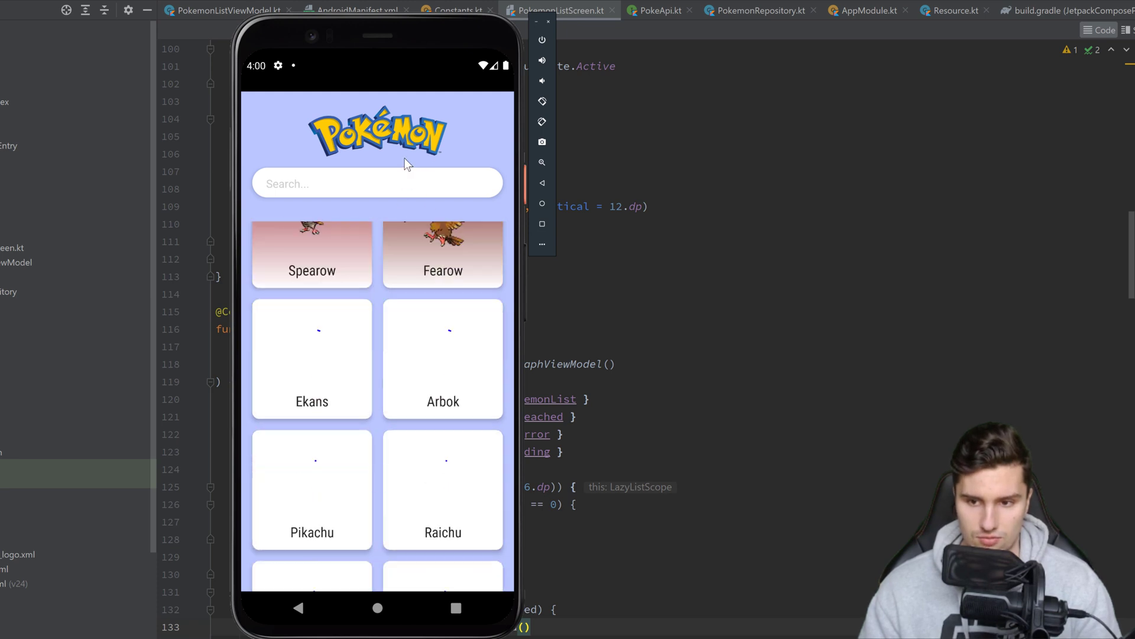
scroll(down, 3)
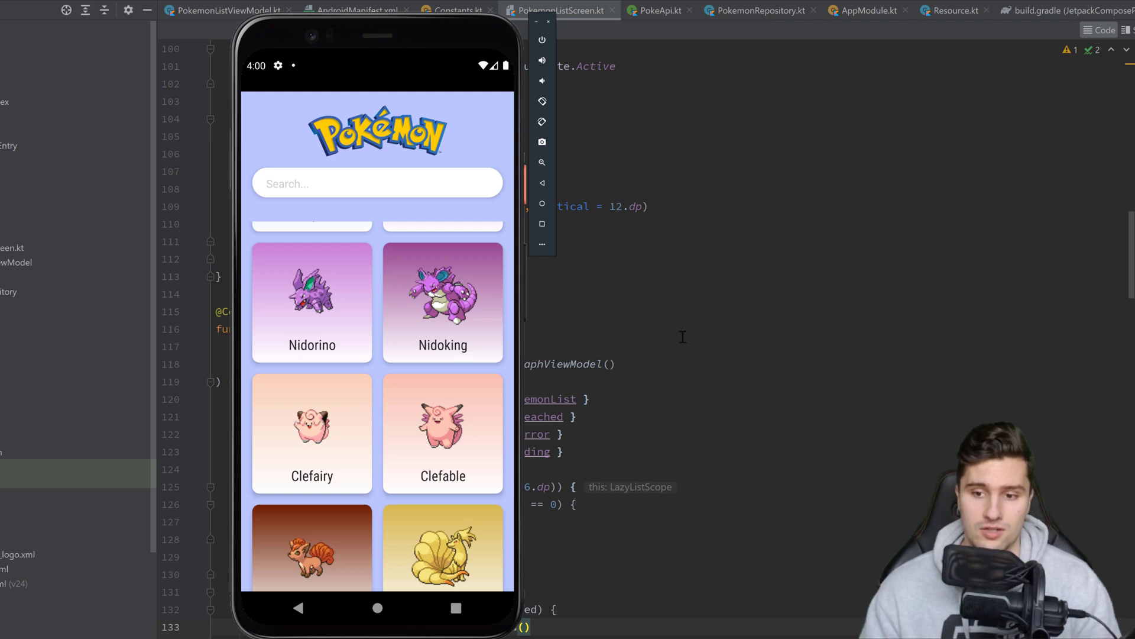
scroll(down, 3)
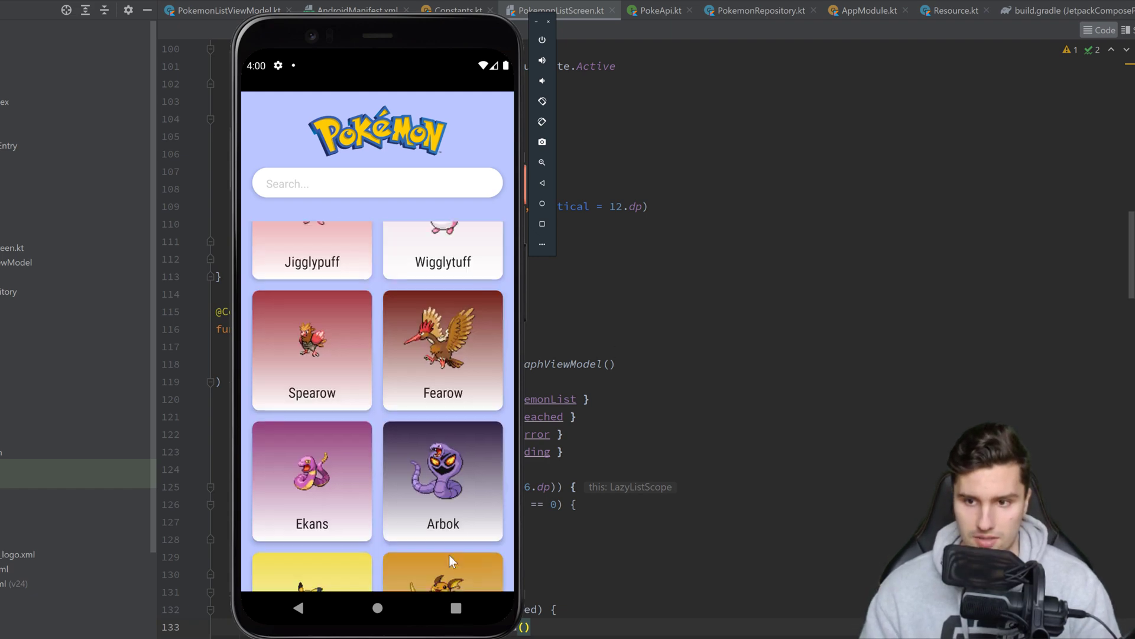
scroll(down, 3)
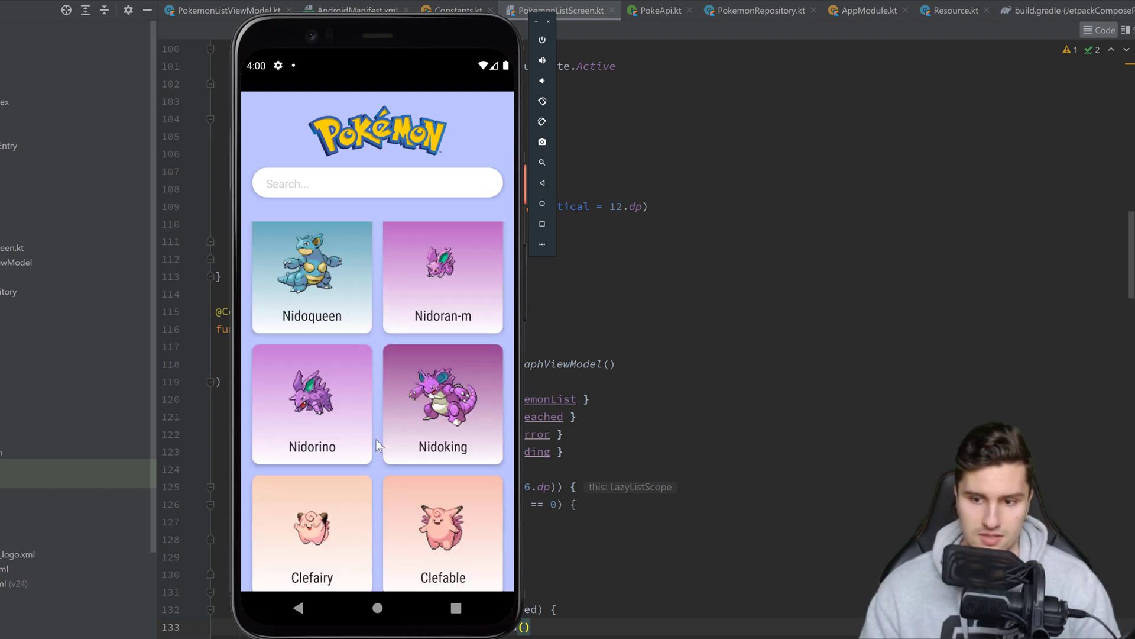
scroll(down, 3)
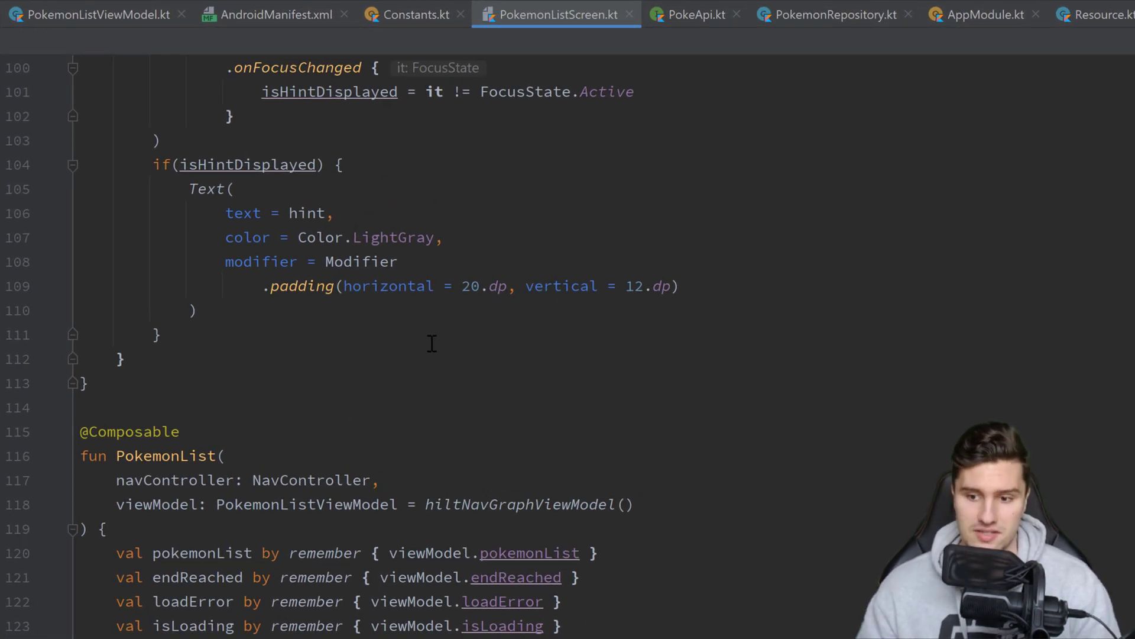
Step: Append '&& !isLoading' to the pagination if-condition in PokemonListScreen.kt
scroll(down, 3)
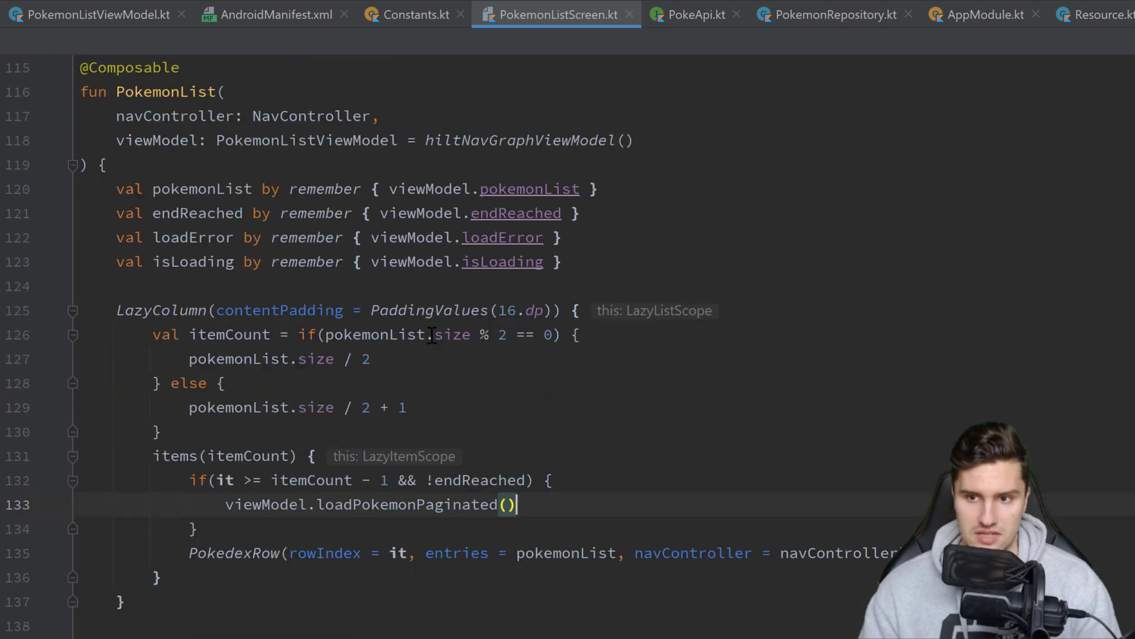
scroll(down, 3)
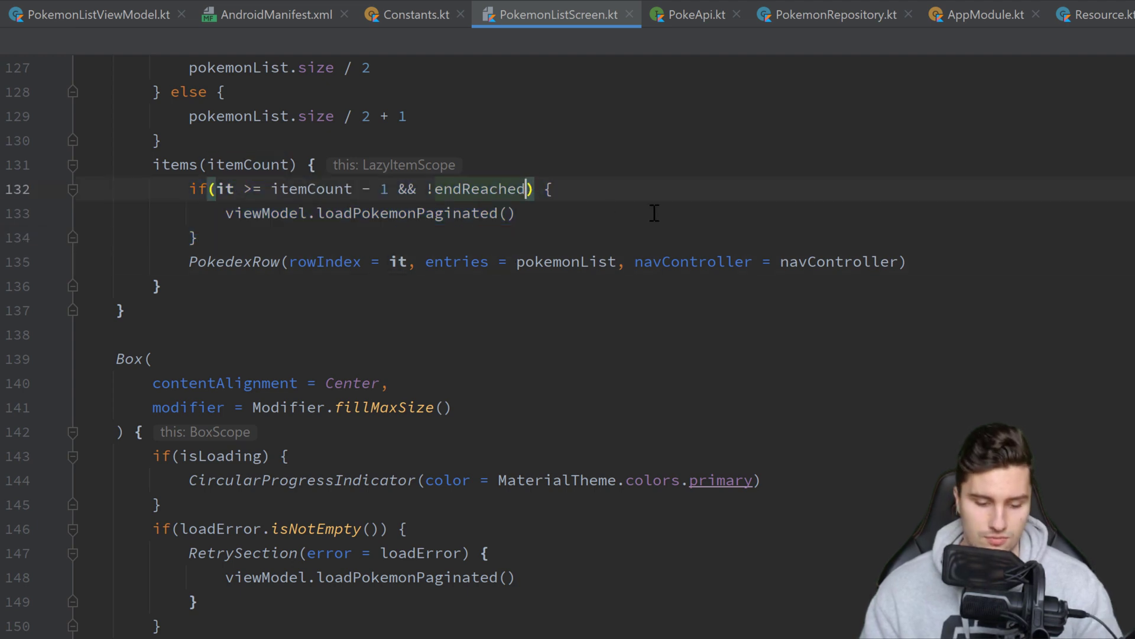
text(&&)
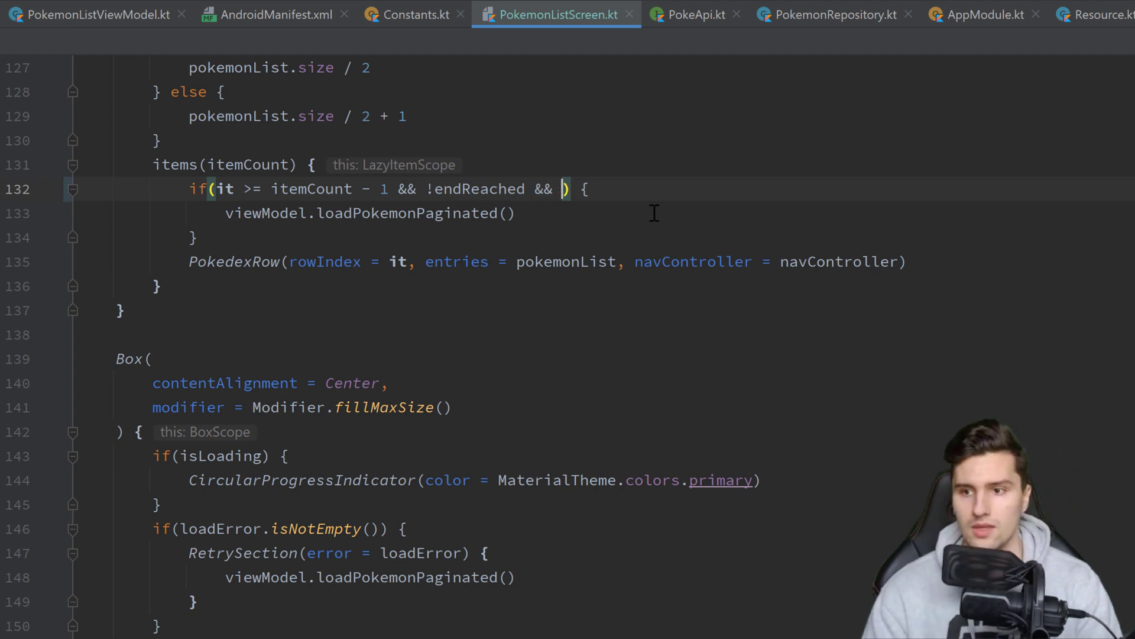
text(!i)
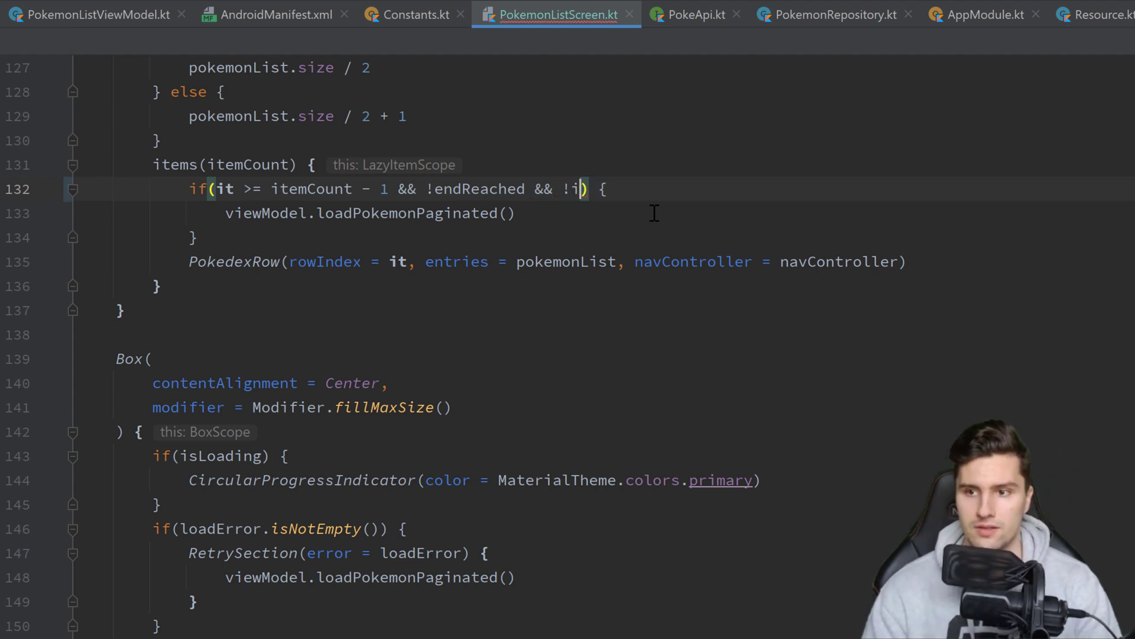
text(sload)
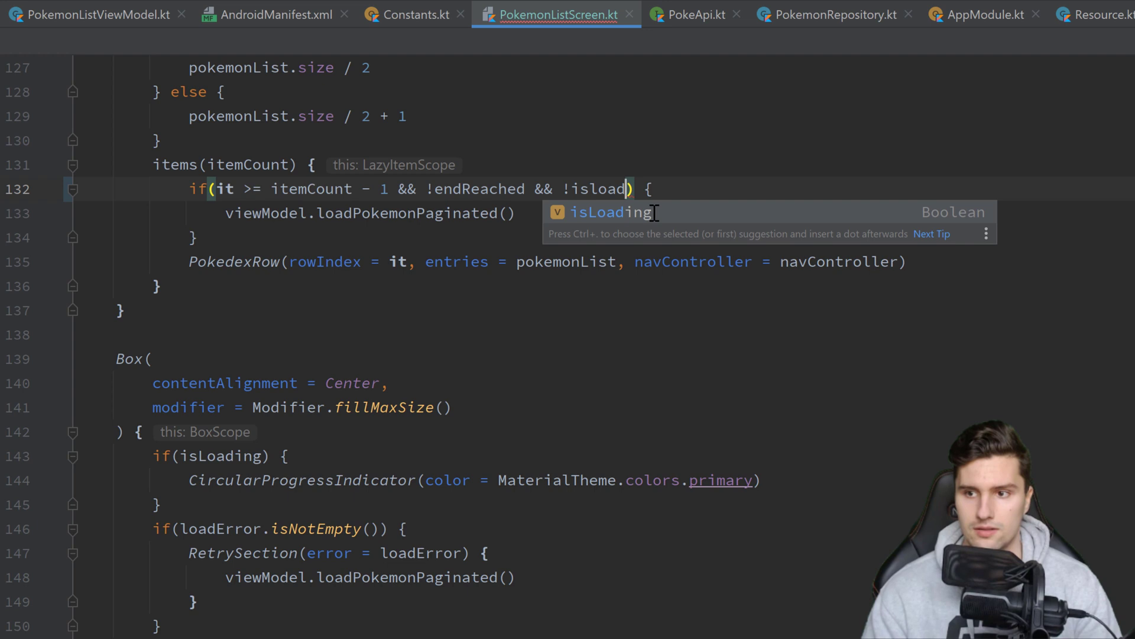
key(Tab)
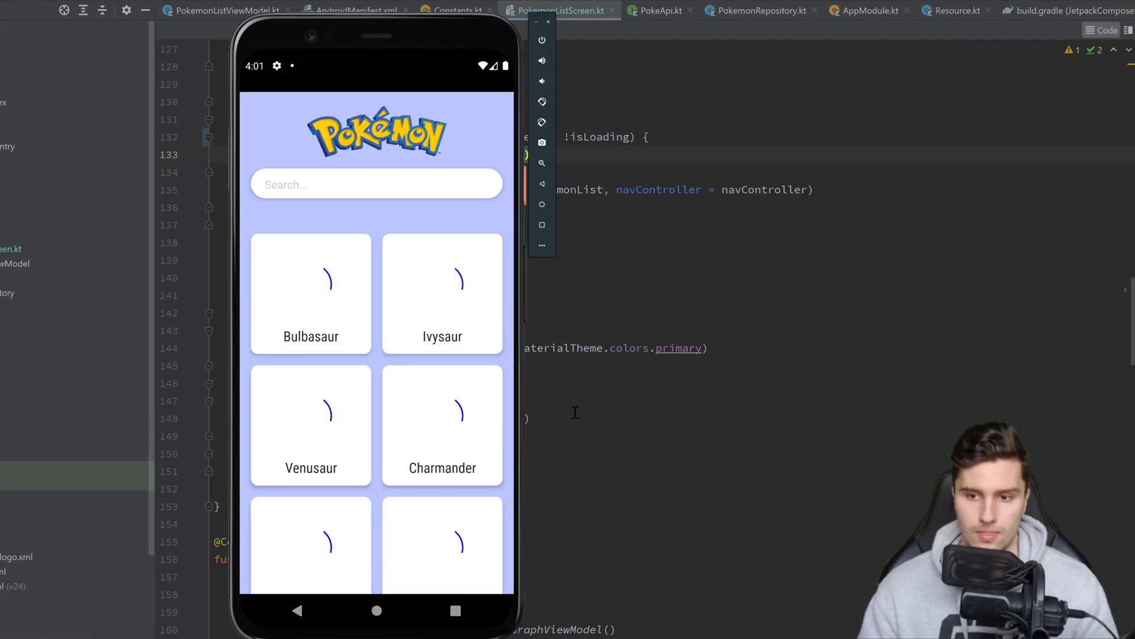
Step: Scroll the rebuilt Pokédex grid down to Beedrill and Pidgey to test pagination
scroll(down, 3)
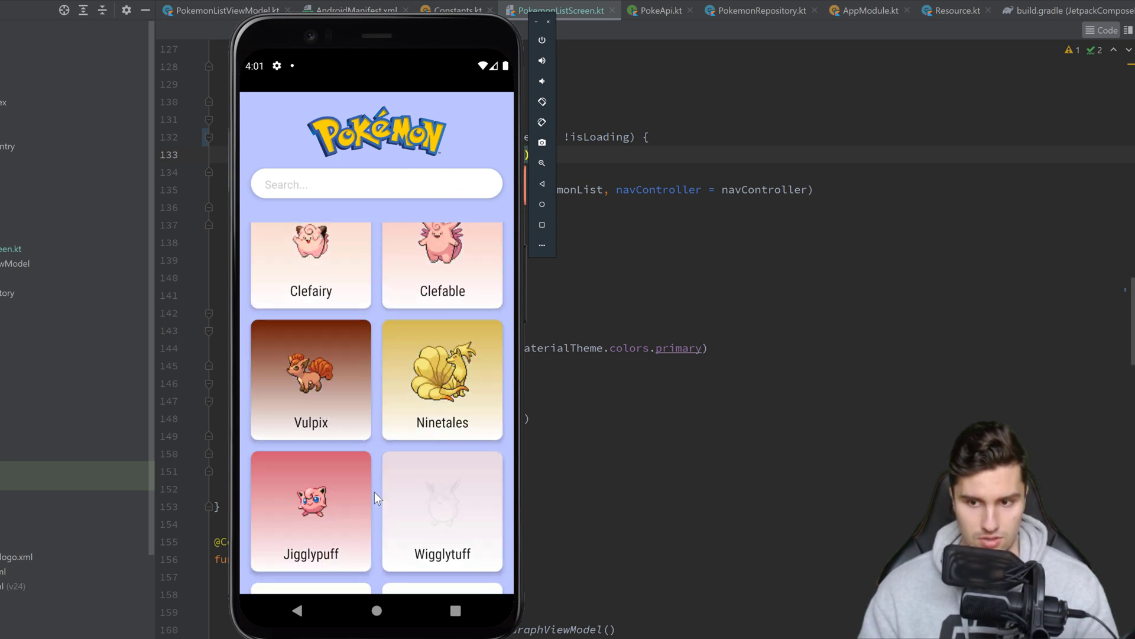
scroll(down, 3)
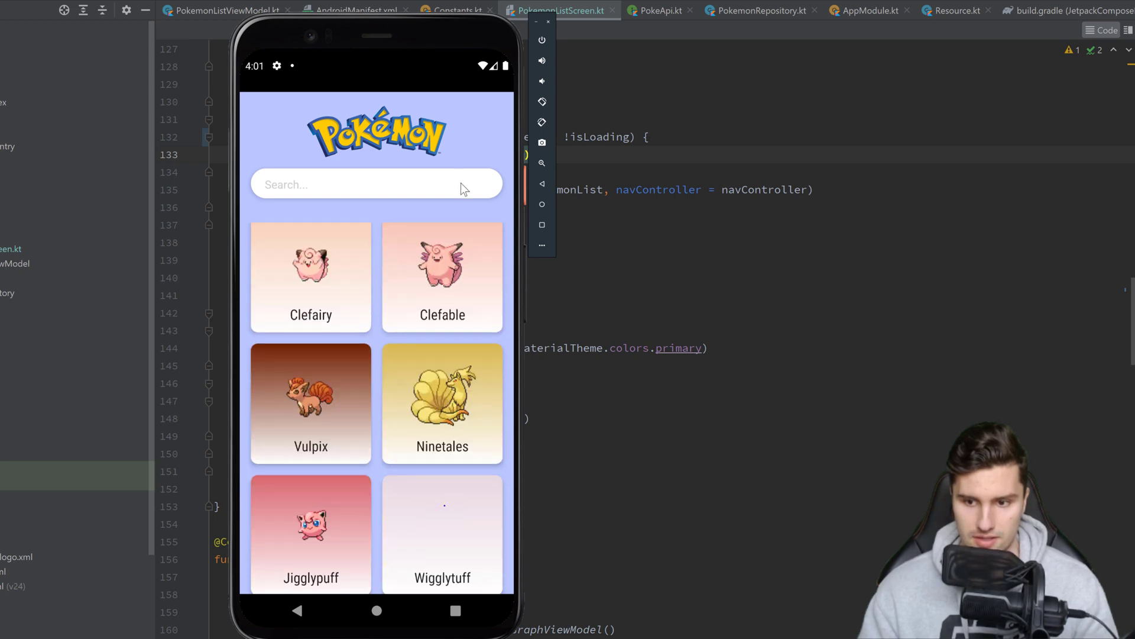
scroll(down, 3)
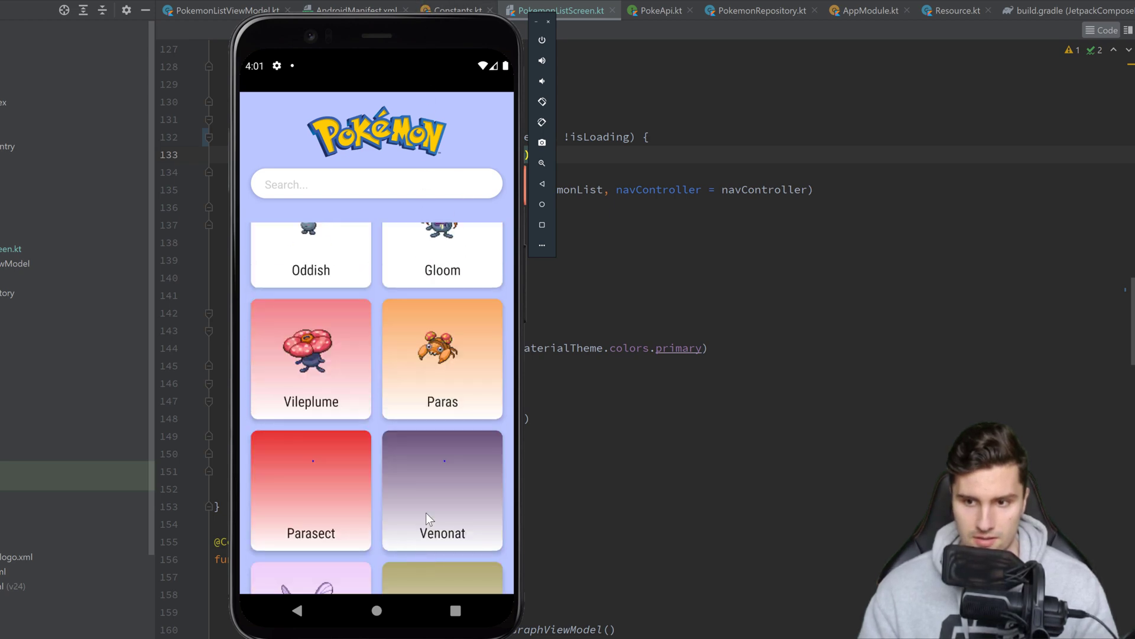
scroll(down, 3)
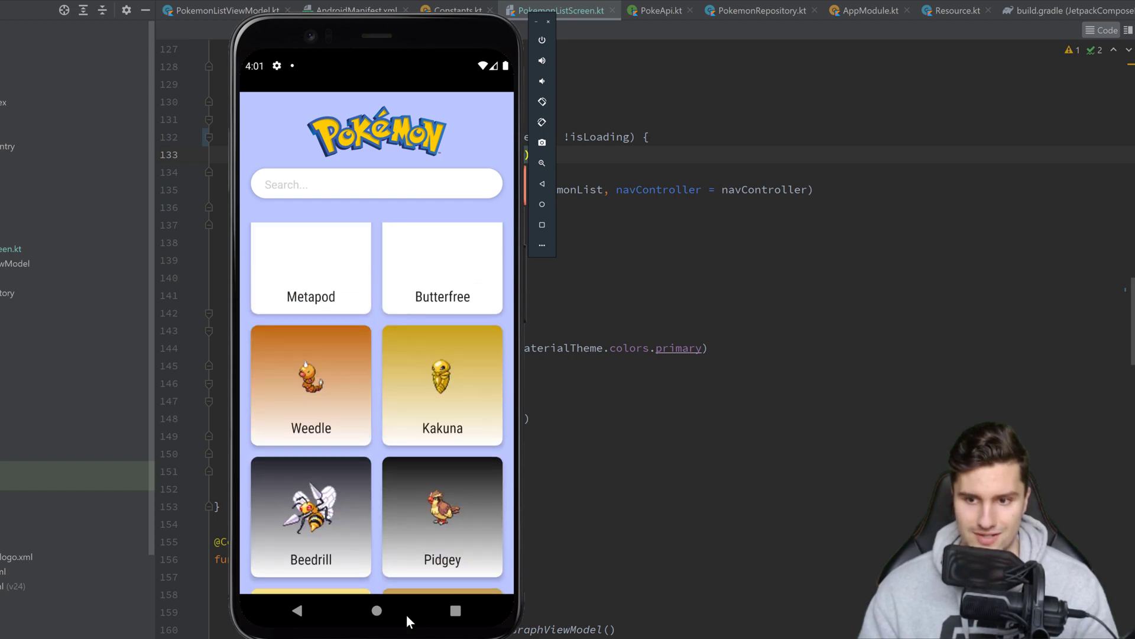
scroll(down, 3)
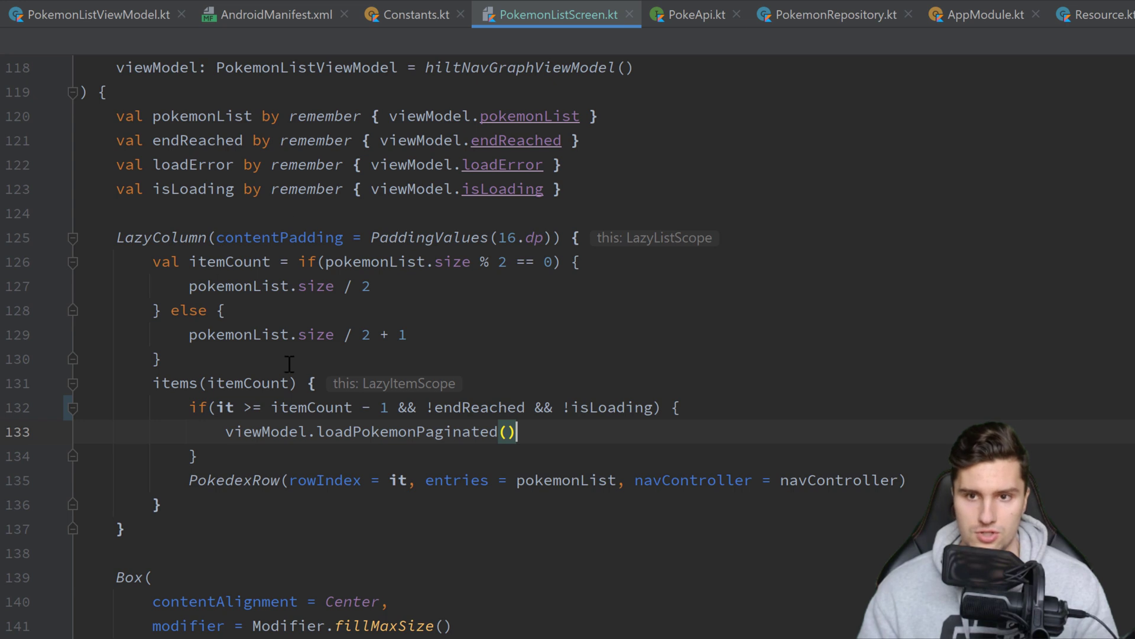
Step: Open PokemonListViewModel.kt and highlight the pokemonList state and its PokedexListEntry type
click(92, 14)
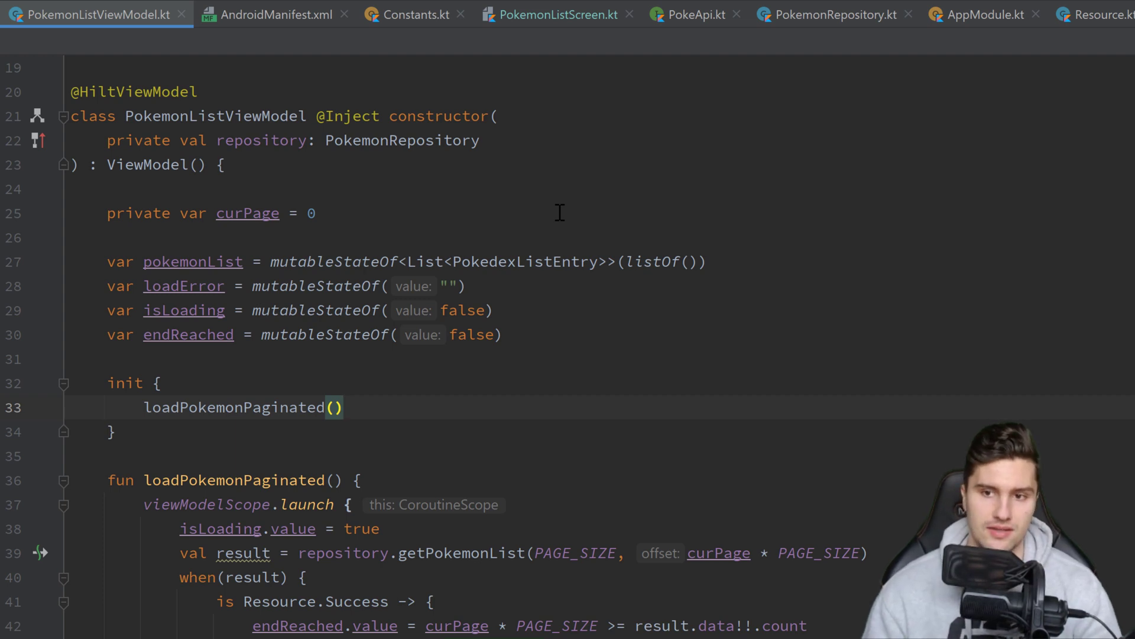
double_click(192, 261)
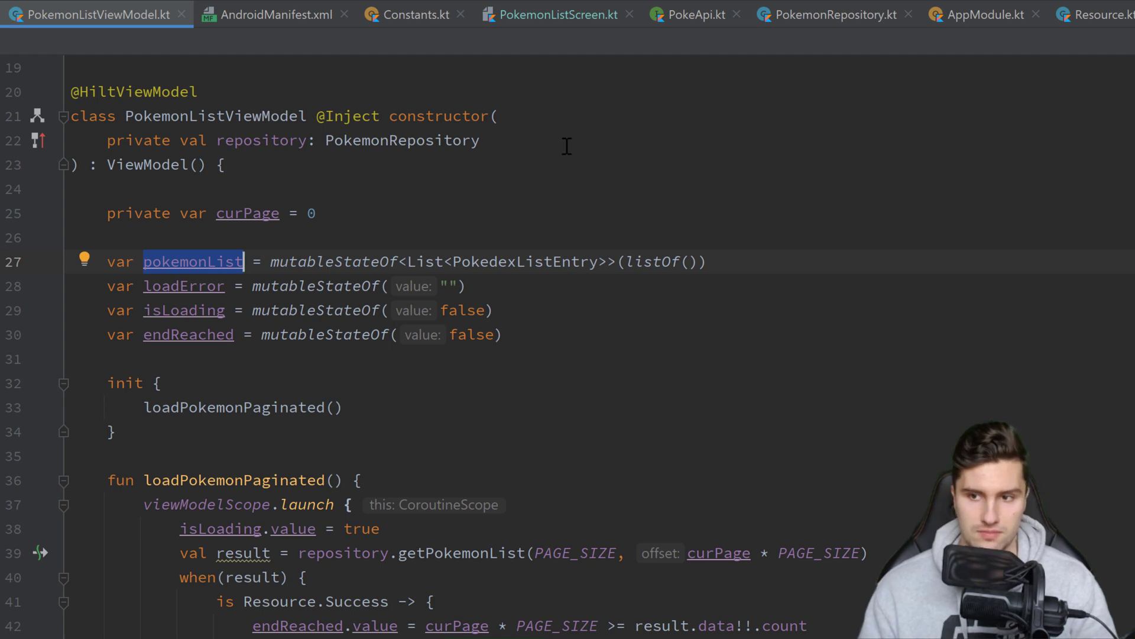
double_click(527, 262)
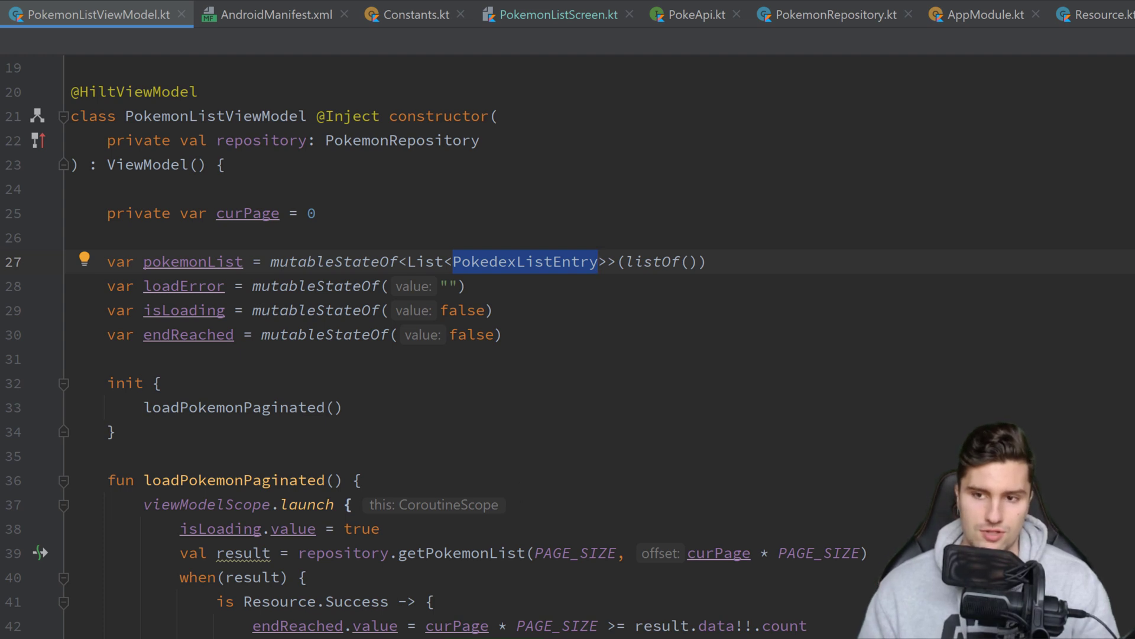
mouse_move(265, 292)
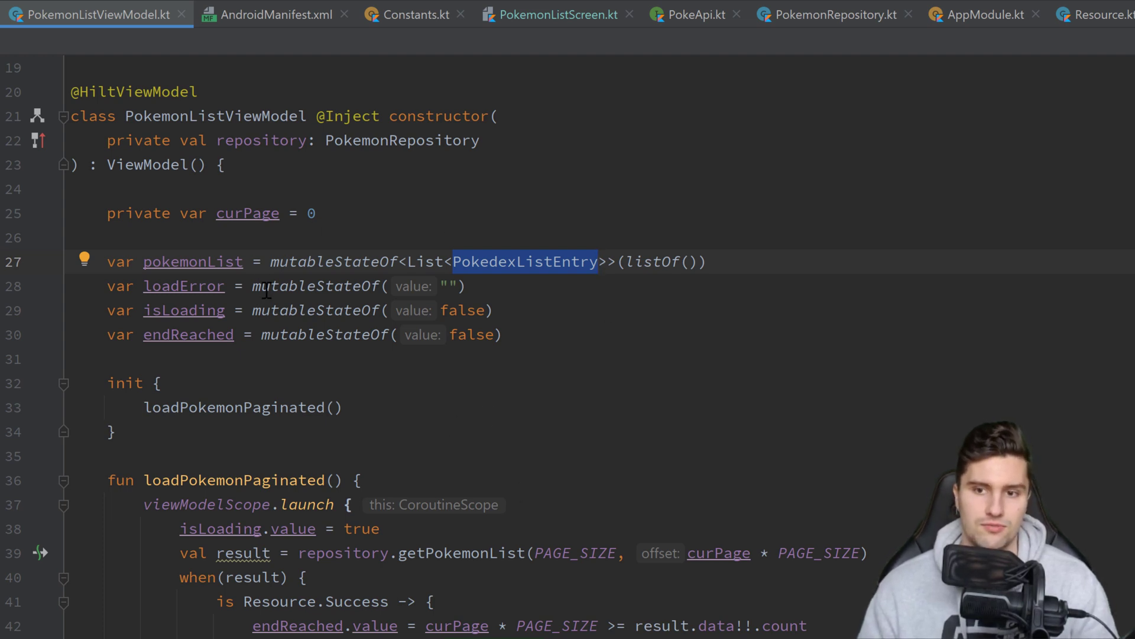
double_click(191, 262)
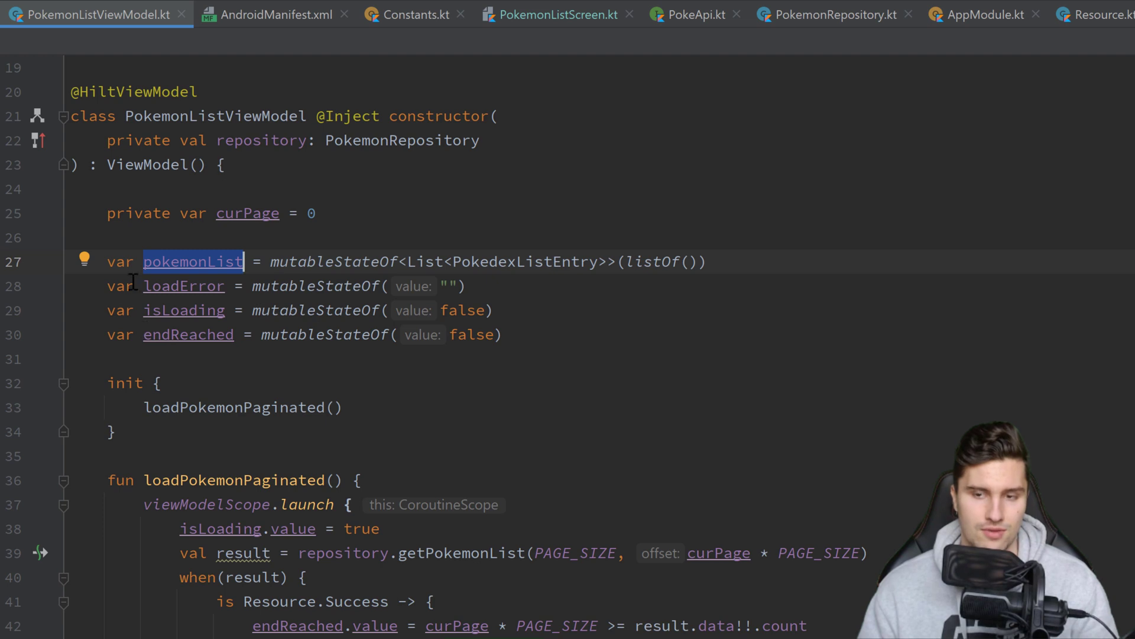
mouse_move(406, 432)
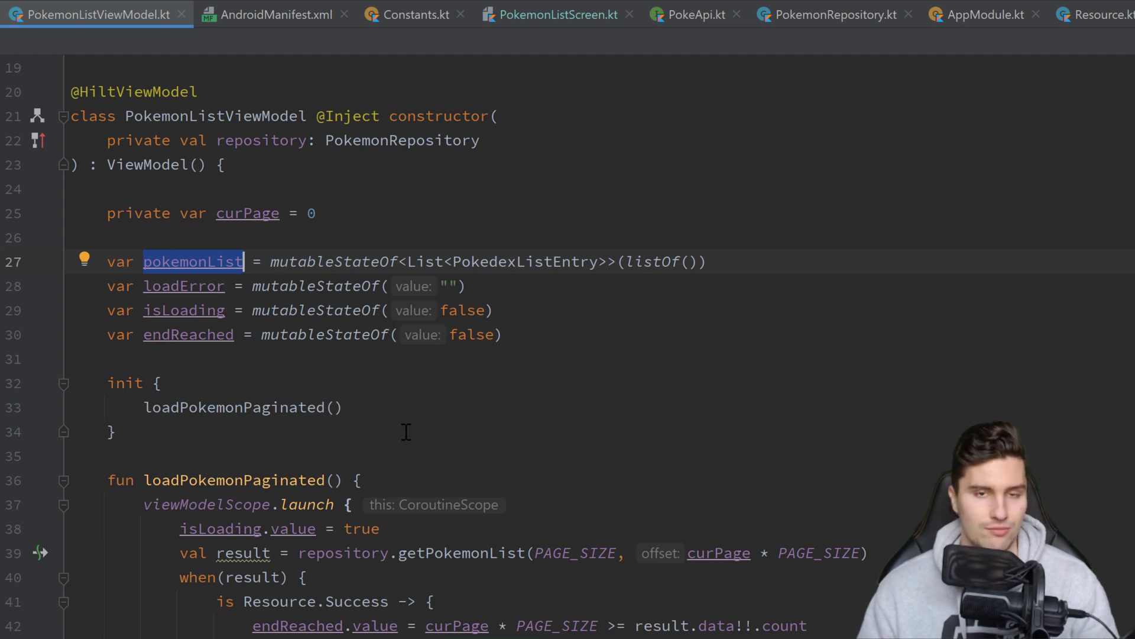
mouse_move(264, 252)
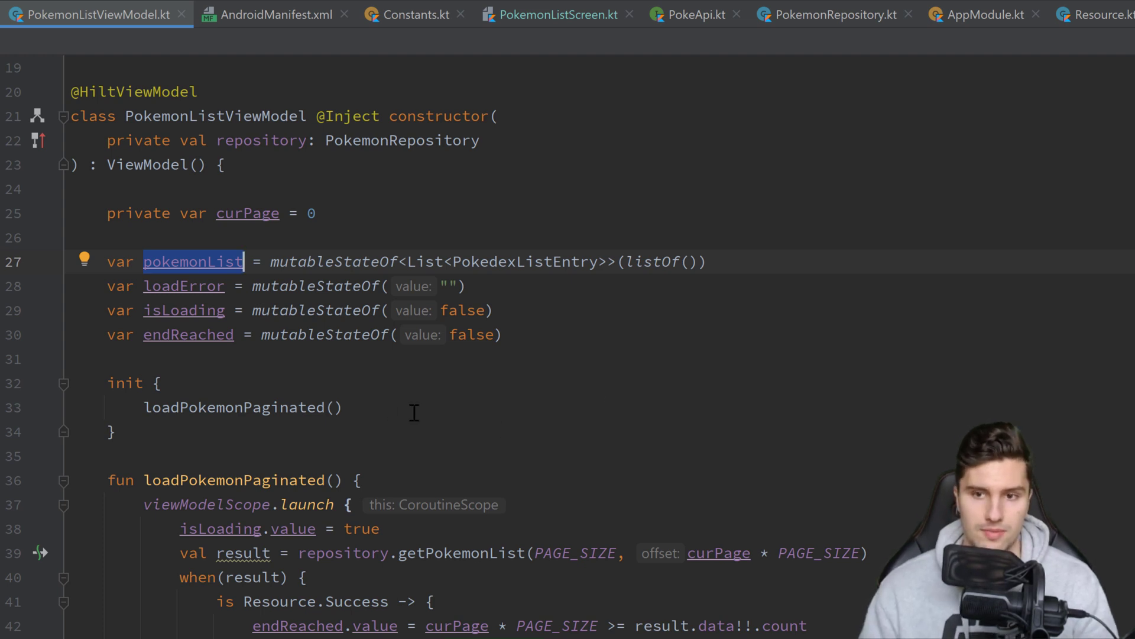
mouse_move(455, 373)
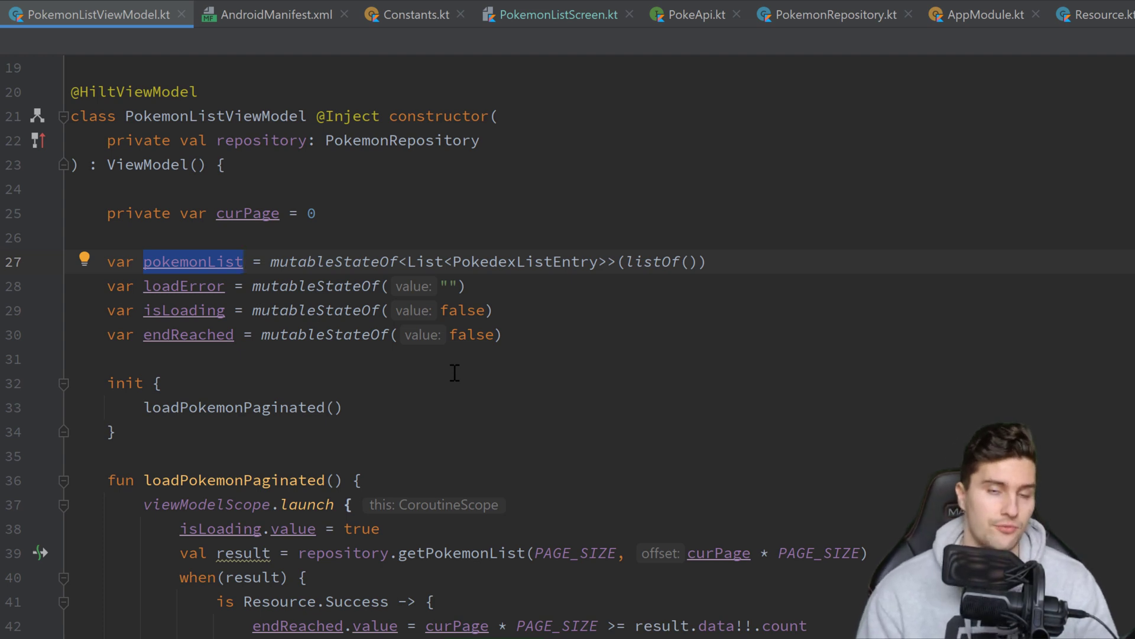
mouse_move(178, 262)
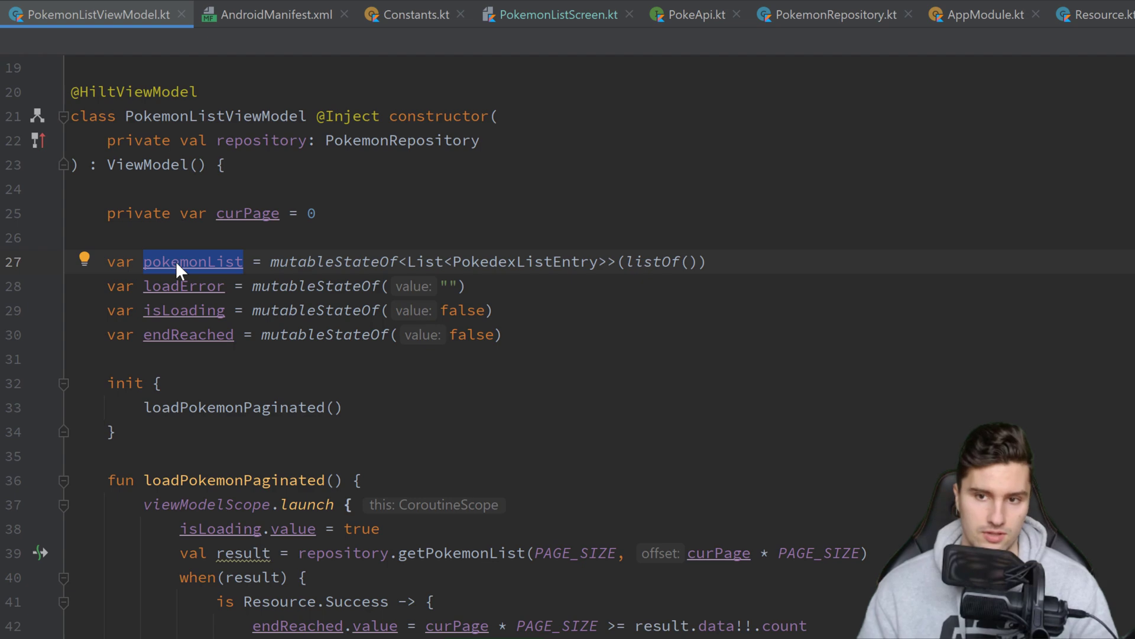
Step: Declare private var cachedPokemonList = listOf<PokedexListEntry>() below endReached
scroll(down, 3)
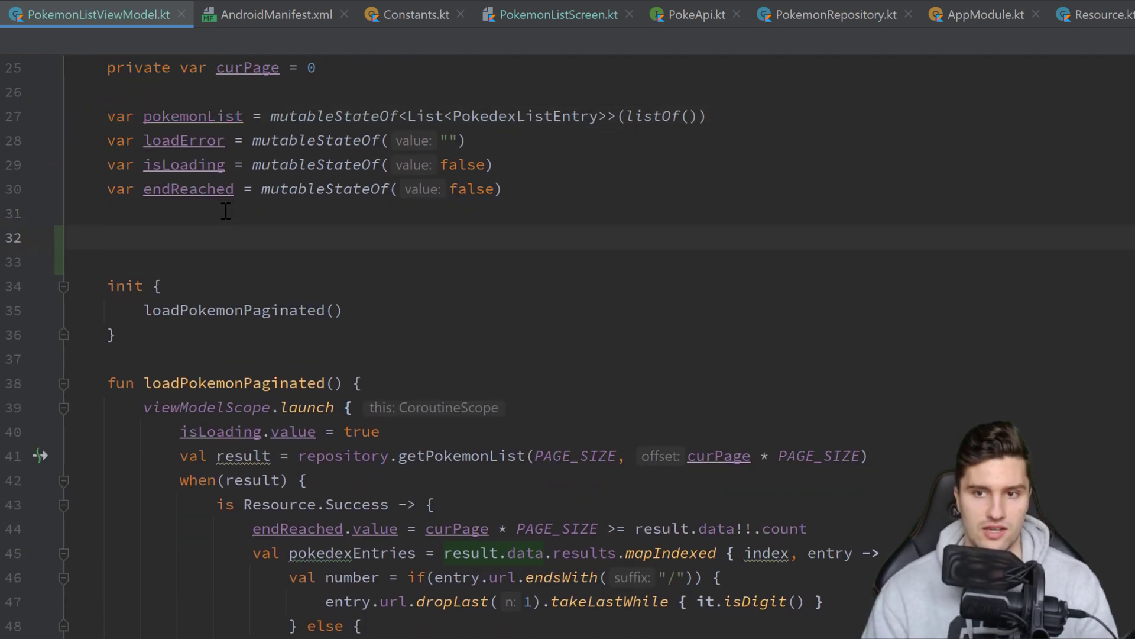
text(private var a)
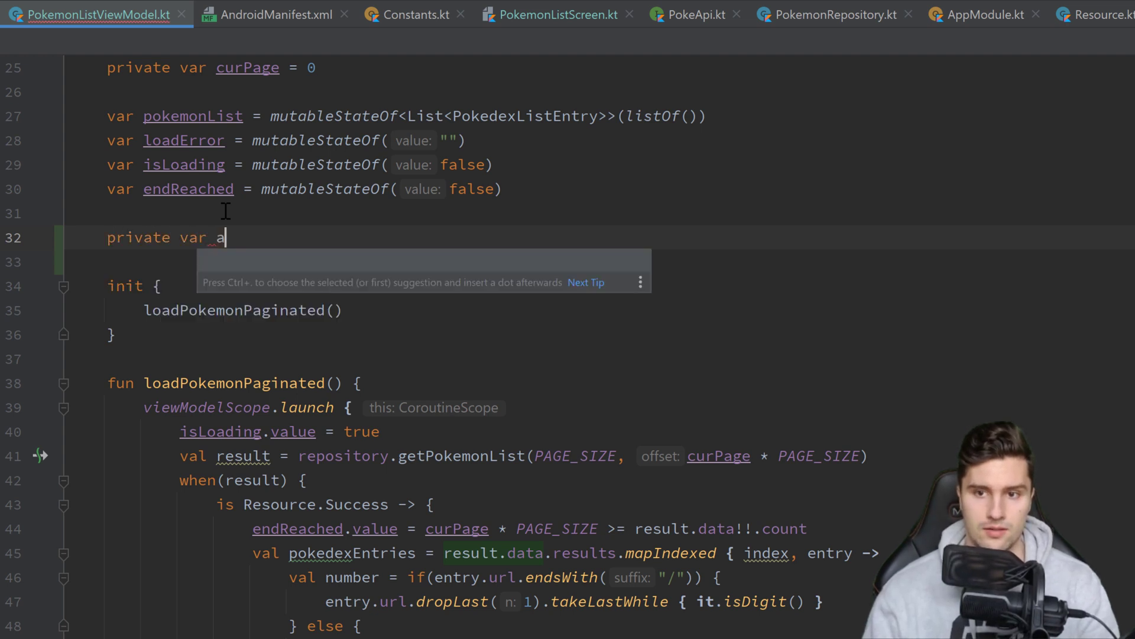
text(cachedP)
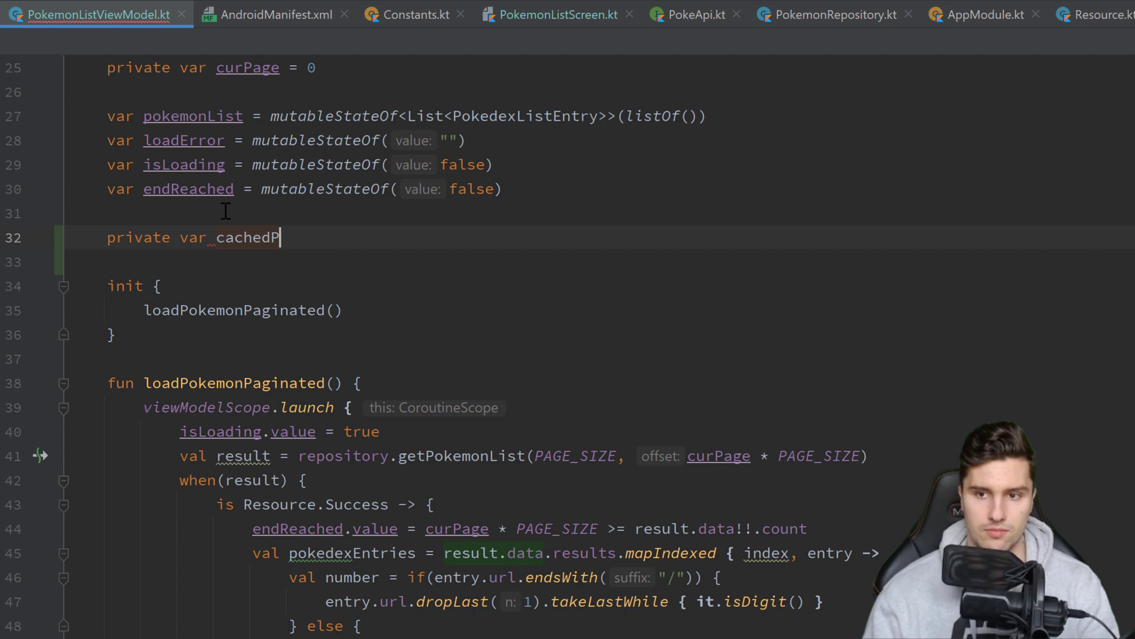
text(okemonList =)
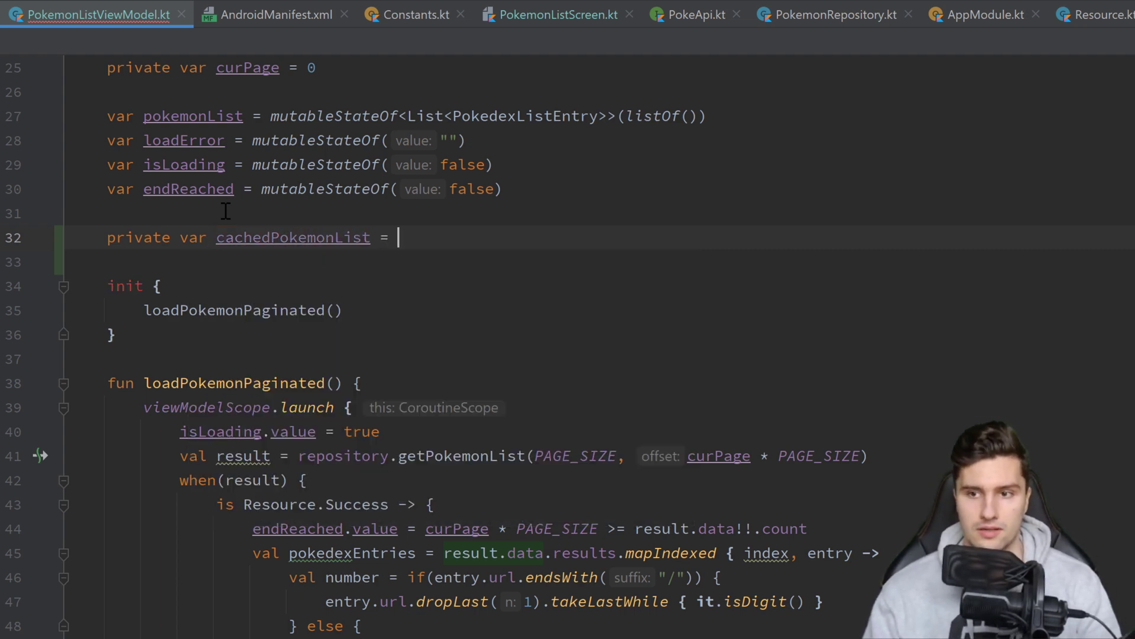
text(listOf<>())
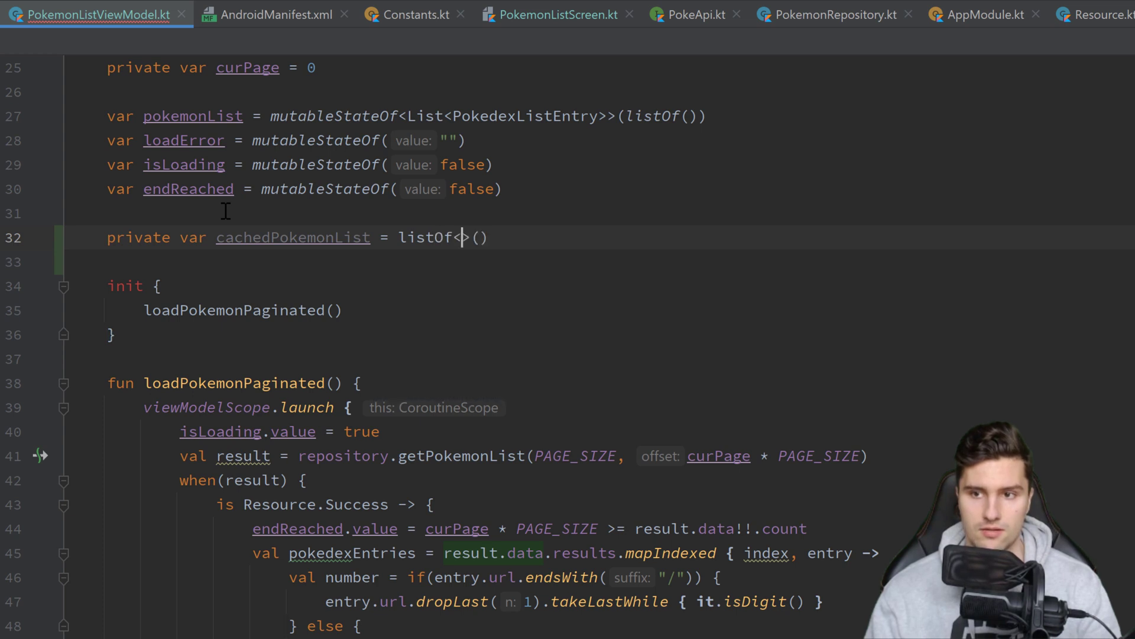
text(PokedexListEntry)
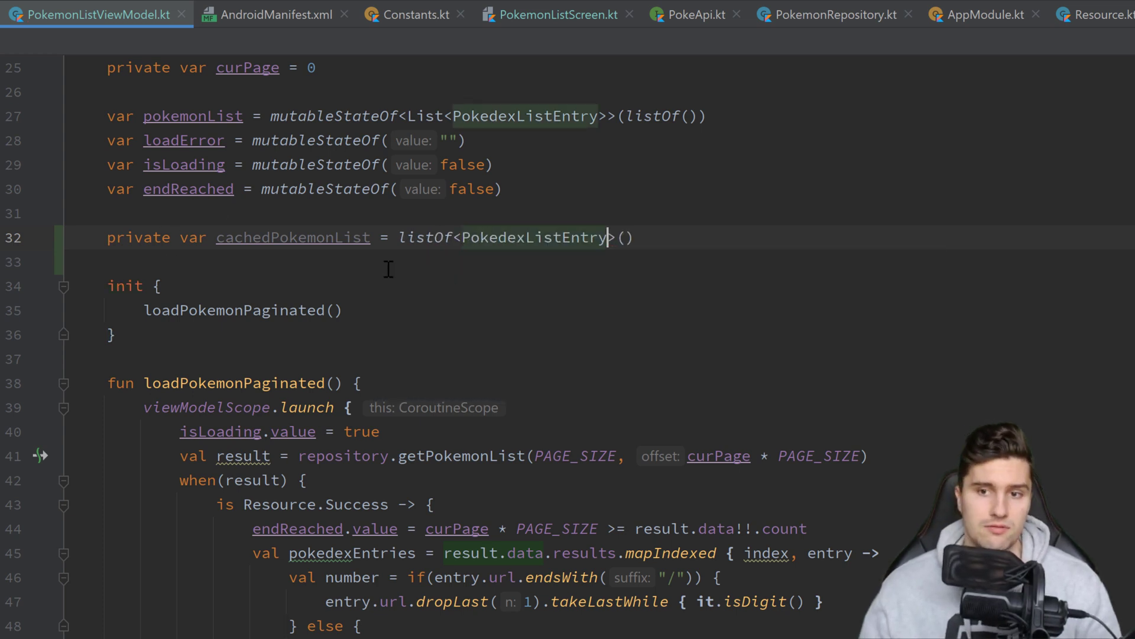
mouse_move(153, 183)
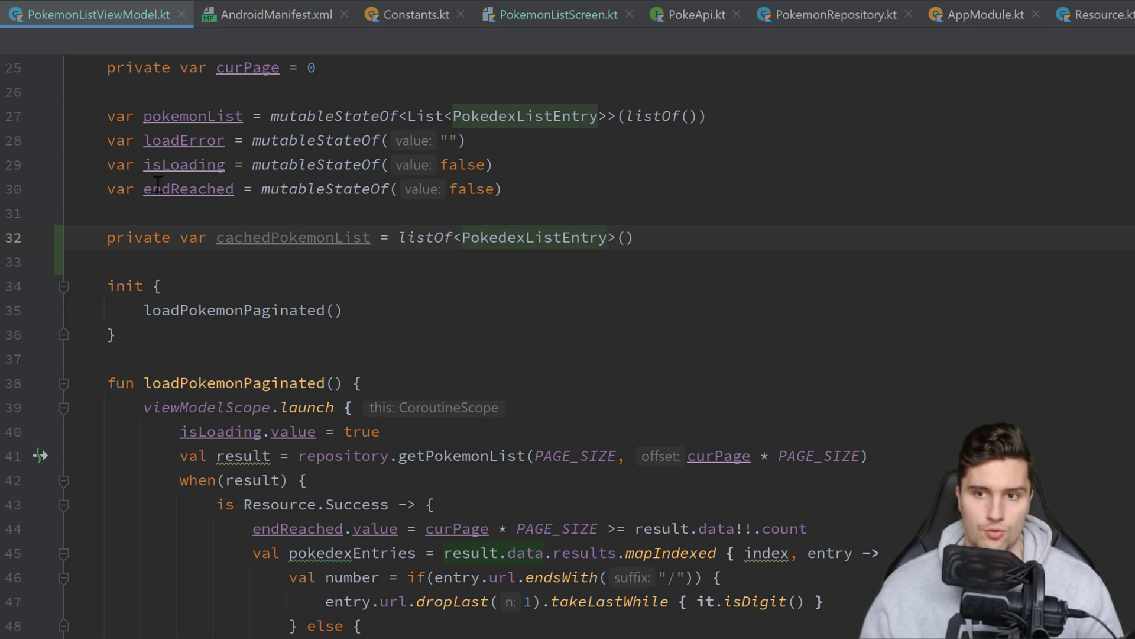
double_click(193, 116)
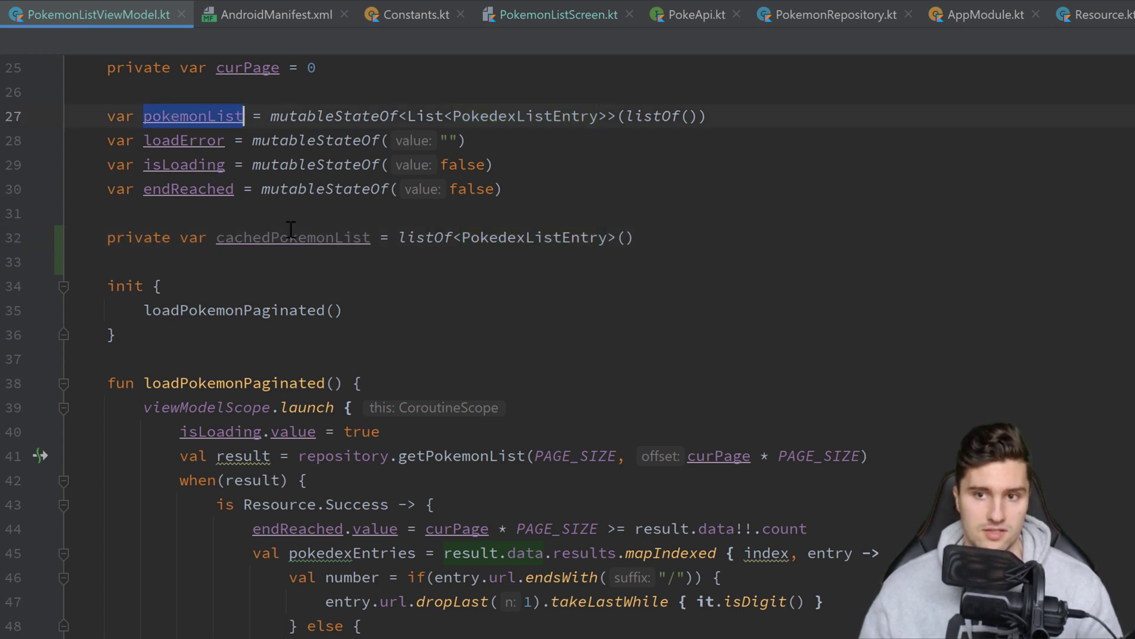
click(263, 237)
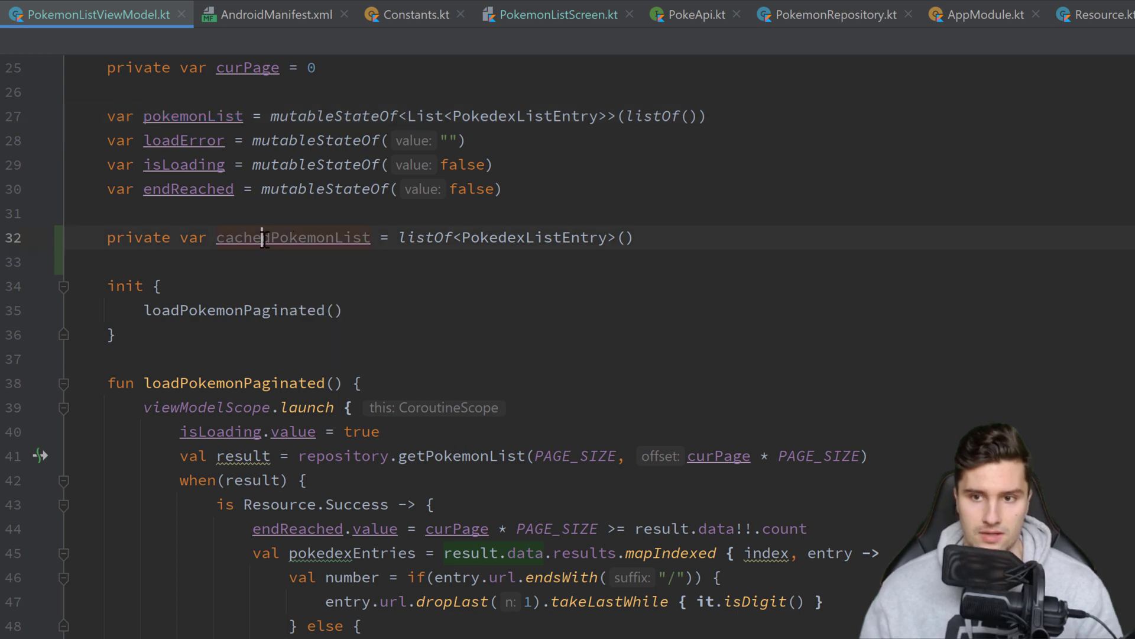
double_click(292, 237)
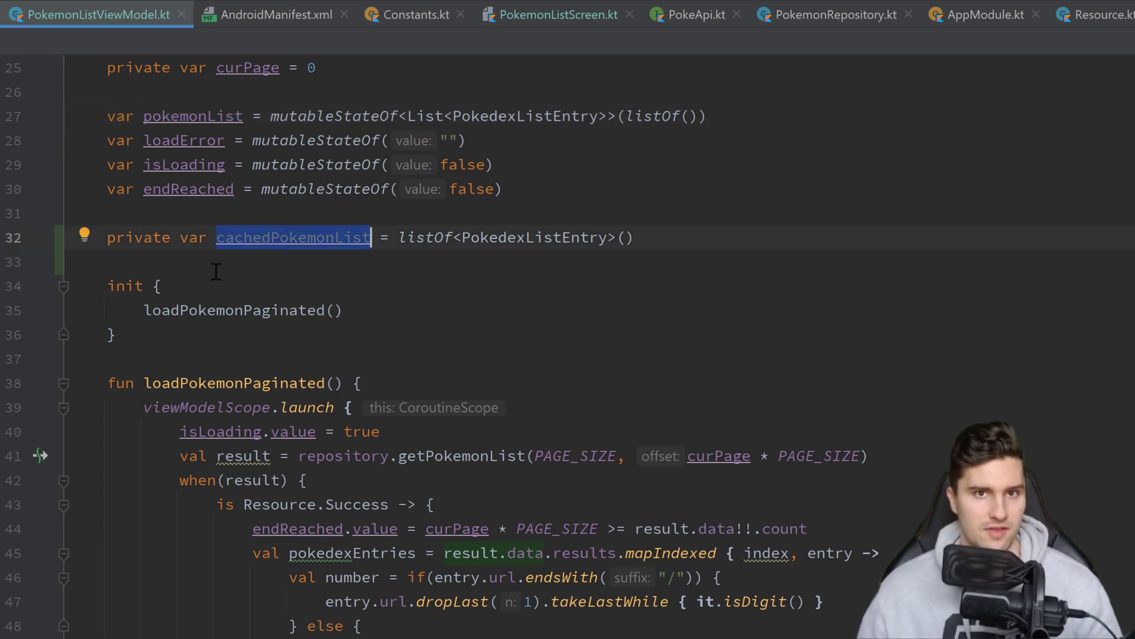
mouse_move(191, 116)
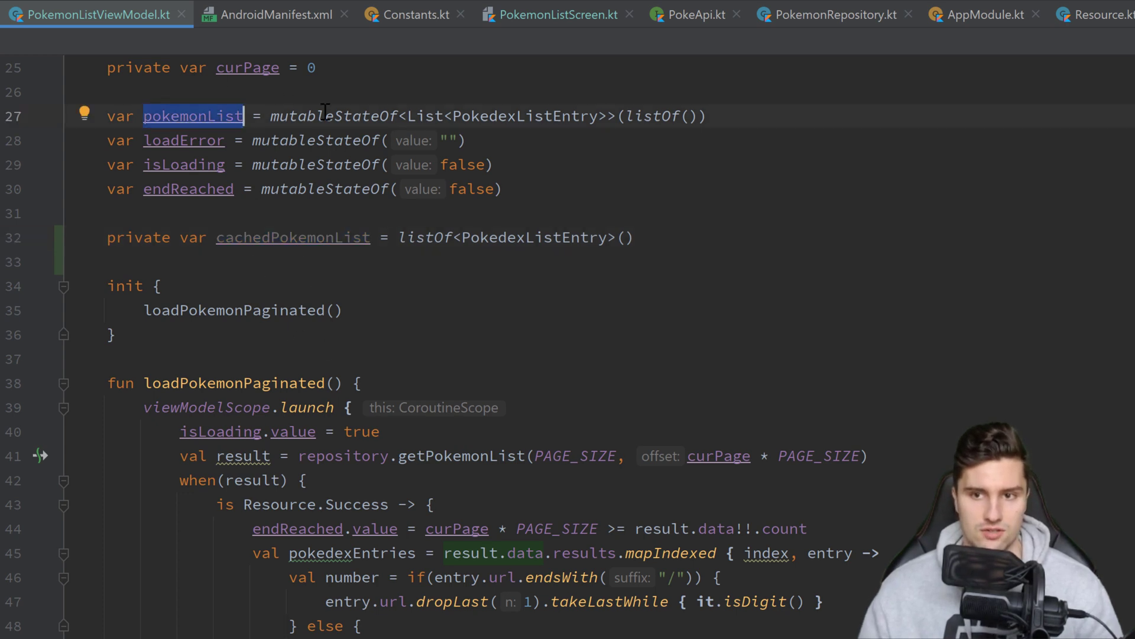
Step: Add private var isSearchStarting = true after the cached list declaration
click(680, 238)
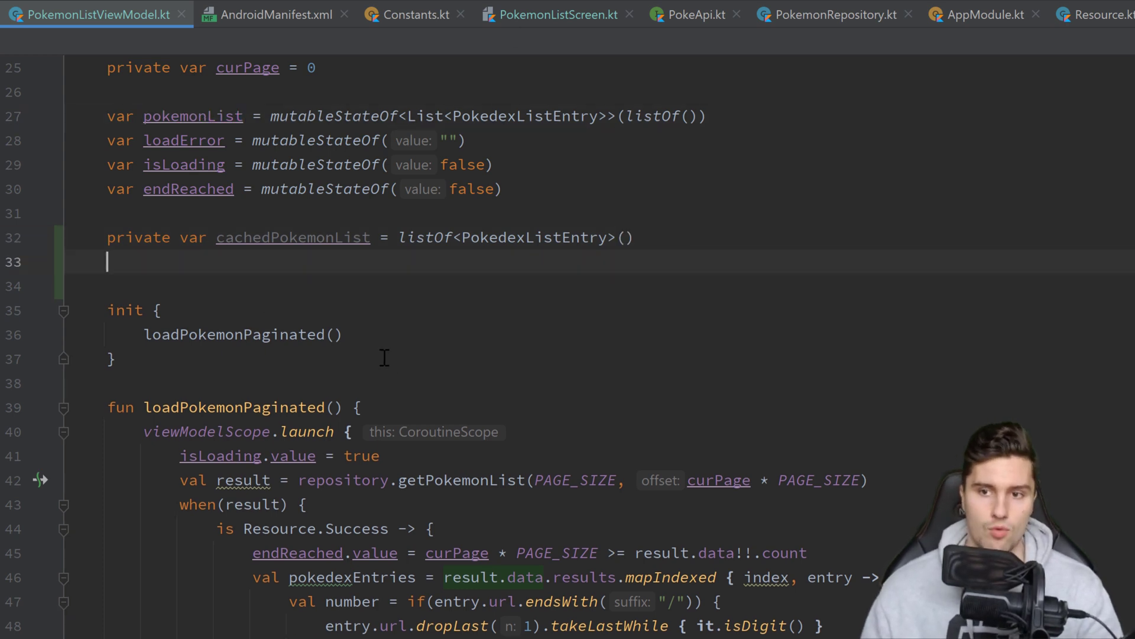
text(private va)
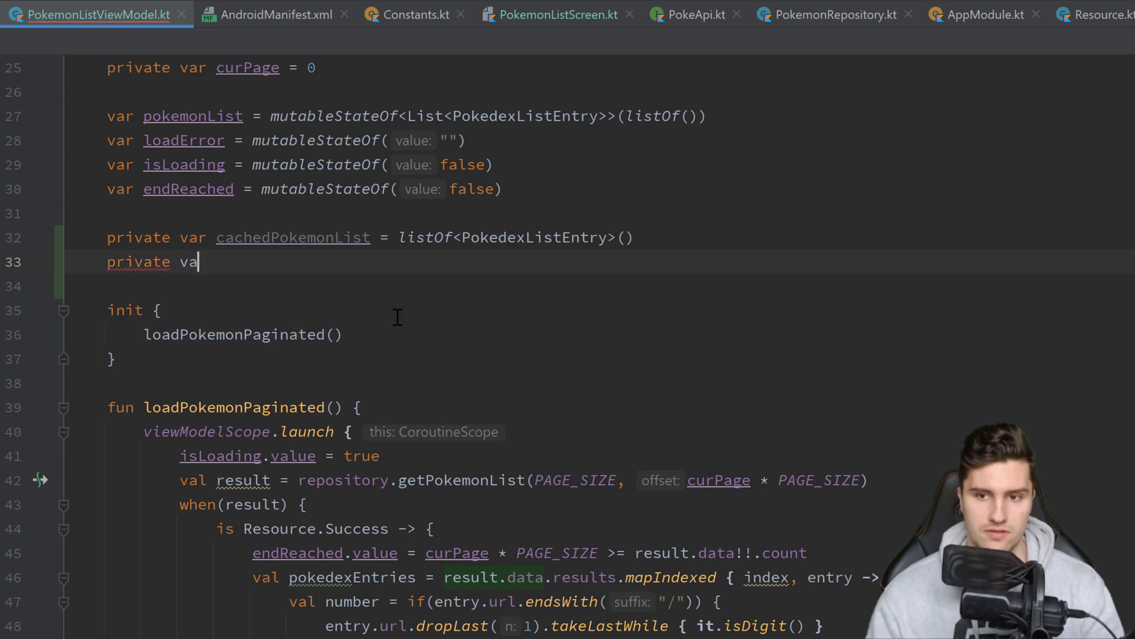
text(r isSearch)
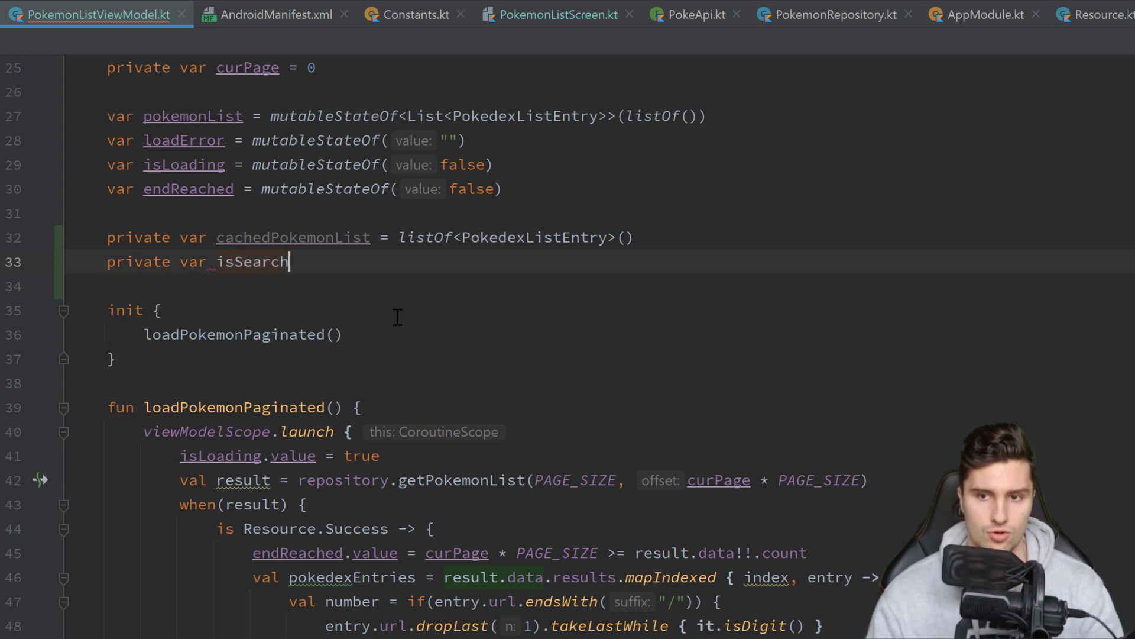
text(Starte)
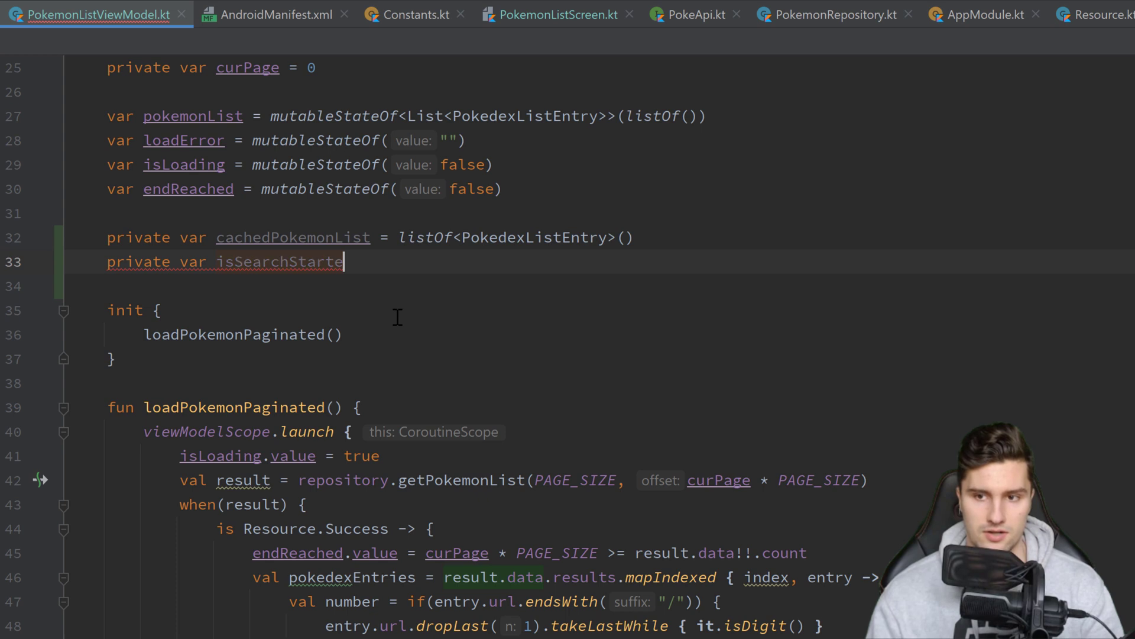
text(ing =)
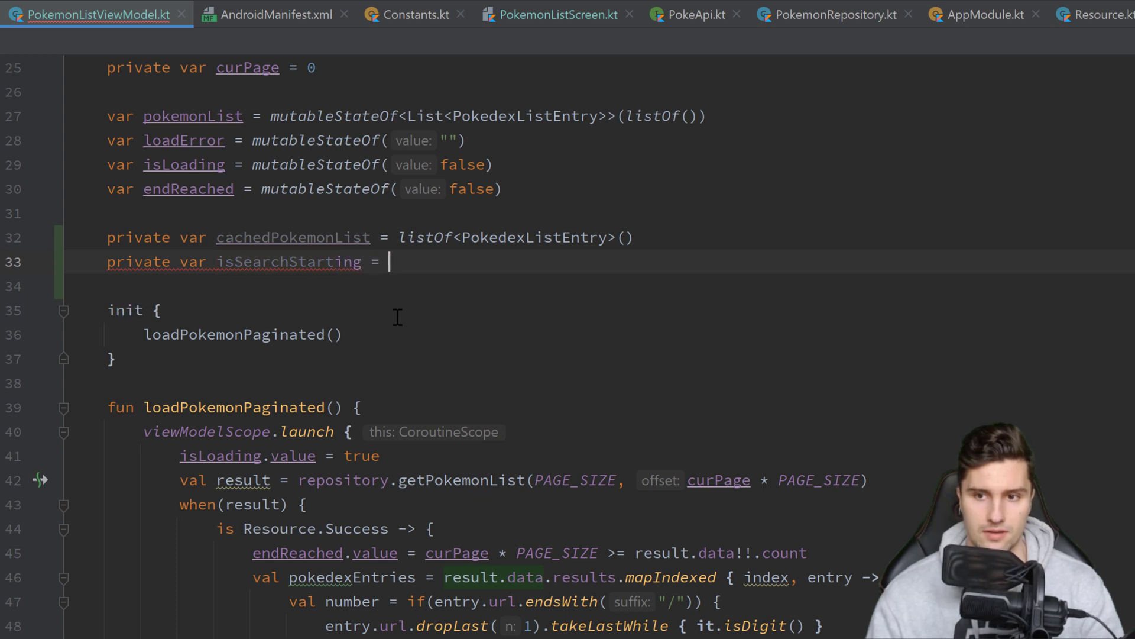
text(true)
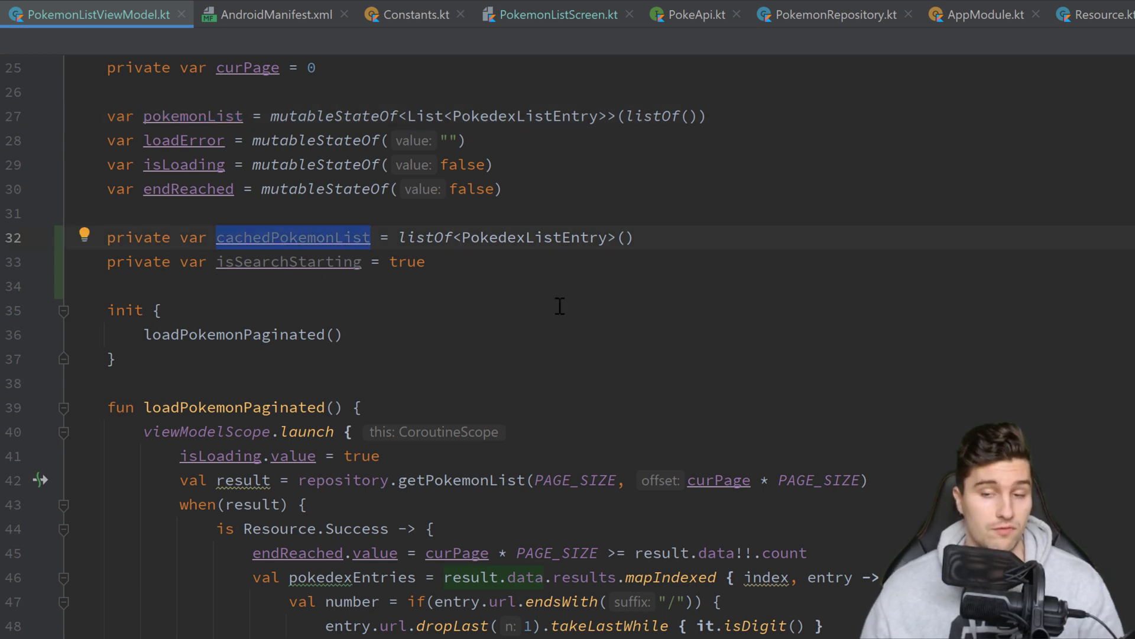
Step: Add var isSearching = mutableStateOf(false) below isSearchStarting
click(451, 262)
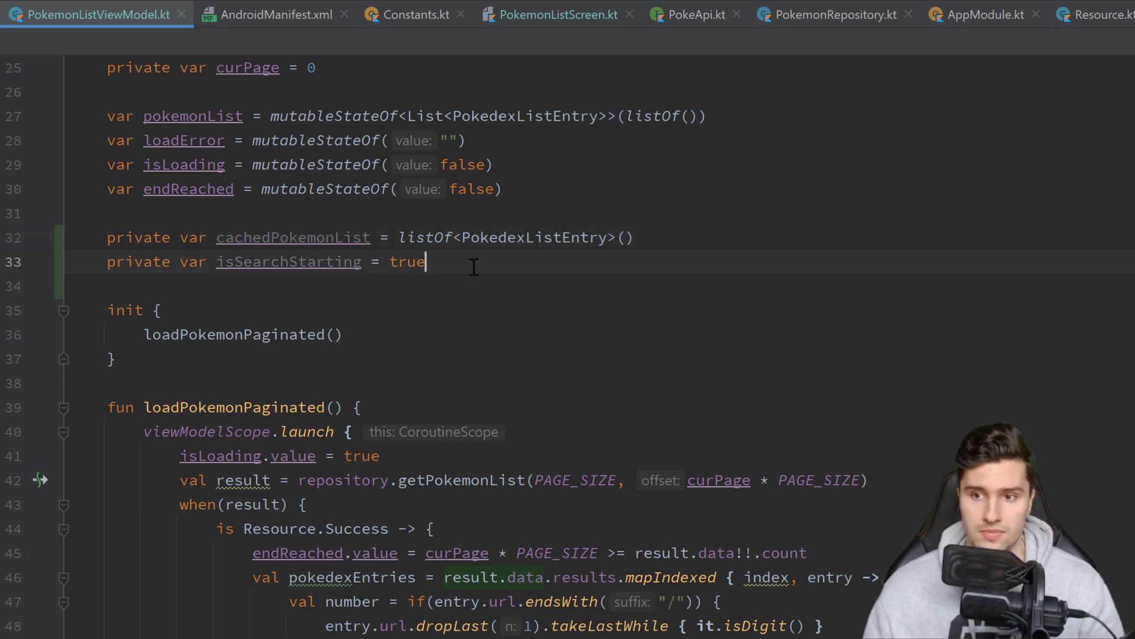
key(Enter)
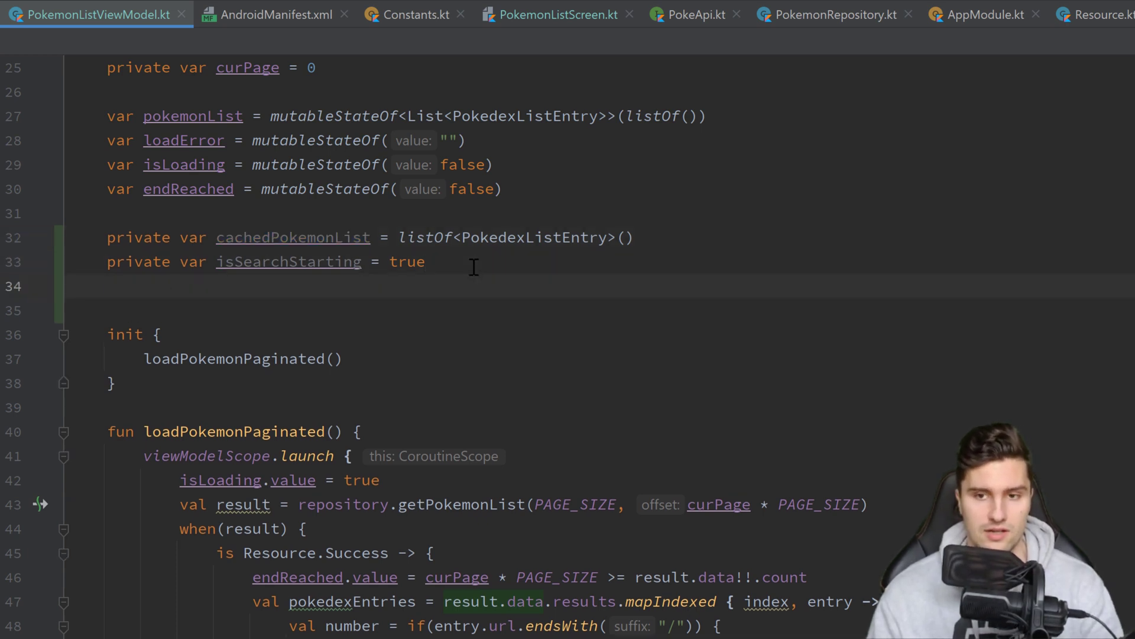
text(var isSear)
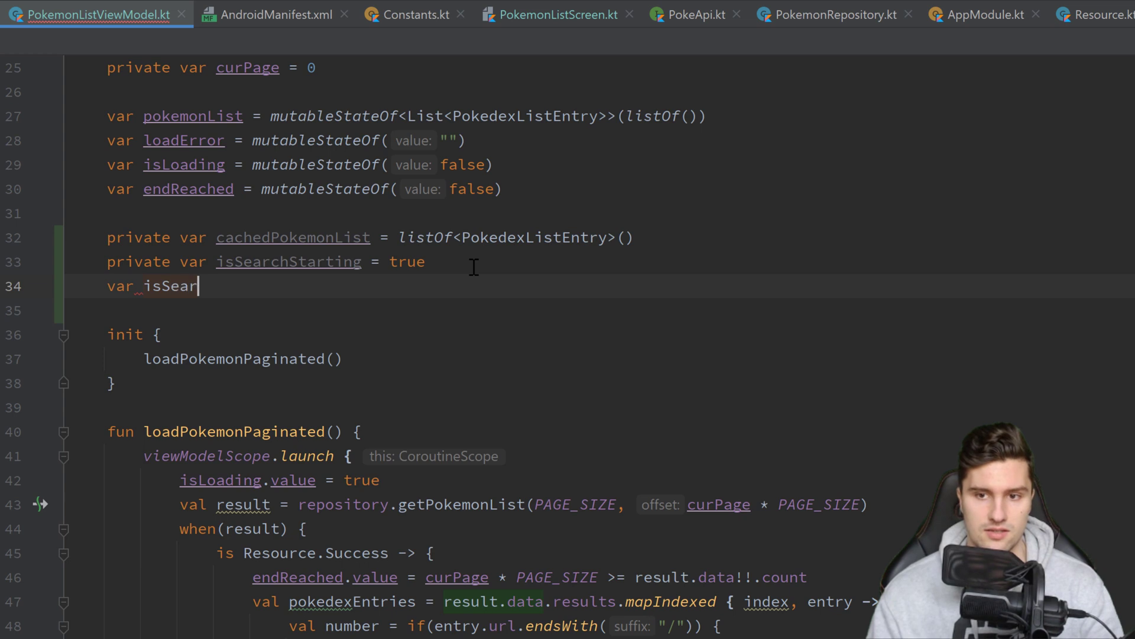
text(ching = m)
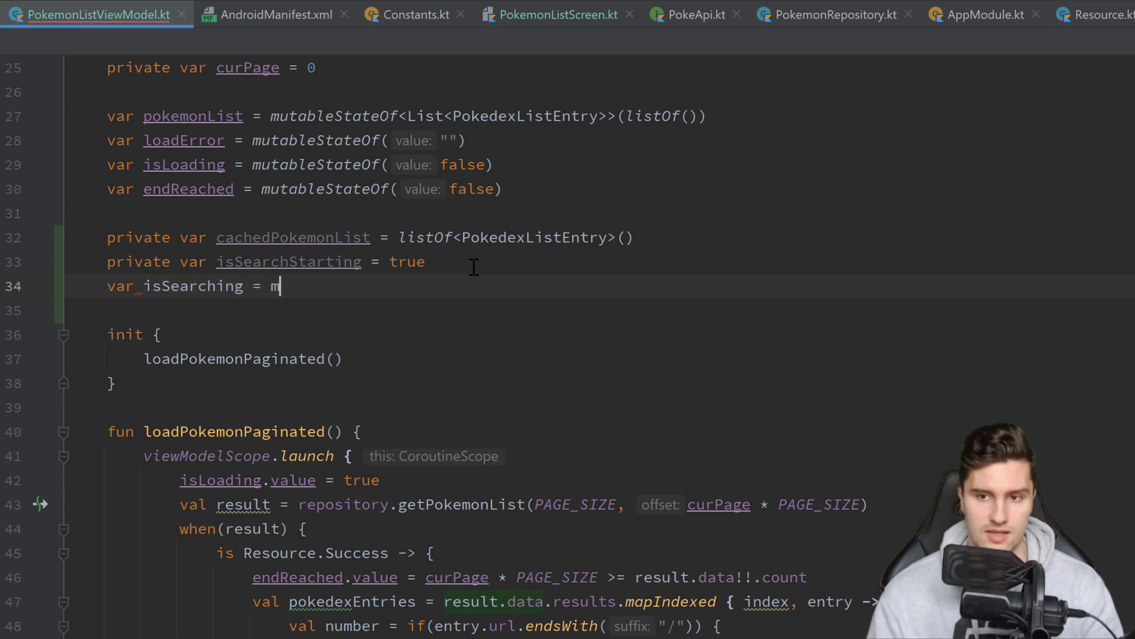
text(utableStateOf())
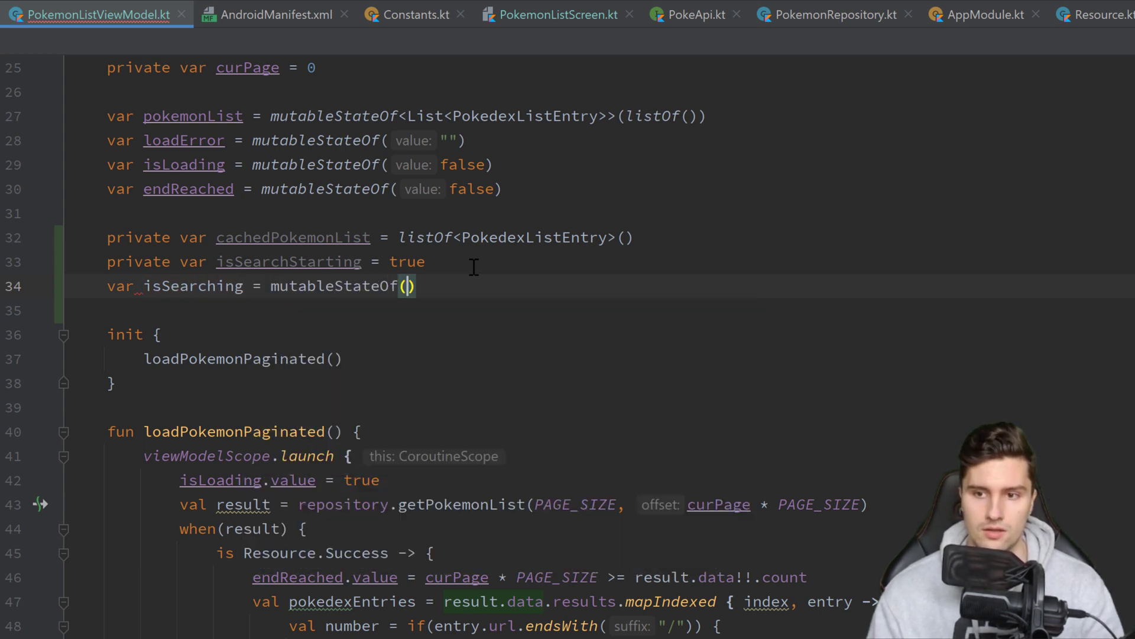
text(false)
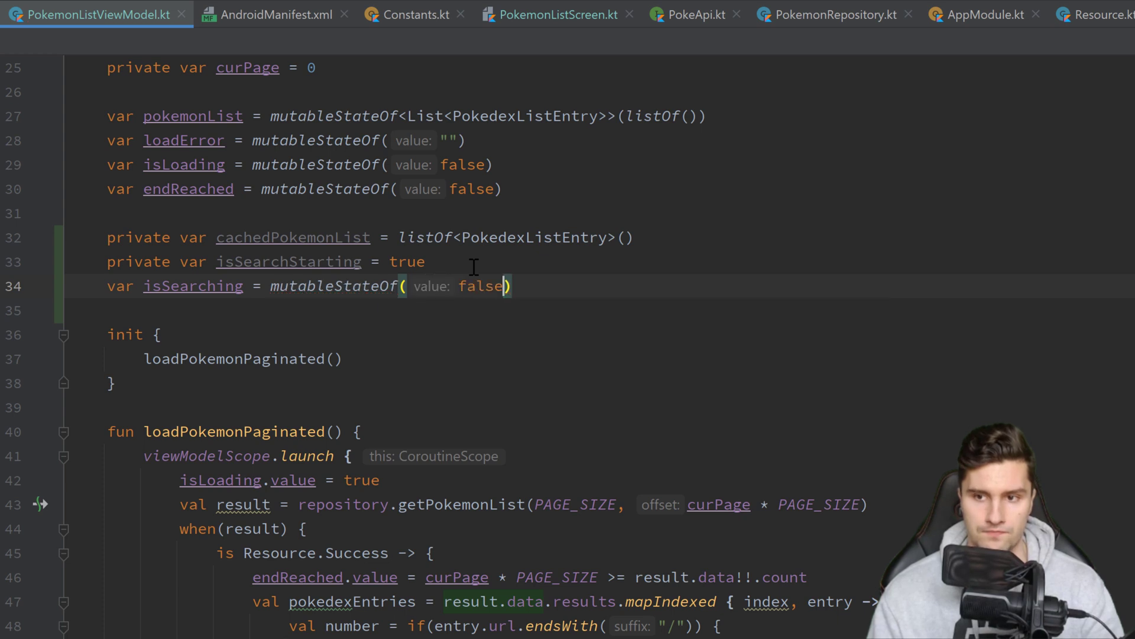
double_click(192, 286)
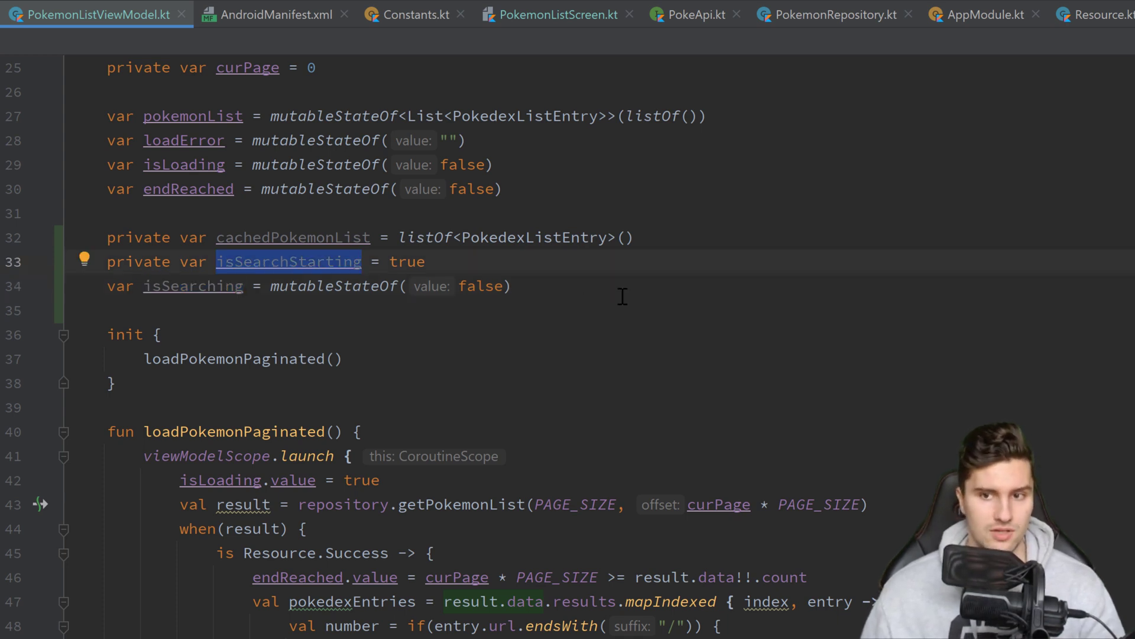
mouse_move(347, 262)
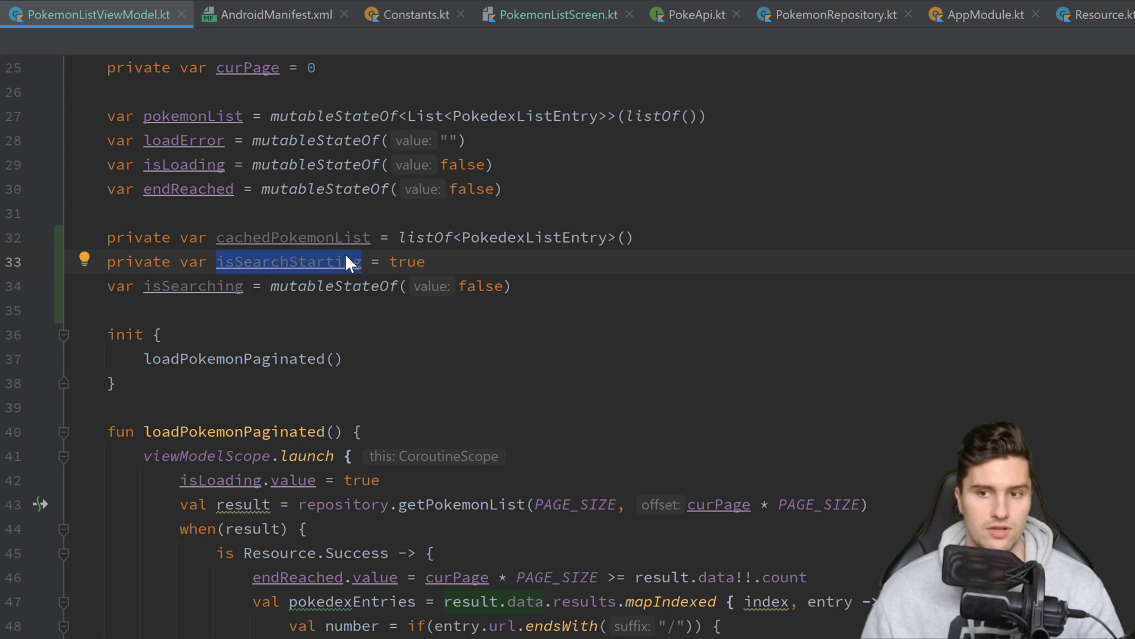
mouse_move(367, 324)
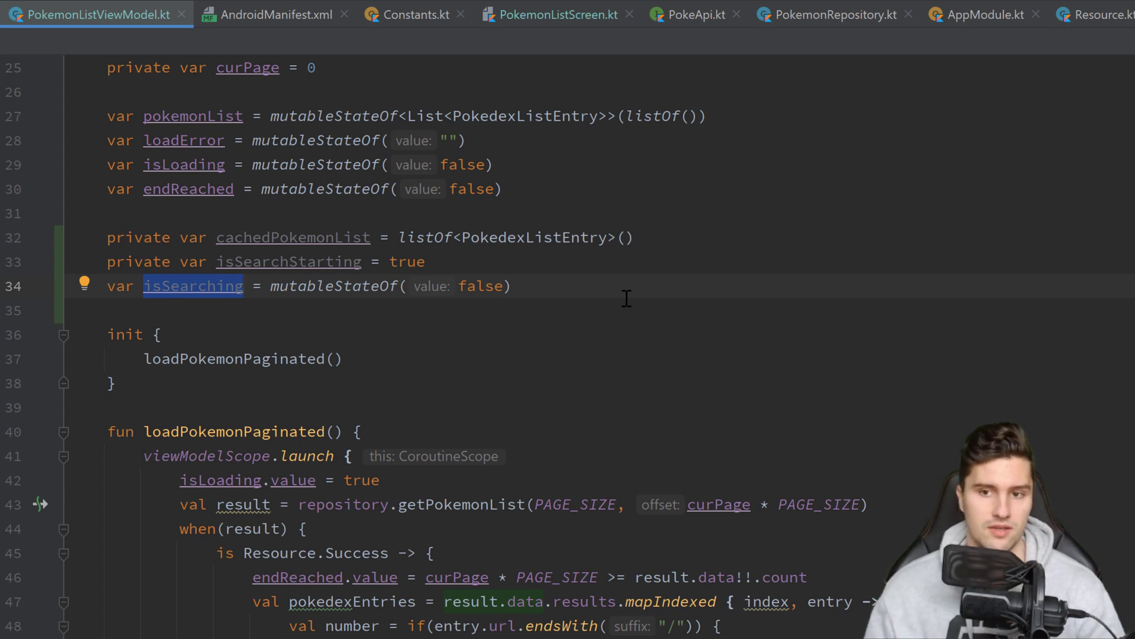
mouse_move(642, 318)
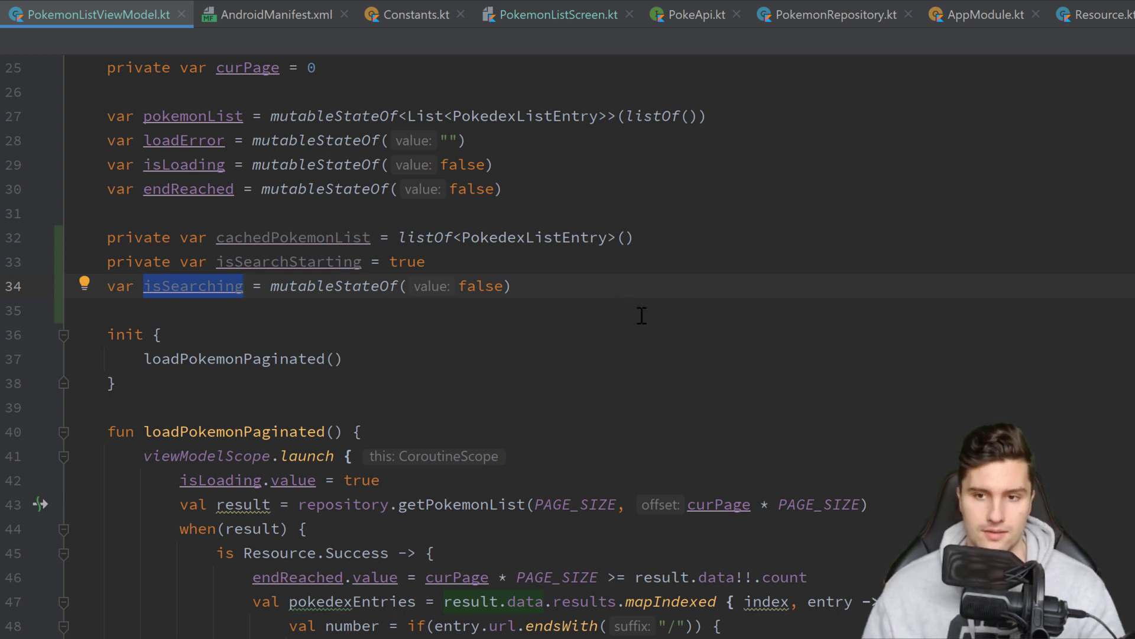
Step: Write an empty fun searchPokemonList(query: String) { } below the init block
text(f)
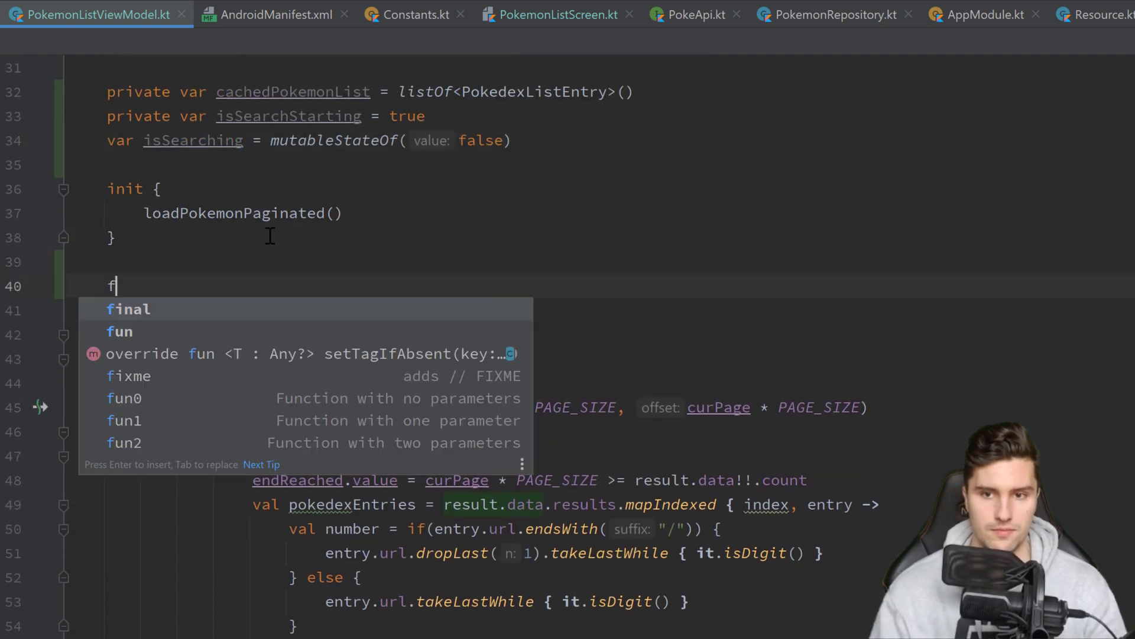
text(un searchPokemonList(query:)
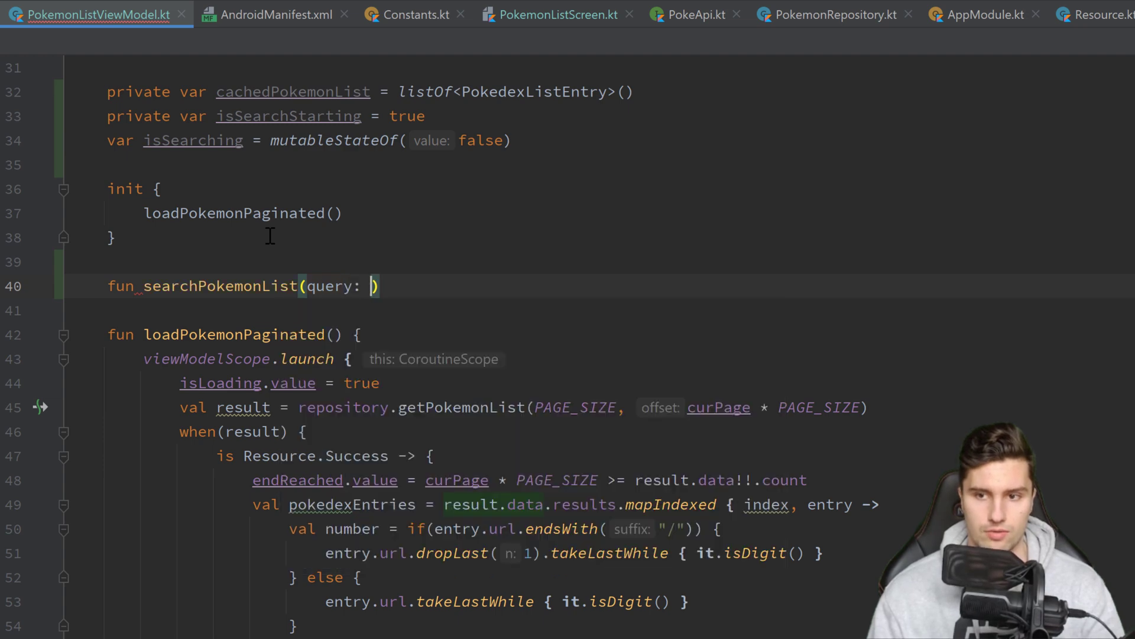
text(String)
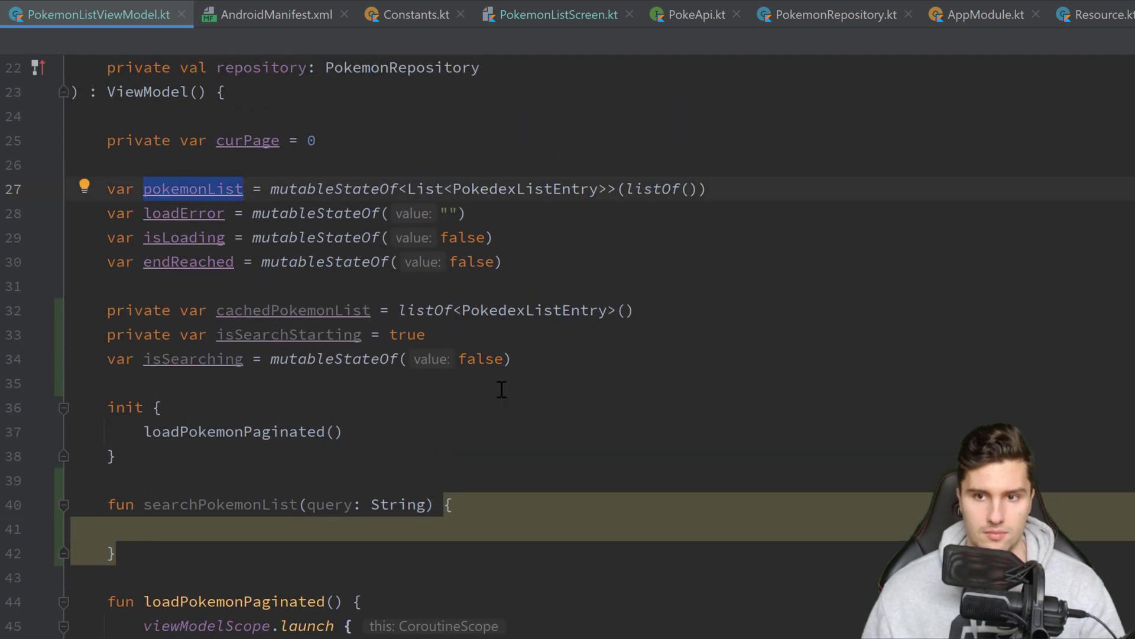
mouse_move(449, 213)
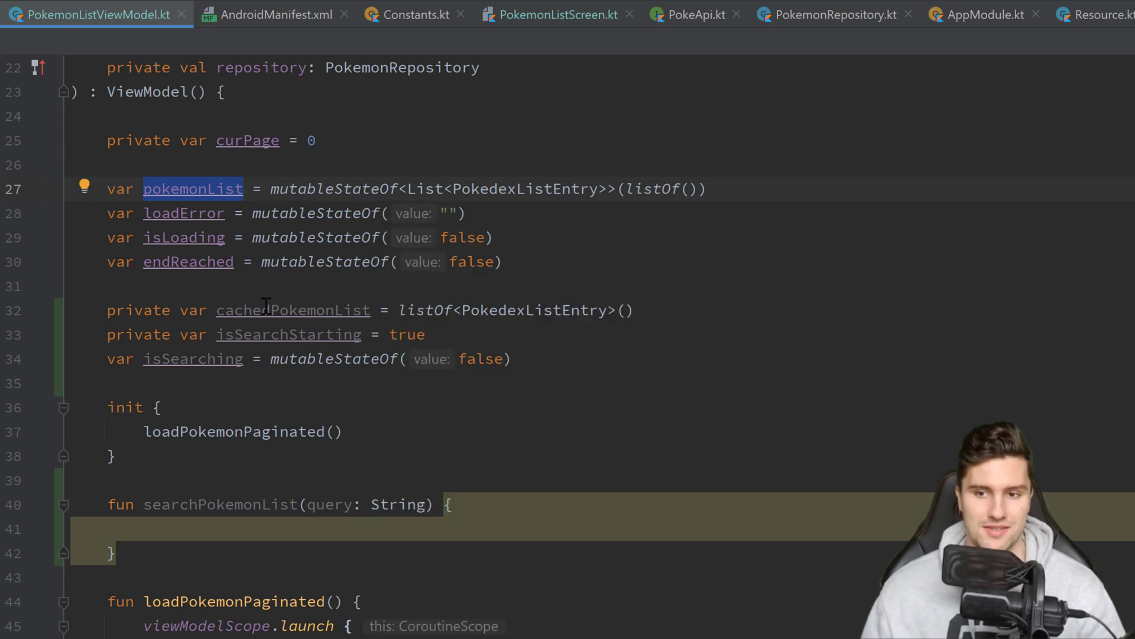
double_click(292, 310)
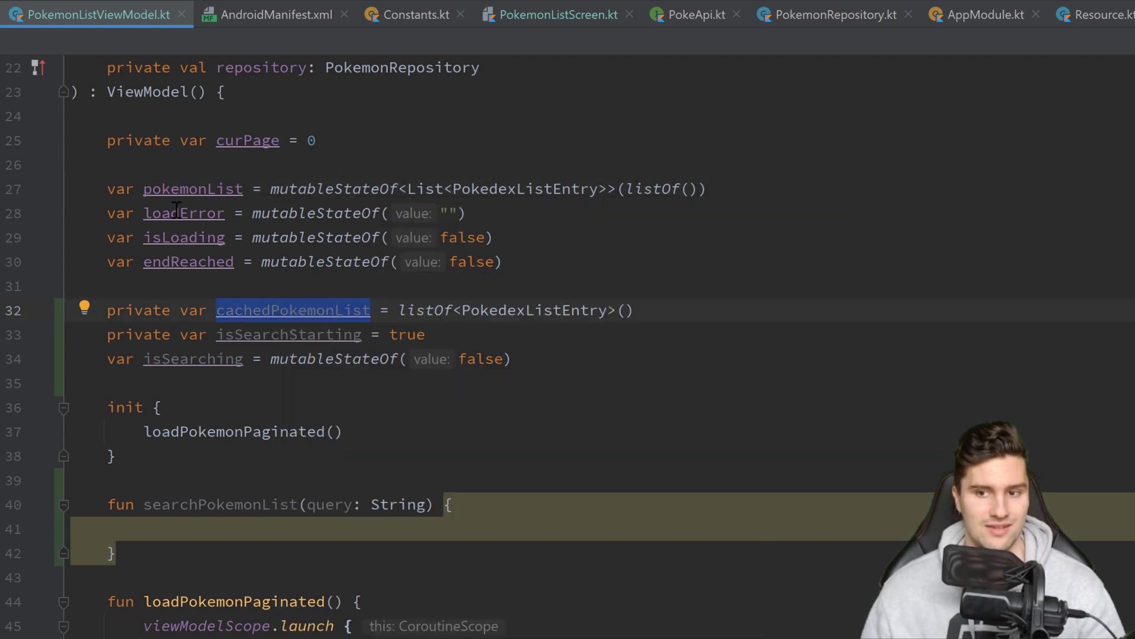
mouse_move(679, 308)
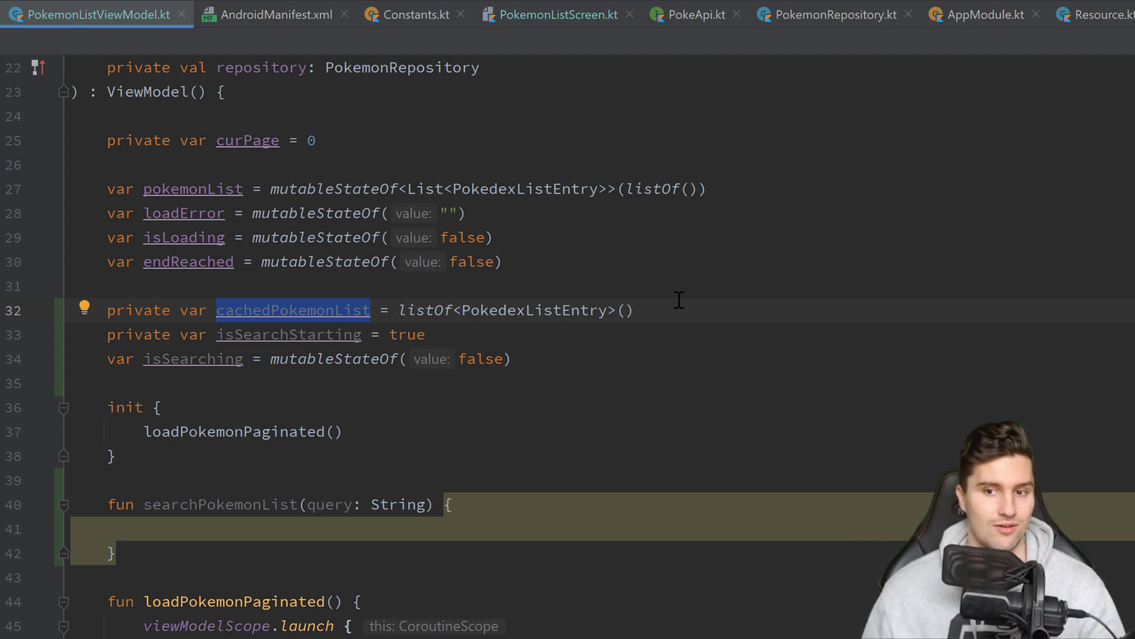
scroll(down, 3)
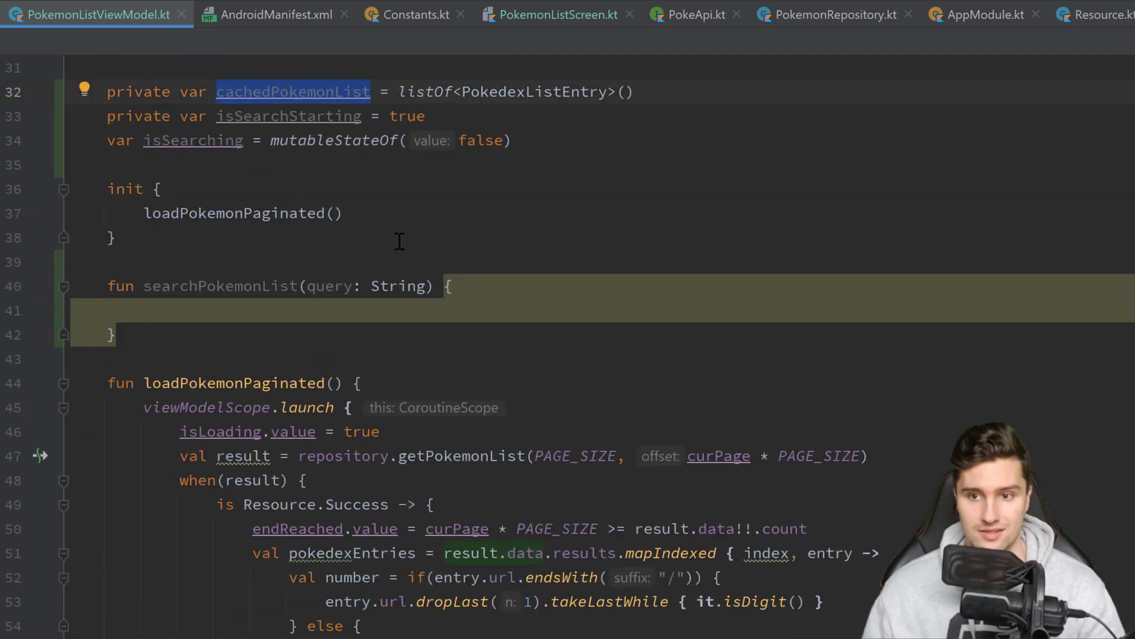
scroll(down, 3)
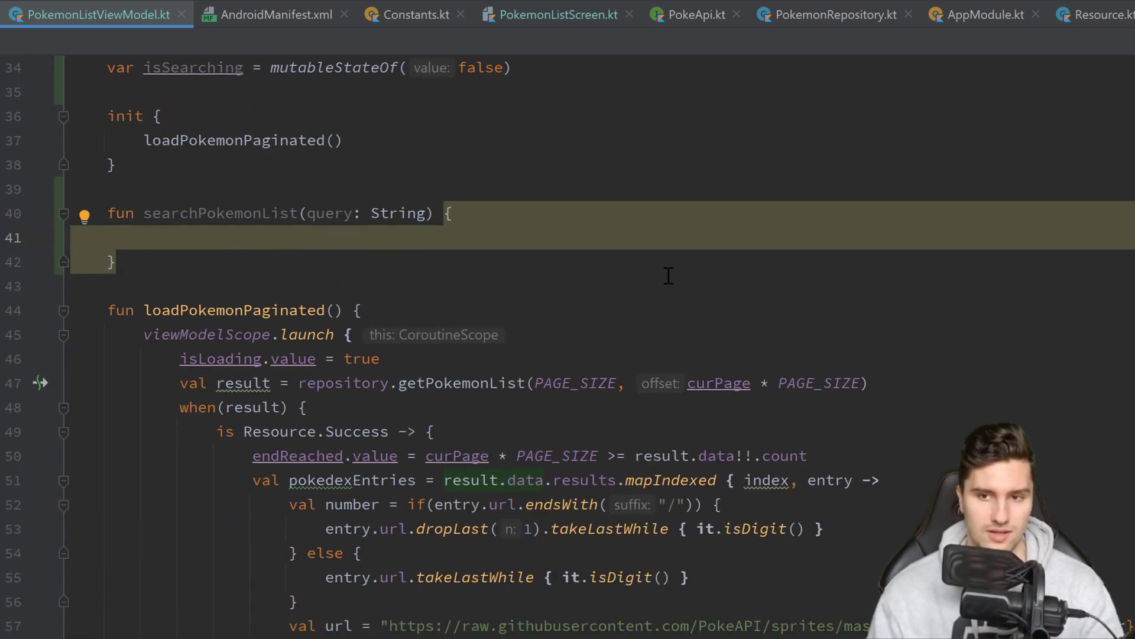
Step: Type val listToSearch = if(isSearchStarting) { pokemonList.value } else { } in searchPokemonList
text(val)
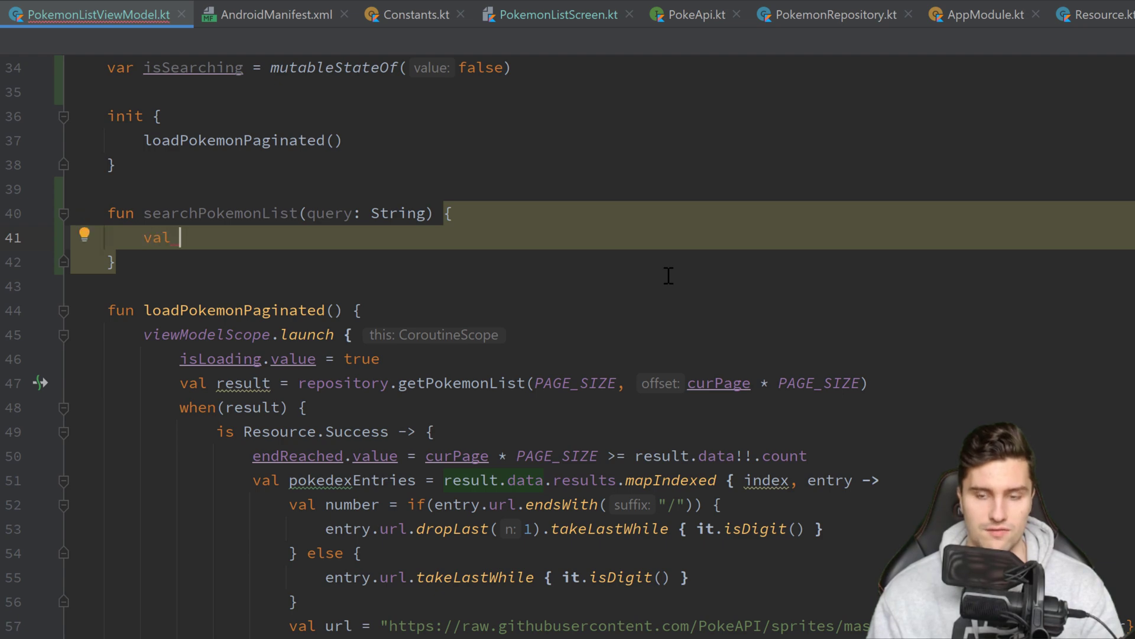
text(listT)
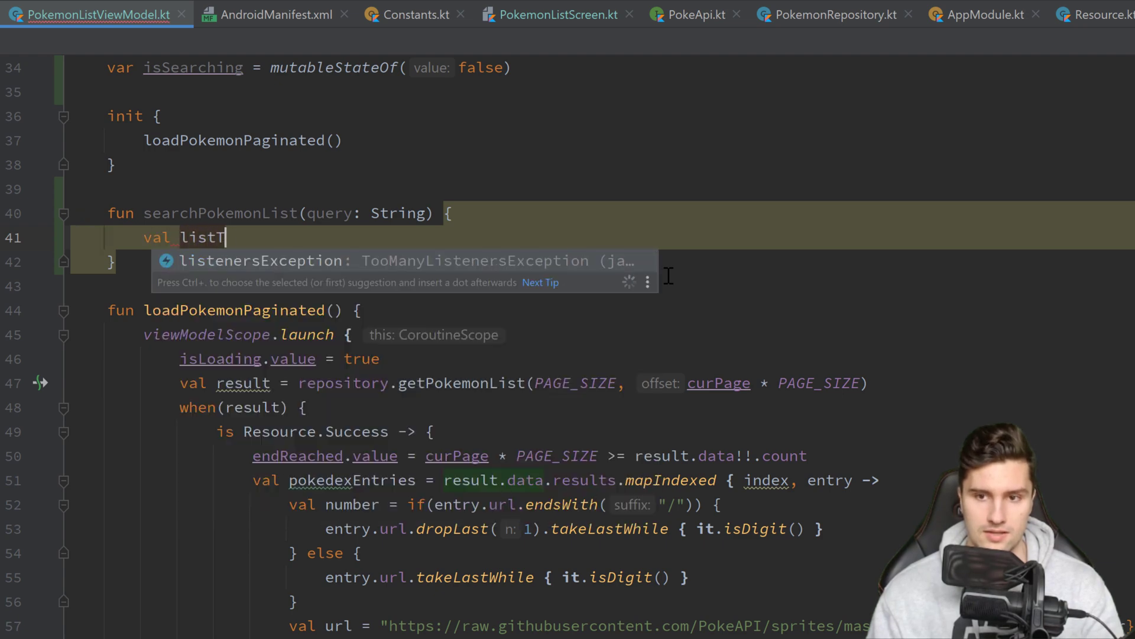
text(oSearch =)
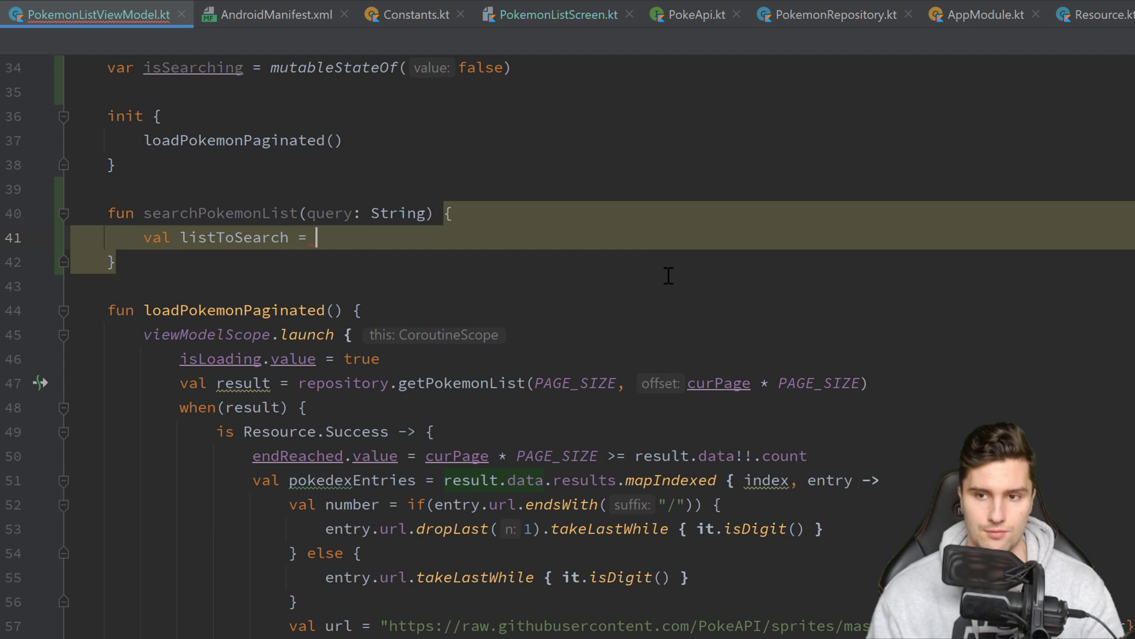
text(if(is)
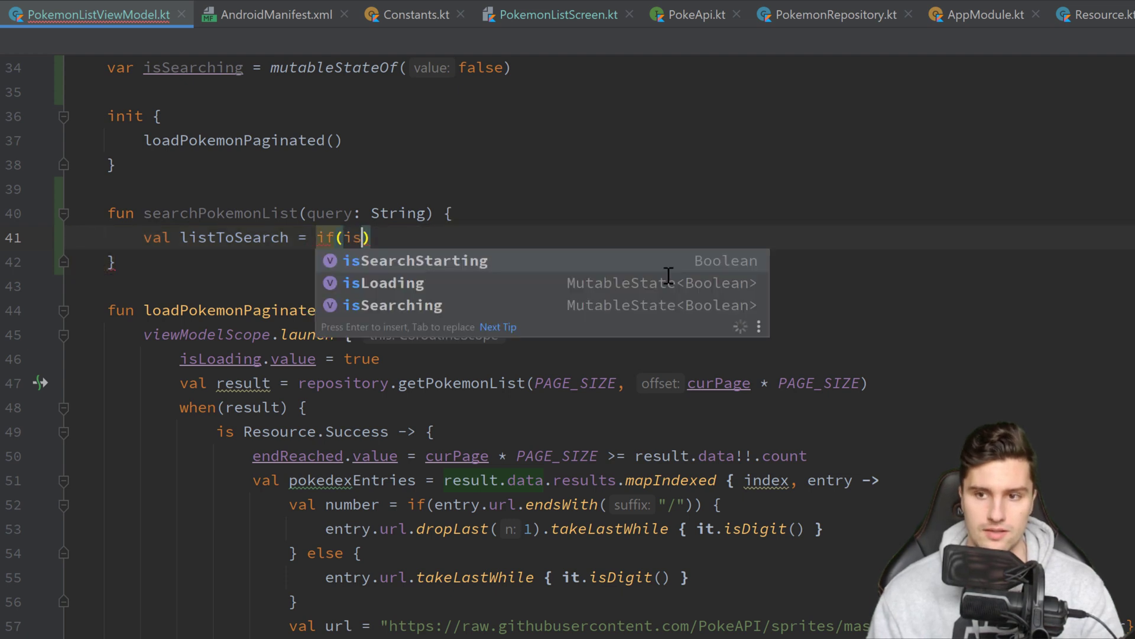
key(Enter)
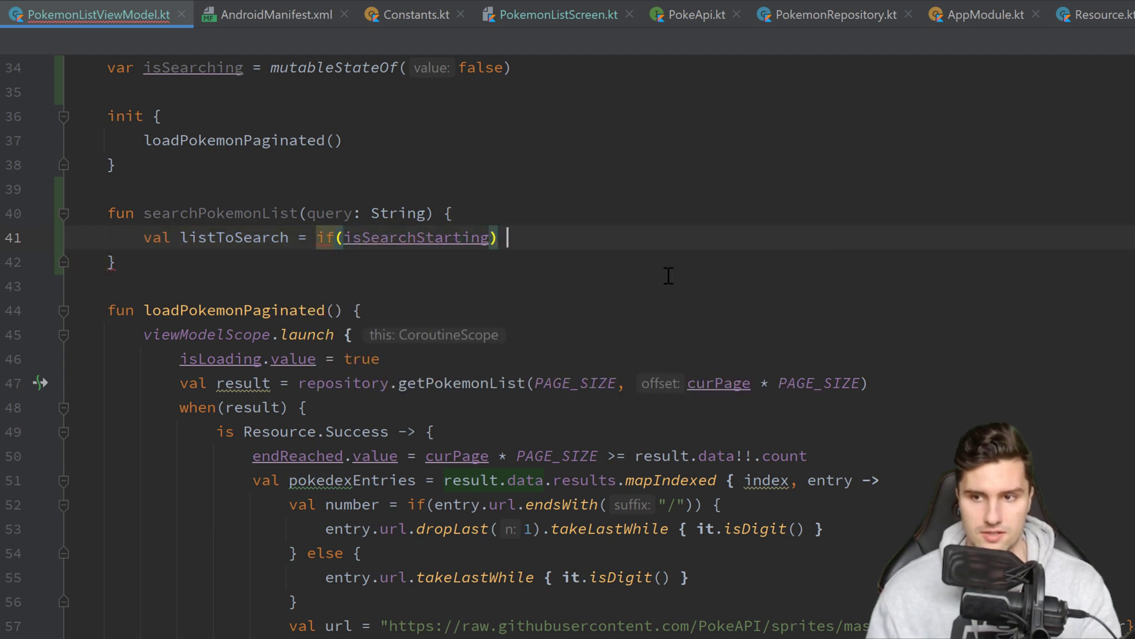
text({)
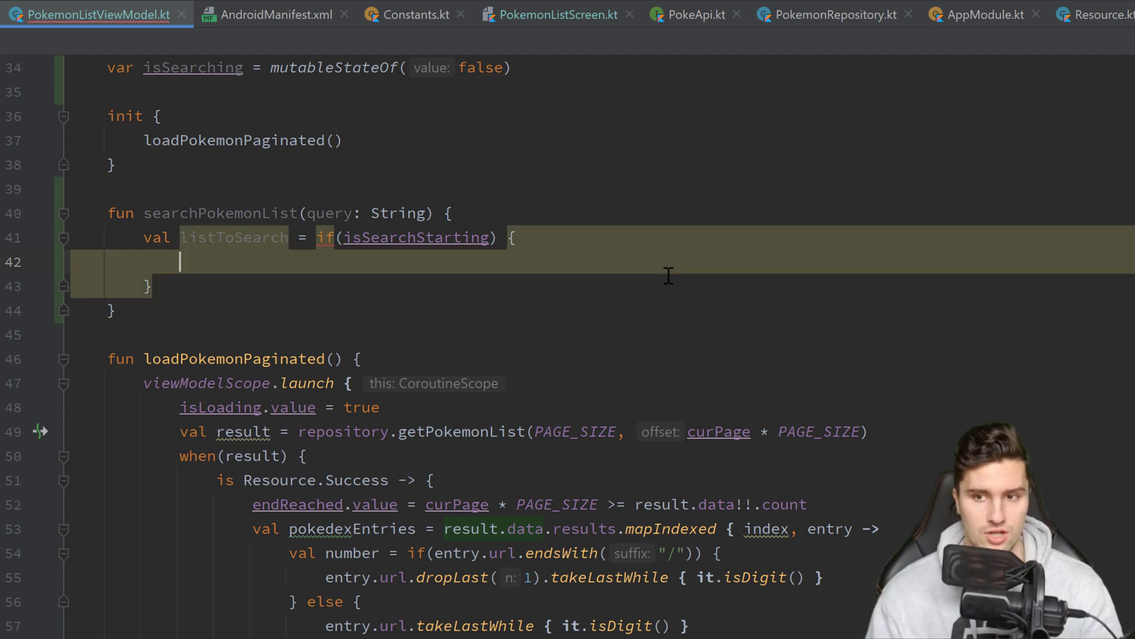
text(pokemonList.valu)
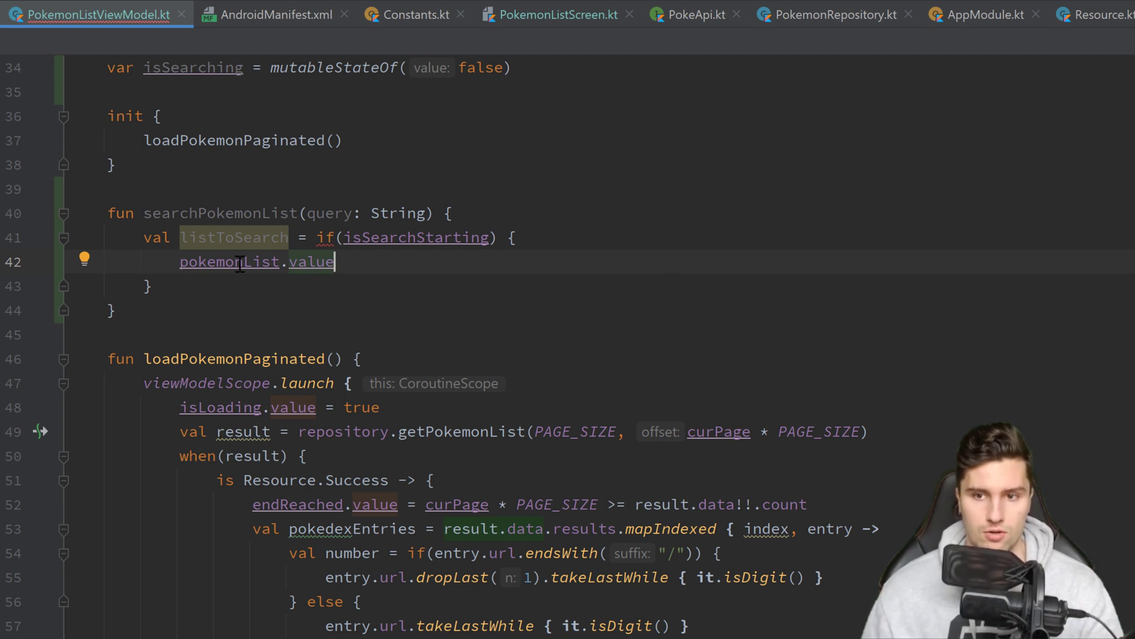
text(else)
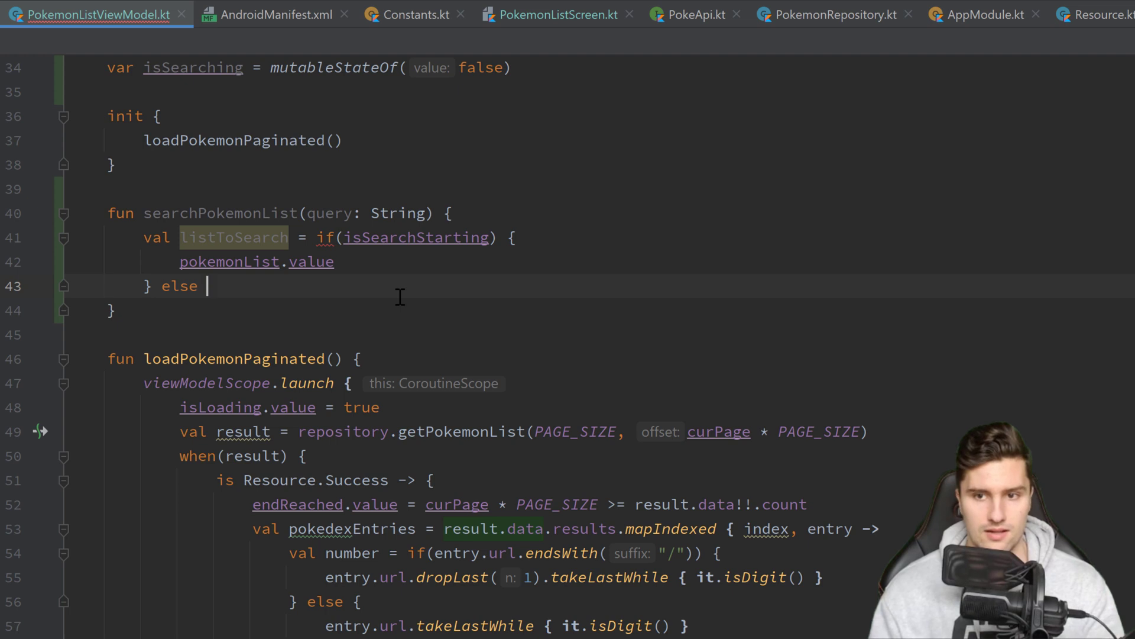
text({)
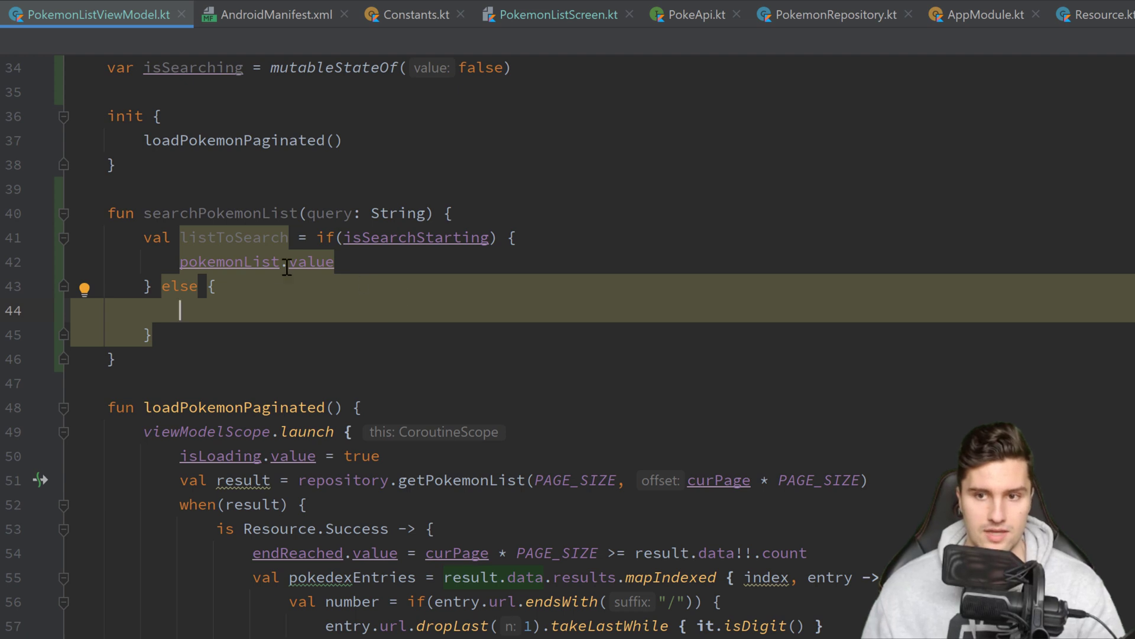
scroll(up, 3)
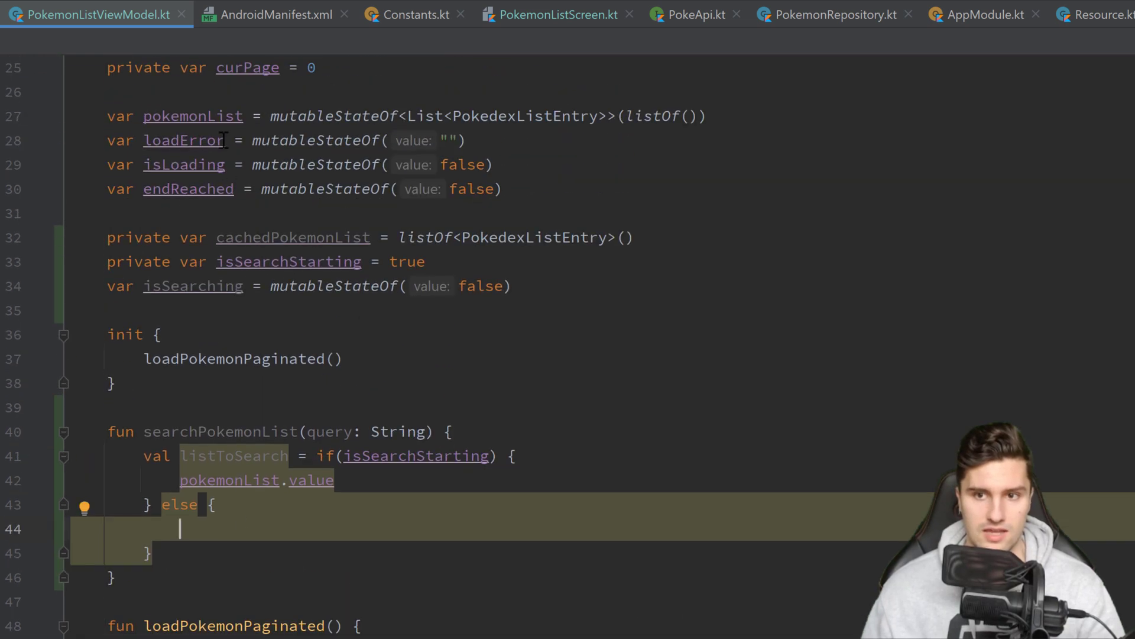
double_click(292, 237)
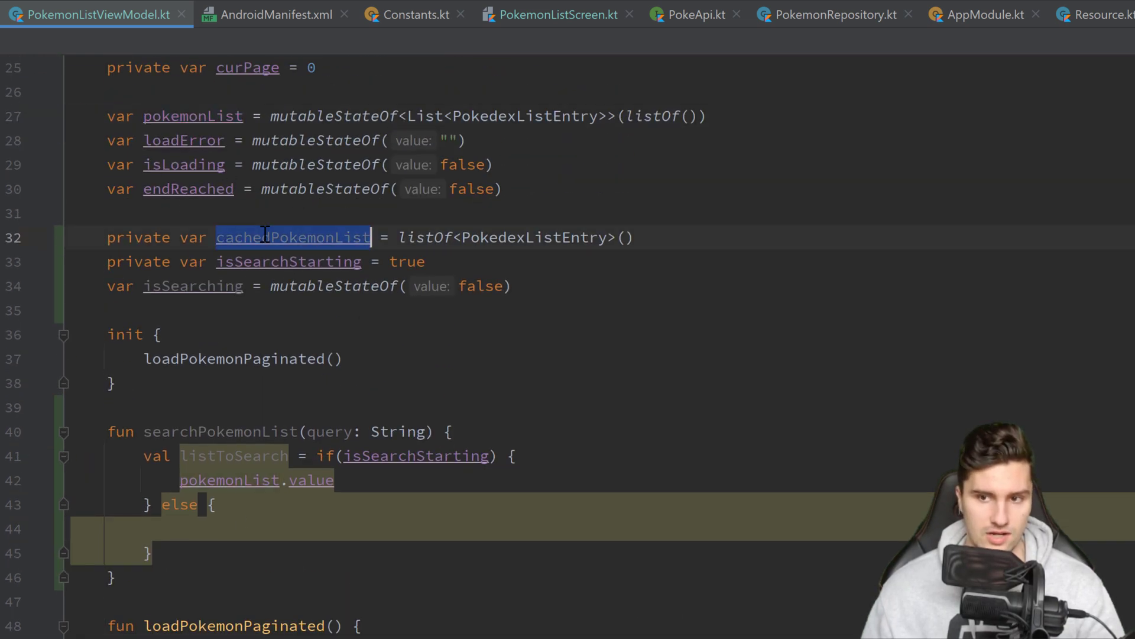
click(208, 115)
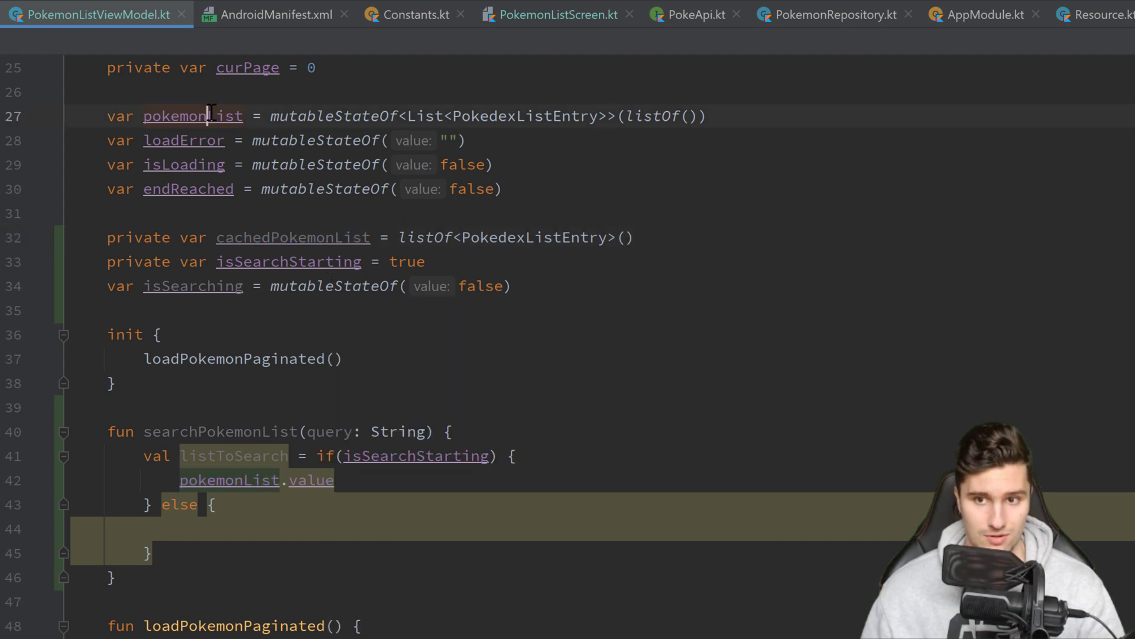
double_click(194, 116)
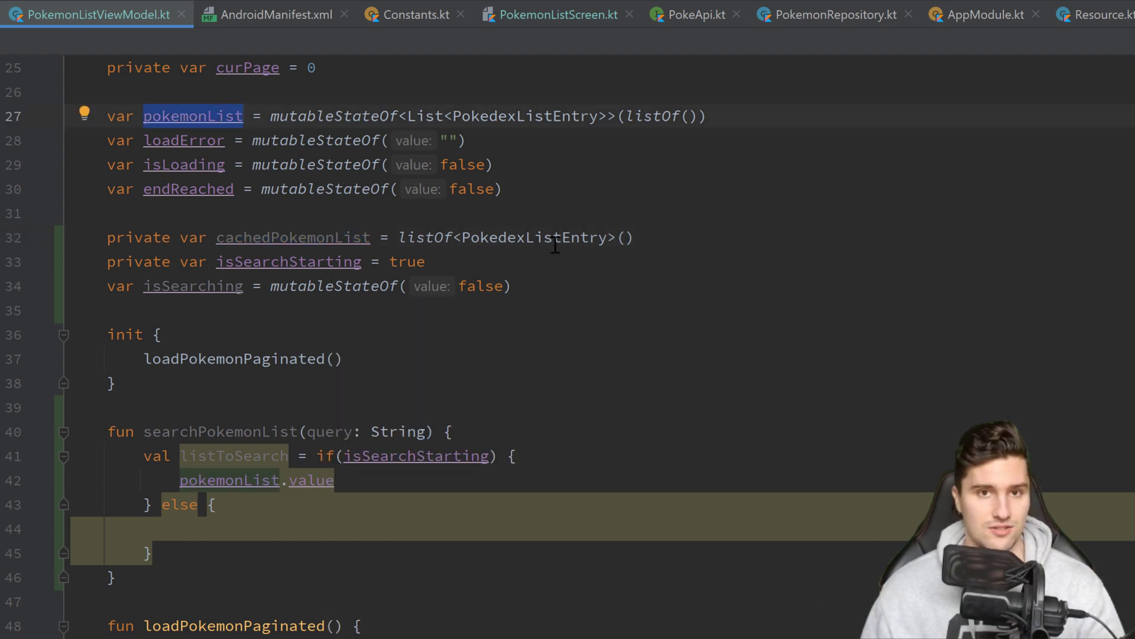
mouse_move(554, 246)
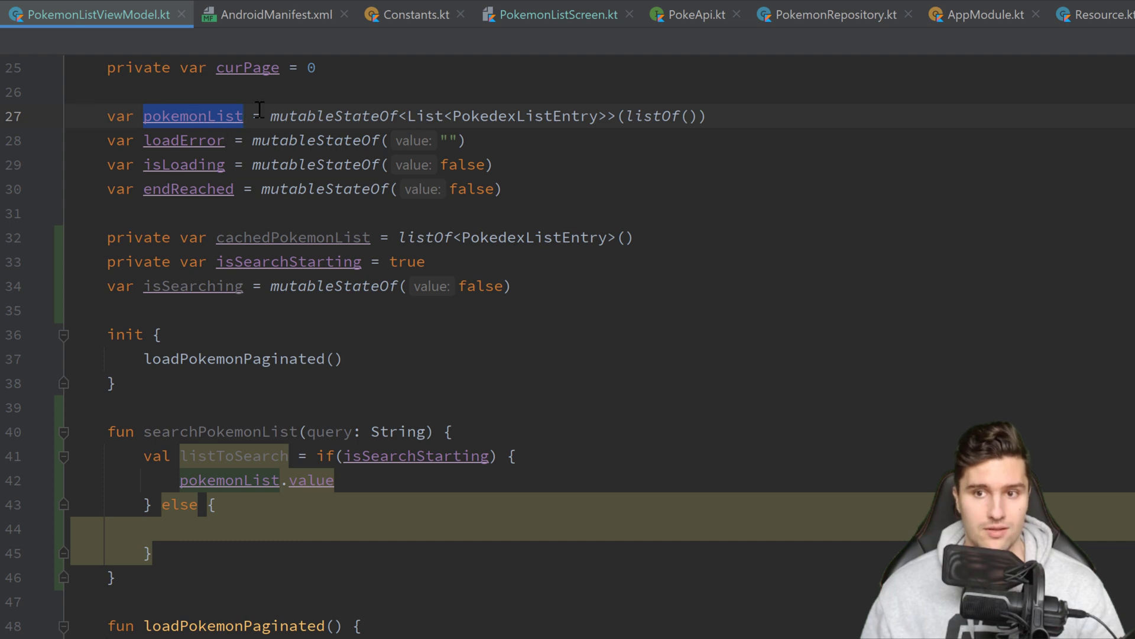
mouse_move(193, 116)
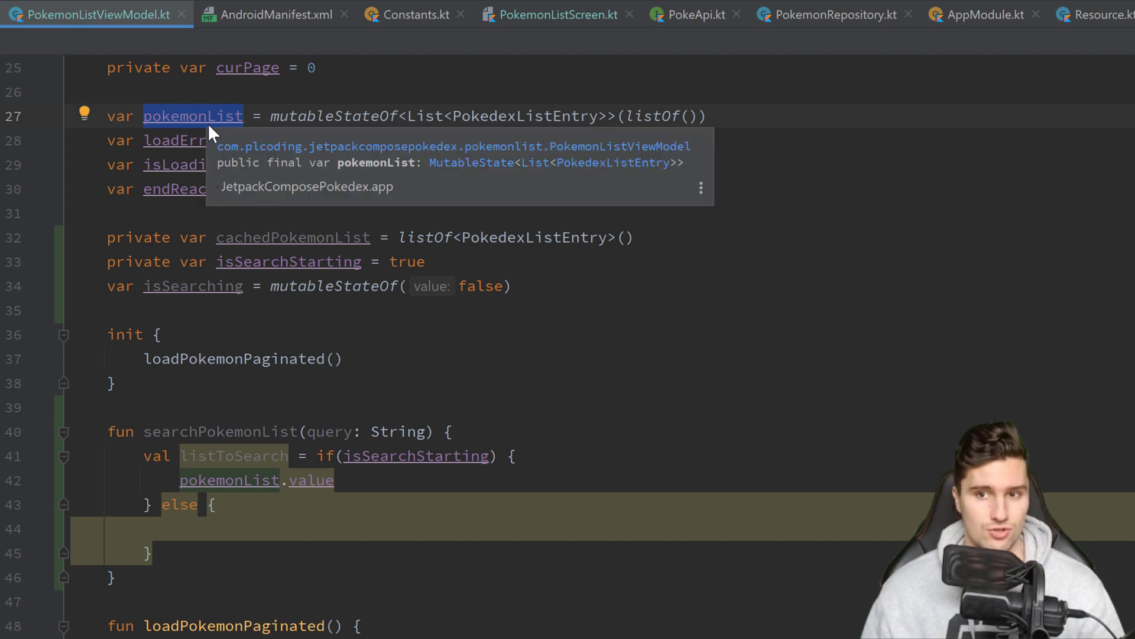
scroll(down, 3)
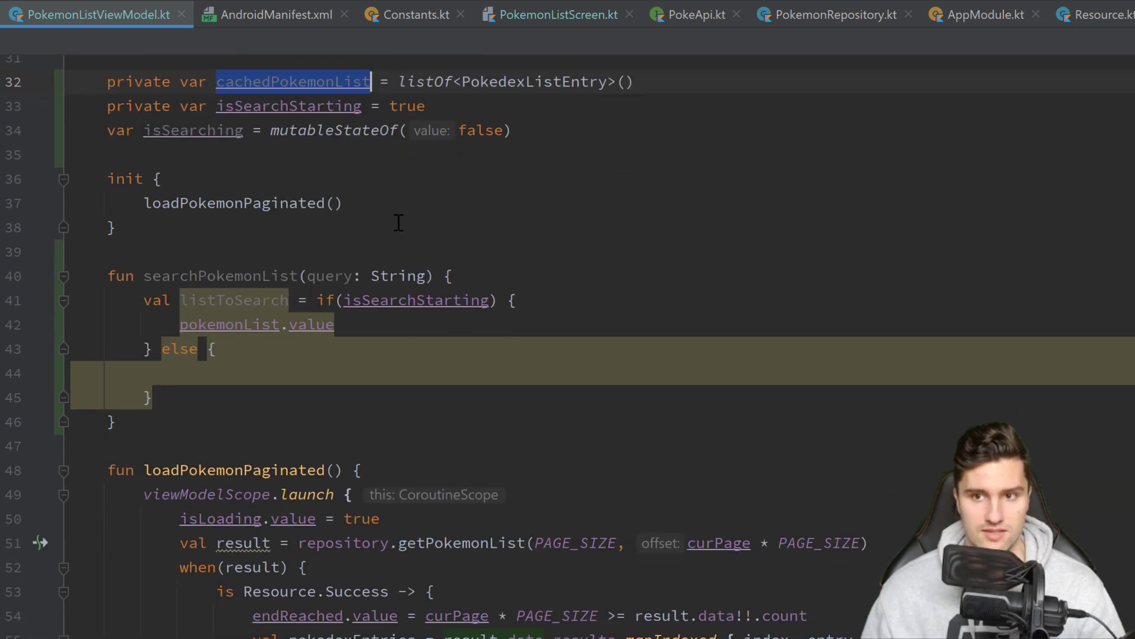
scroll(down, 3)
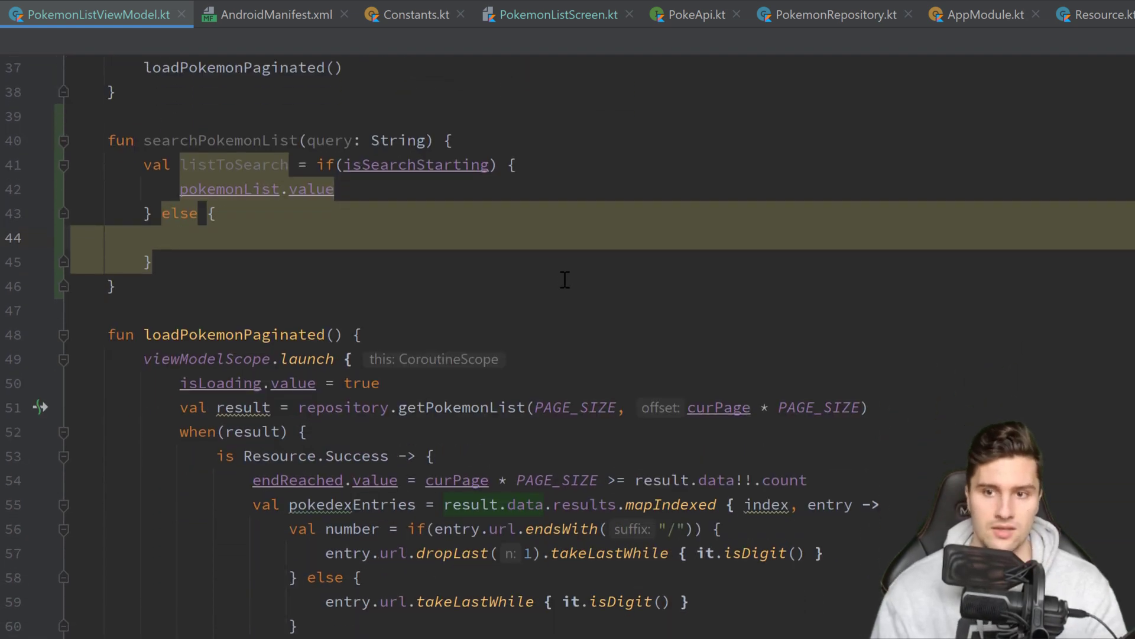
Step: Add a viewModelScope.launch(Dispatchers.Default) block after listToSearch with an empty inner line
text(p)
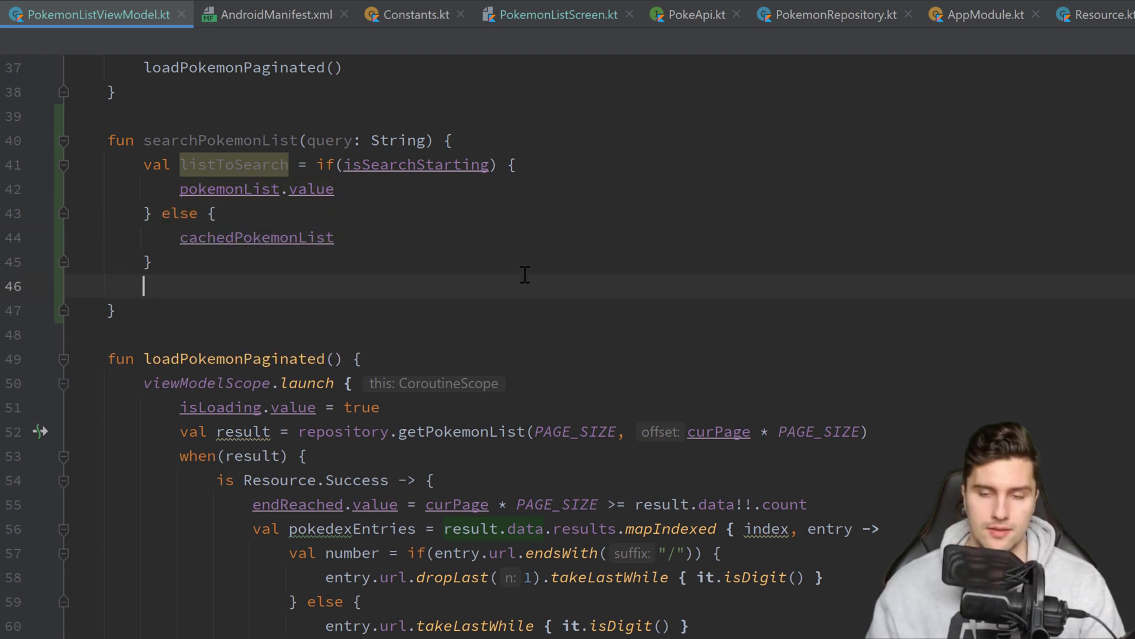
text(viewmod)
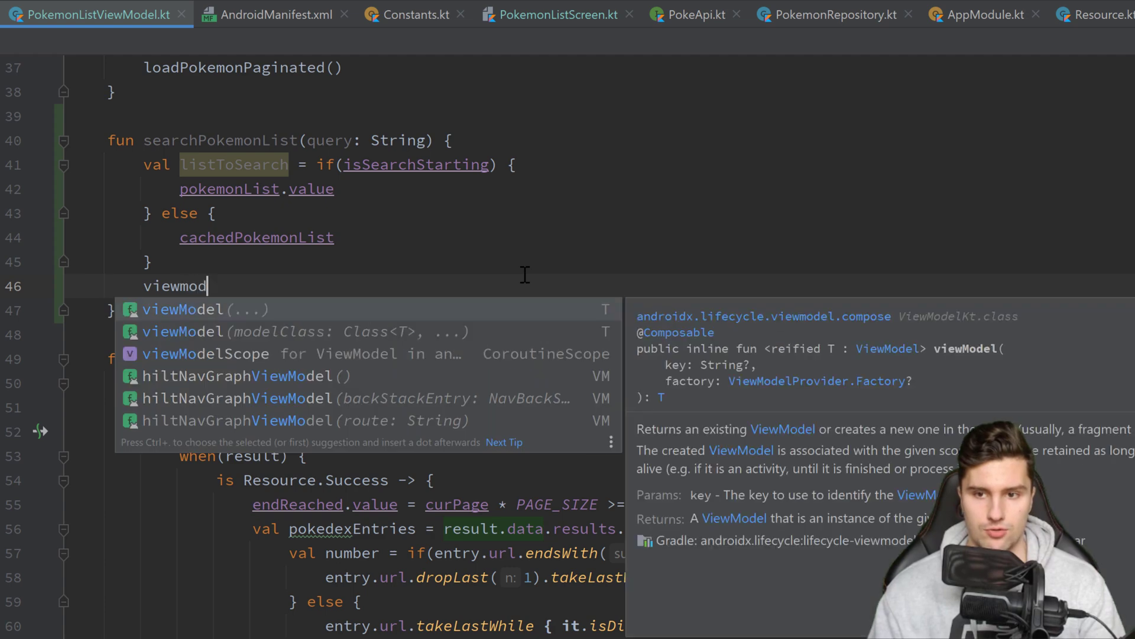
text(elScope.launch {)
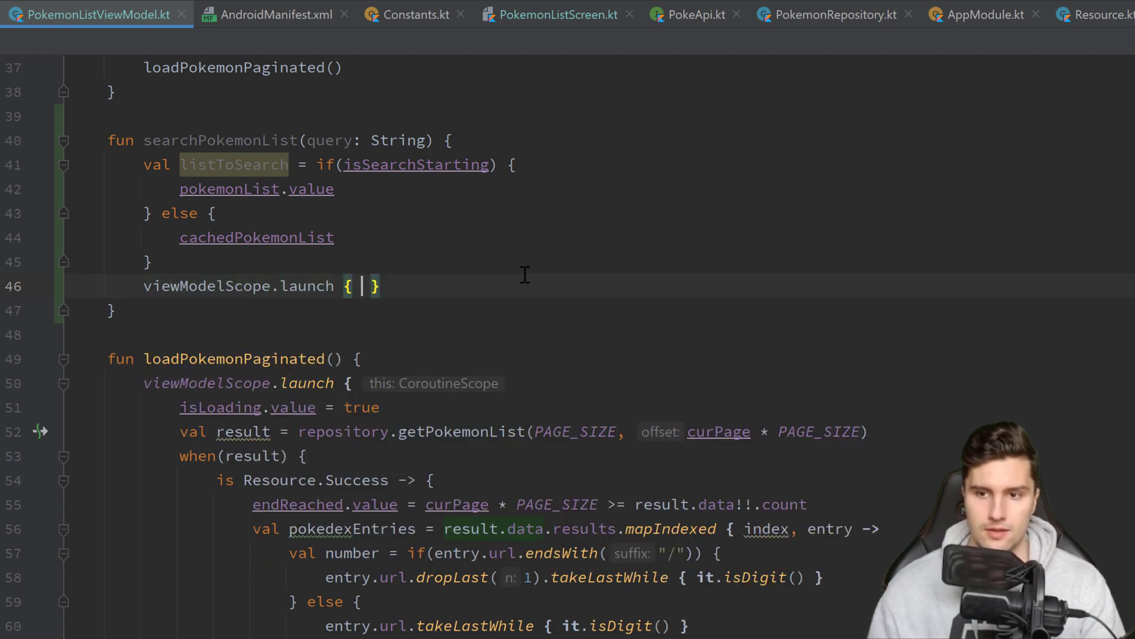
text(())
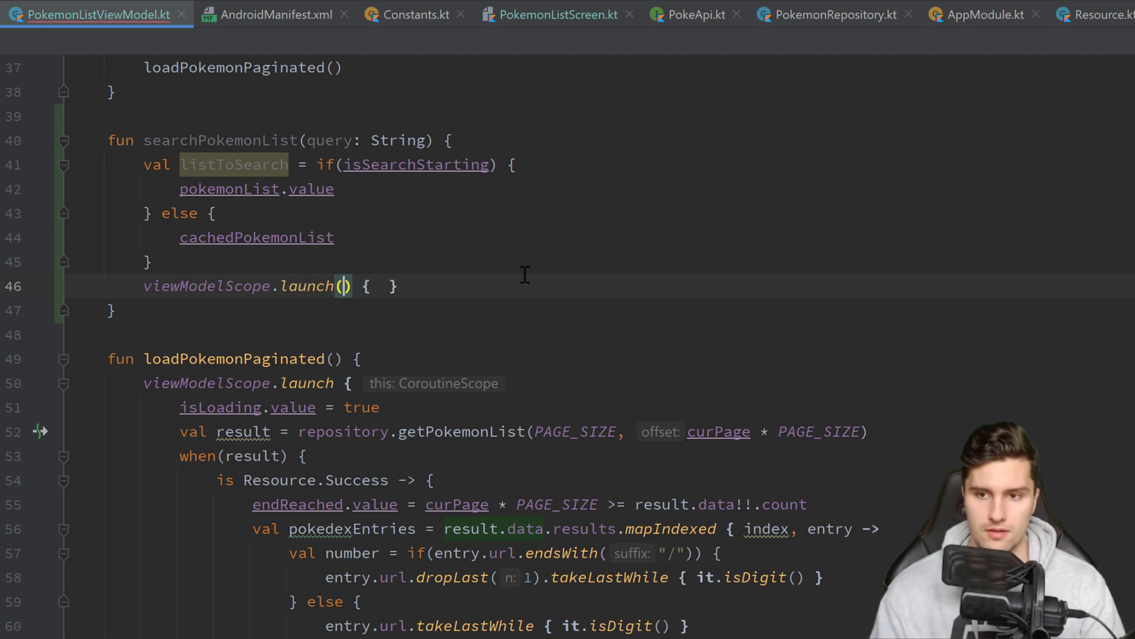
text(Dispatchers.Default)
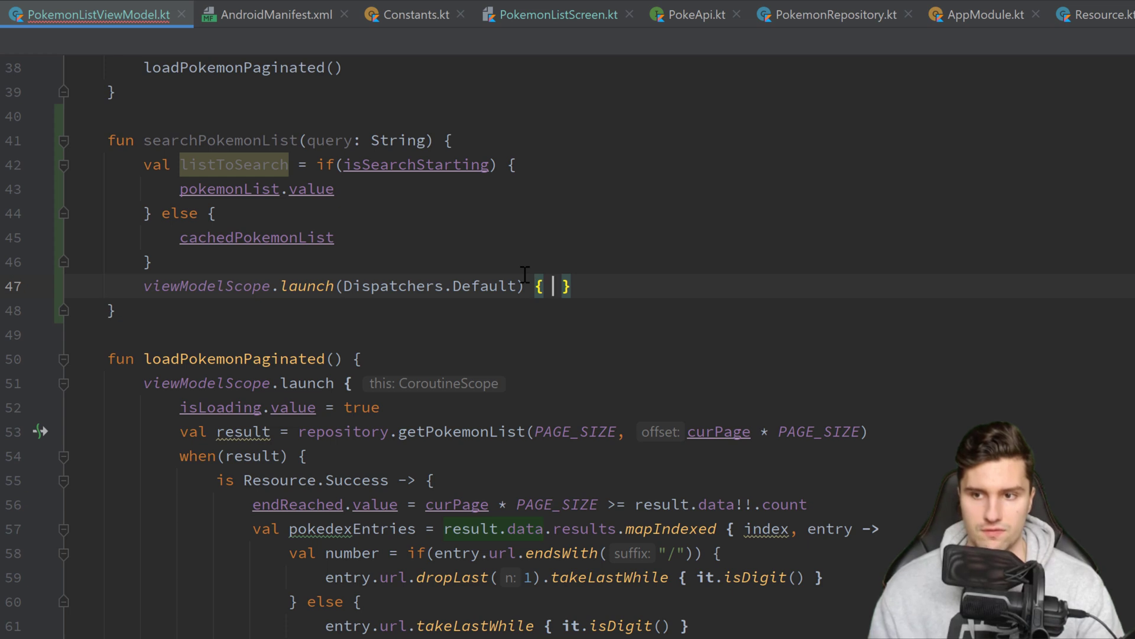
key(Enter)
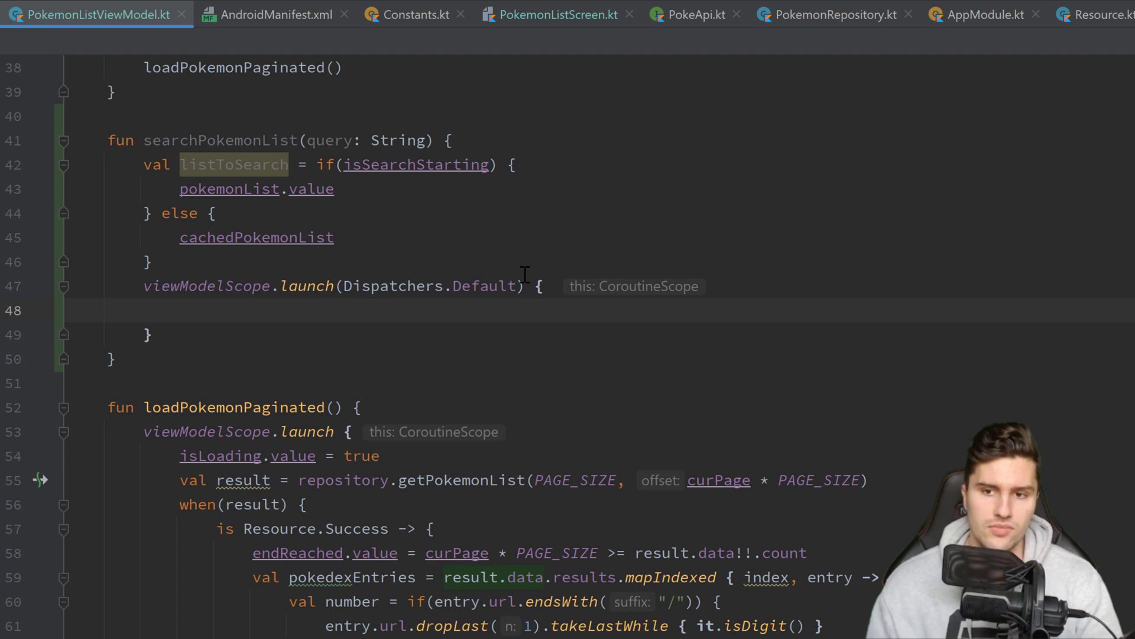
scroll(down, 3)
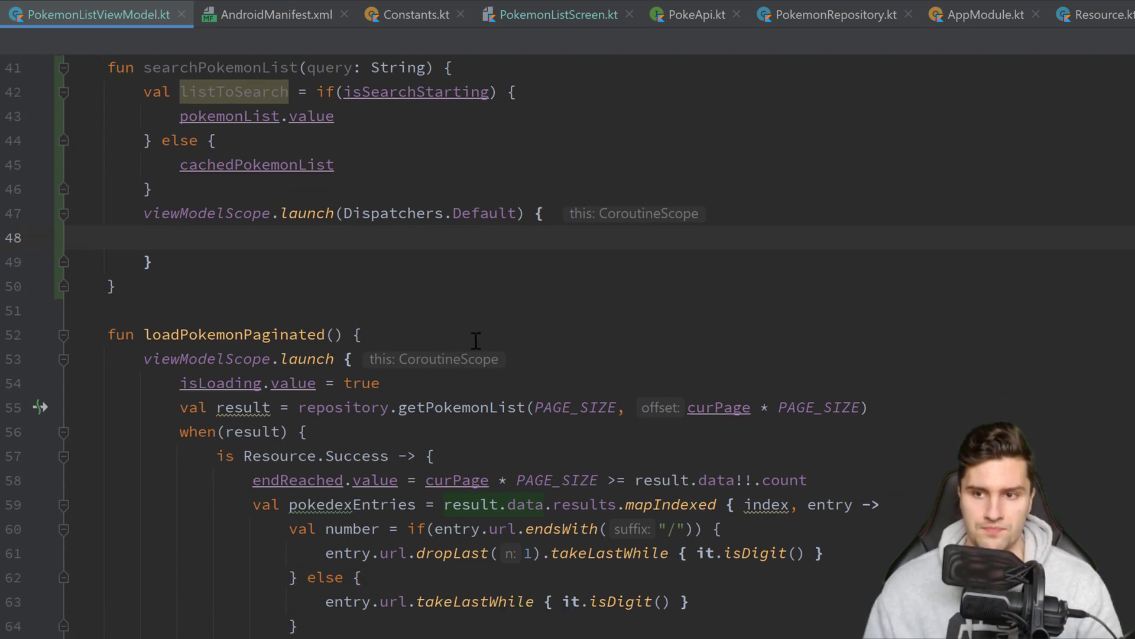
mouse_move(571, 263)
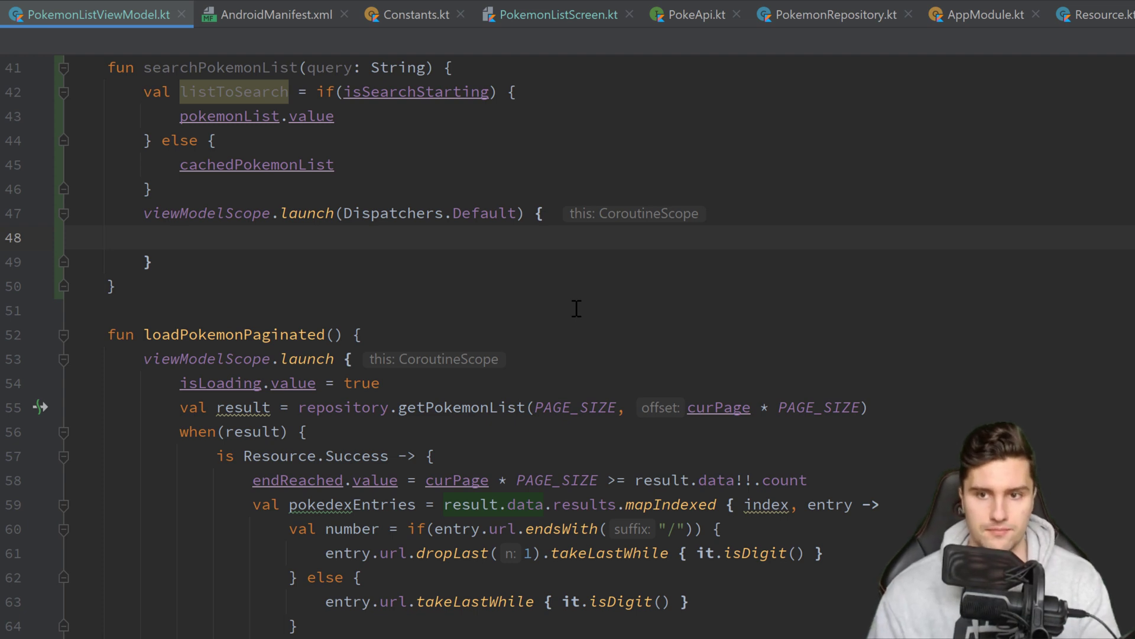
Step: Add if(query.isEmpty()) that sets pokemonList.value = cachedPokemonList
text(if(quer)
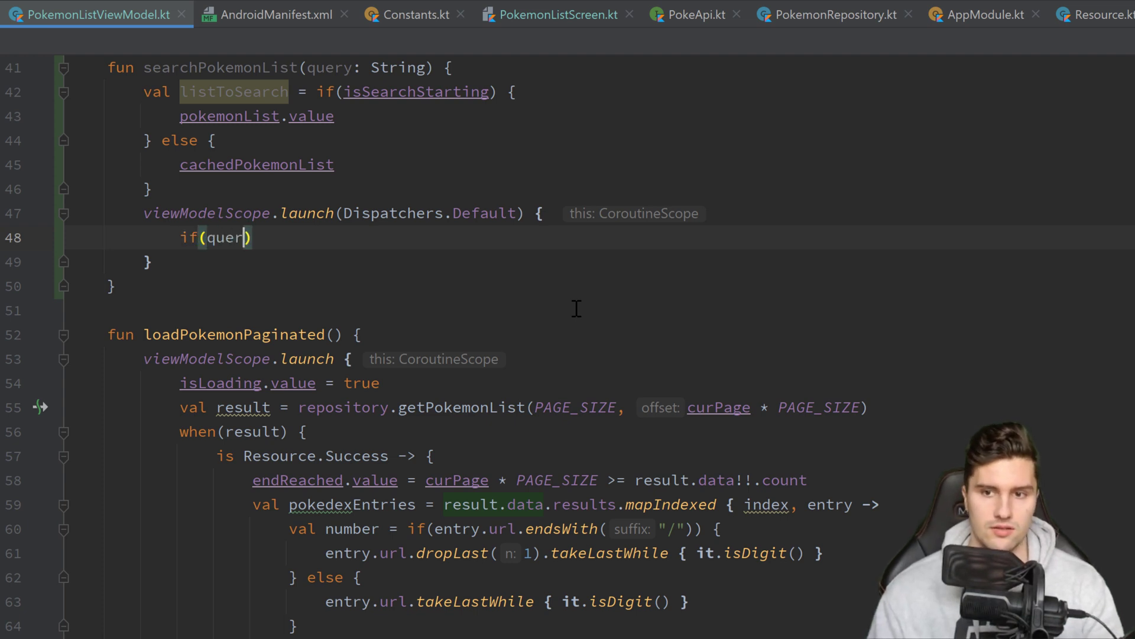
text(y.is)
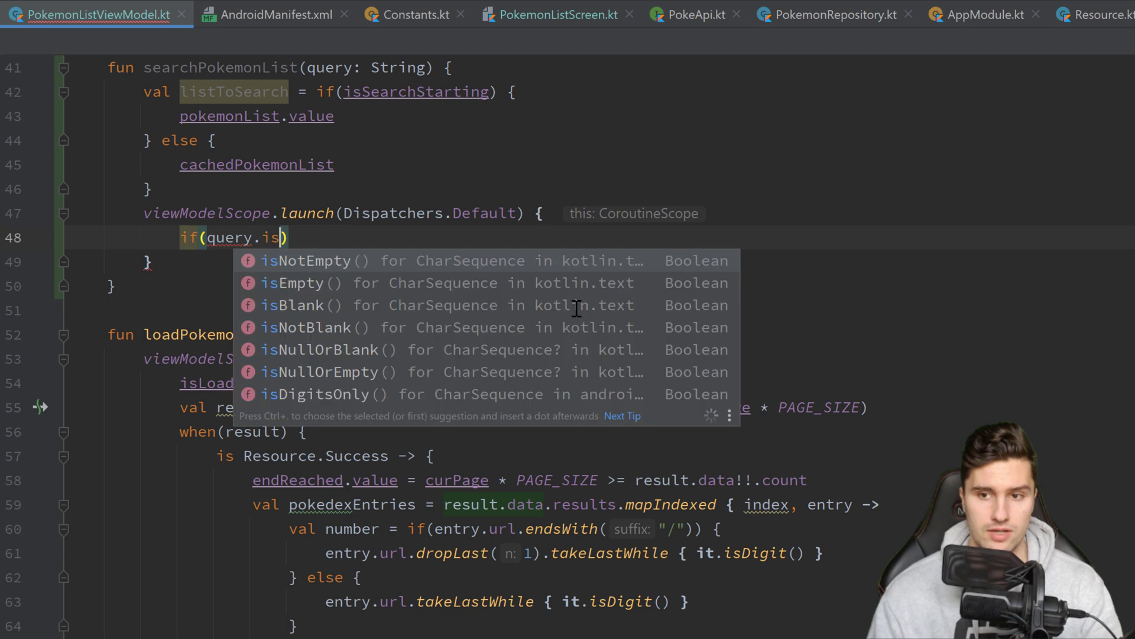
click(291, 283)
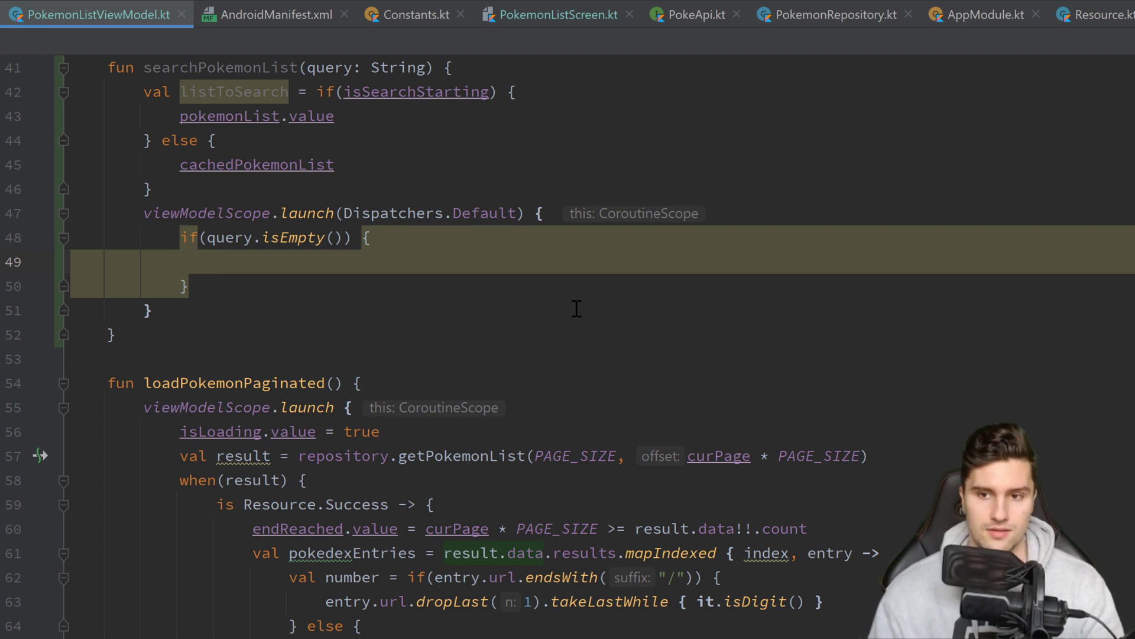
text(pokemonList)
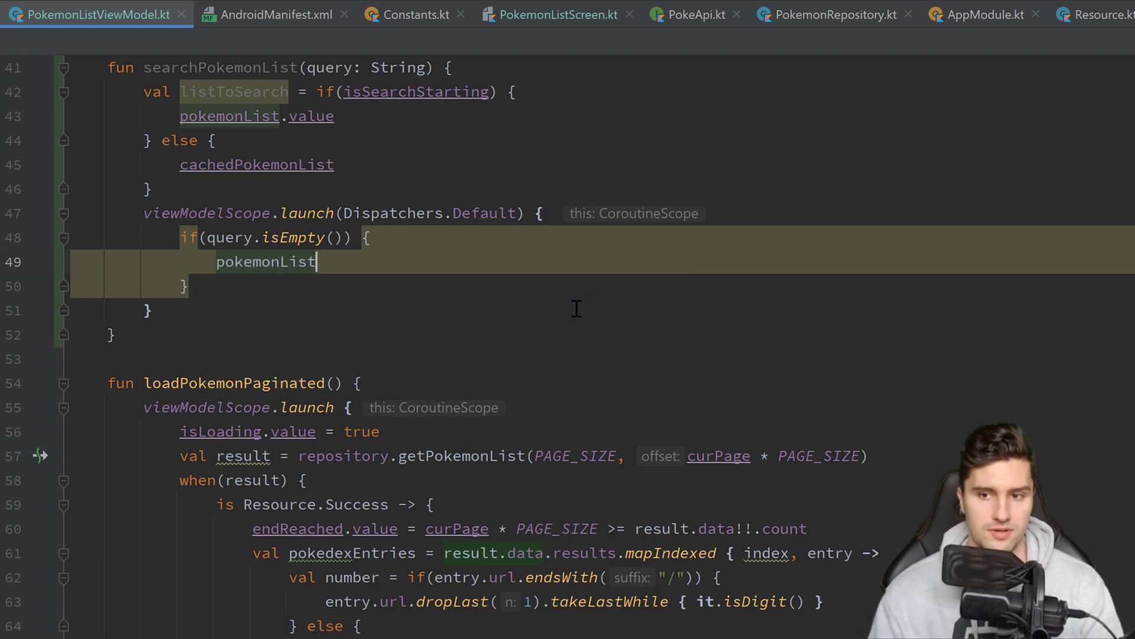
text(.value =)
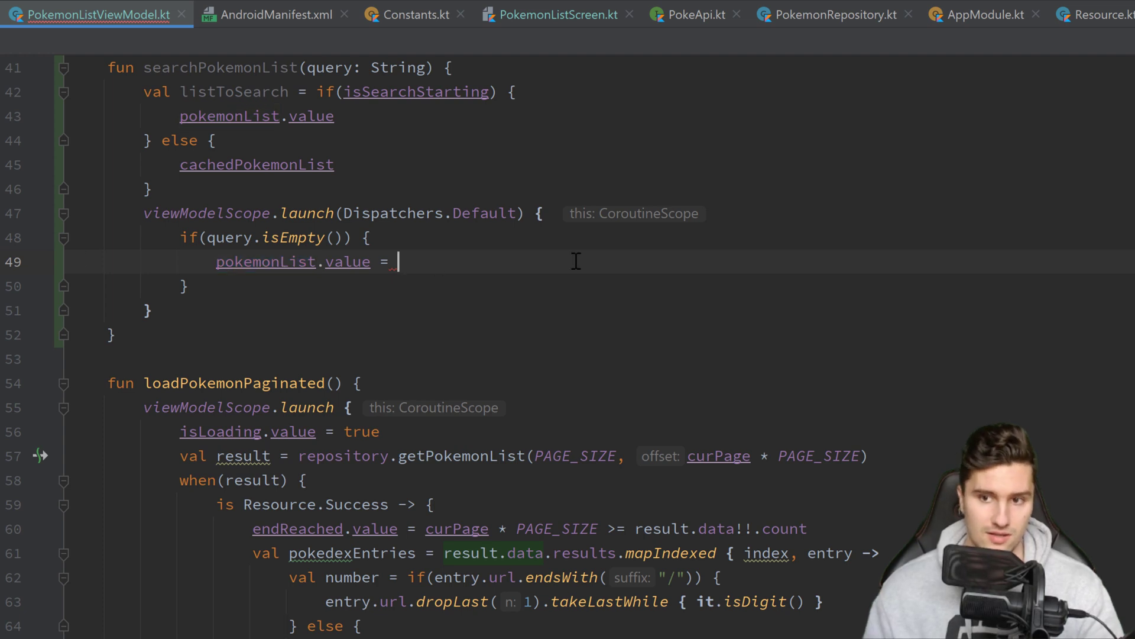
text(cachedPokemonList)
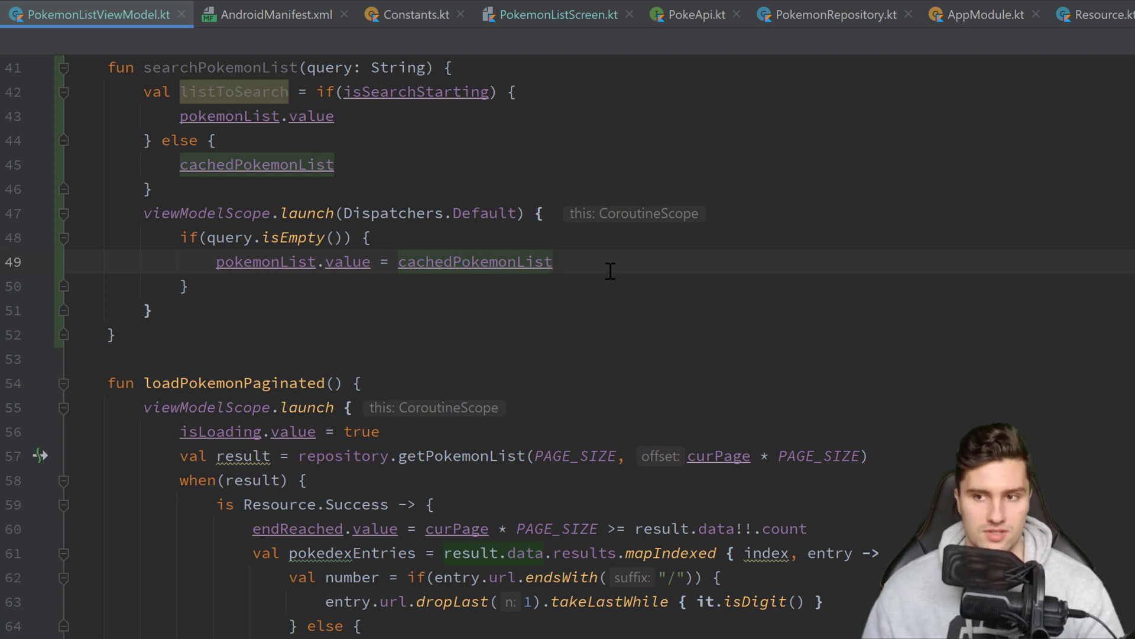
Step: In that block set isSearching.value = false, isSearchStarting = true, then return@launch
text(iss)
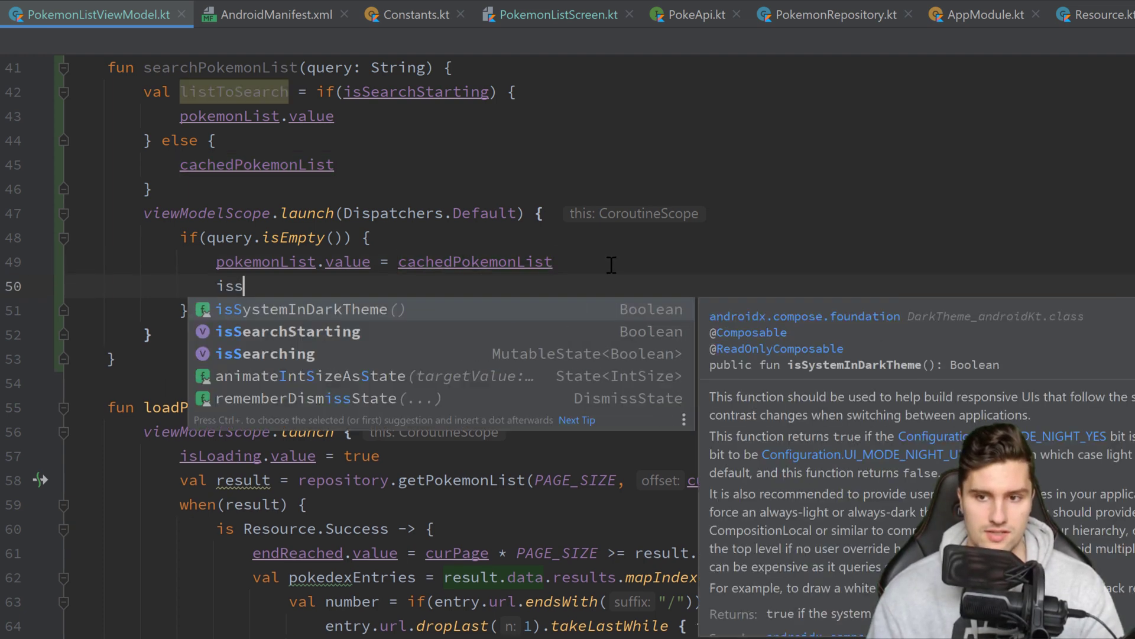
text(isSearching.)
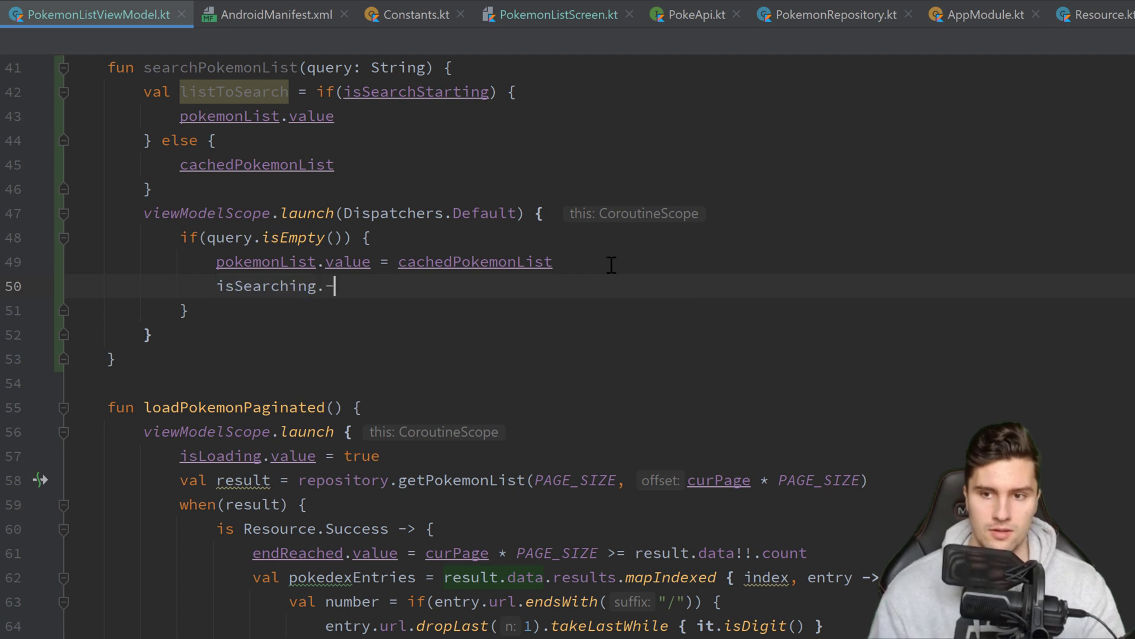
text(value = false)
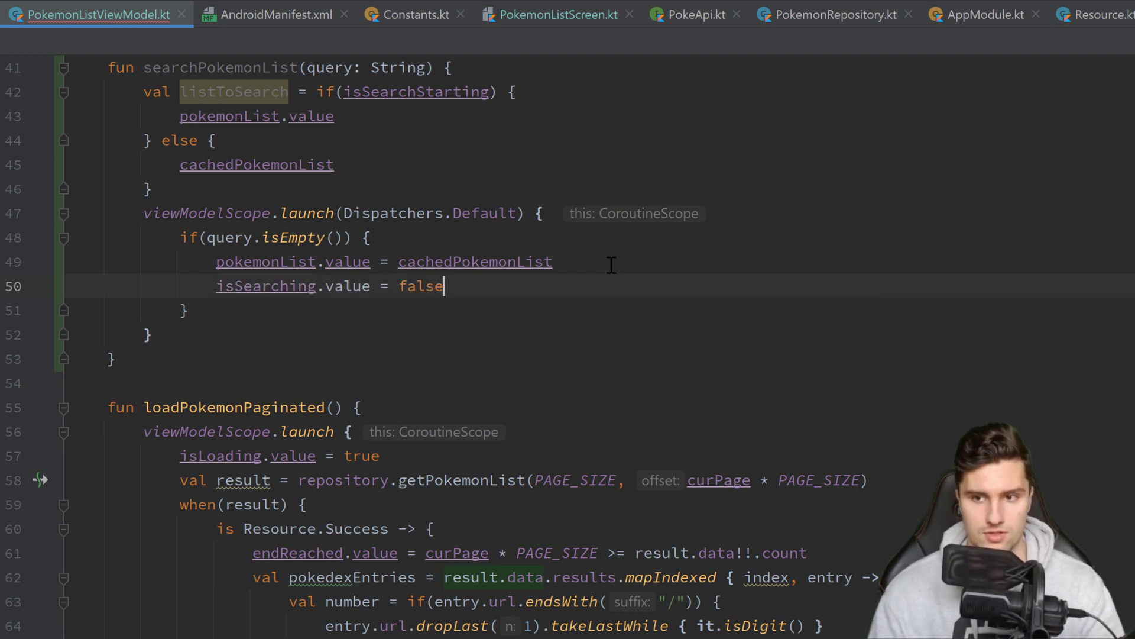
text(isSearchStarting =)
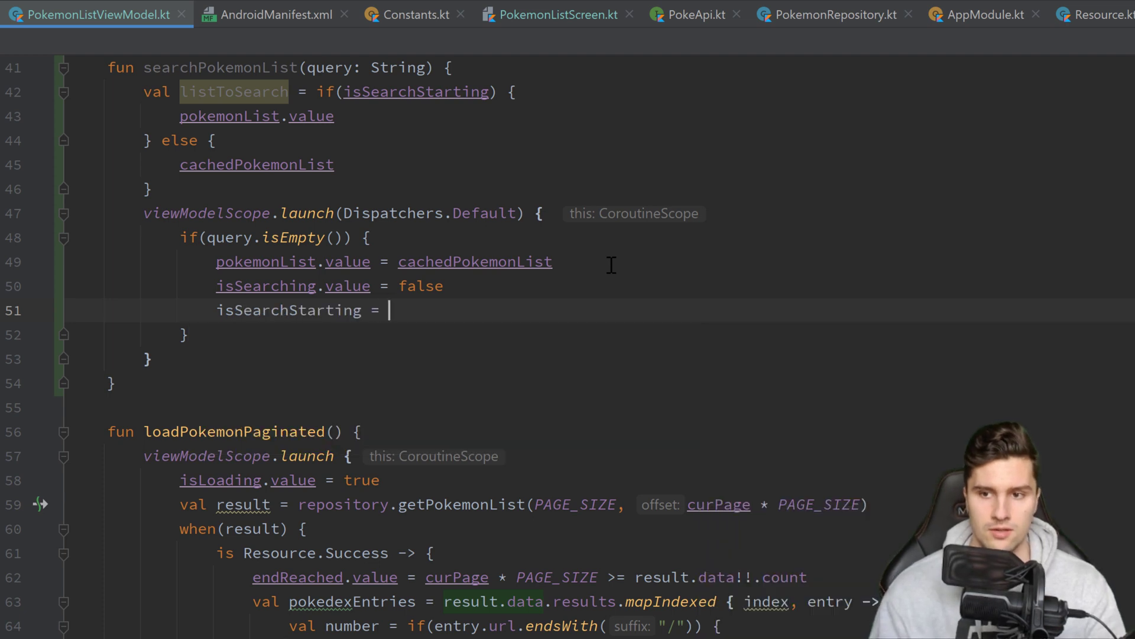
text(true)
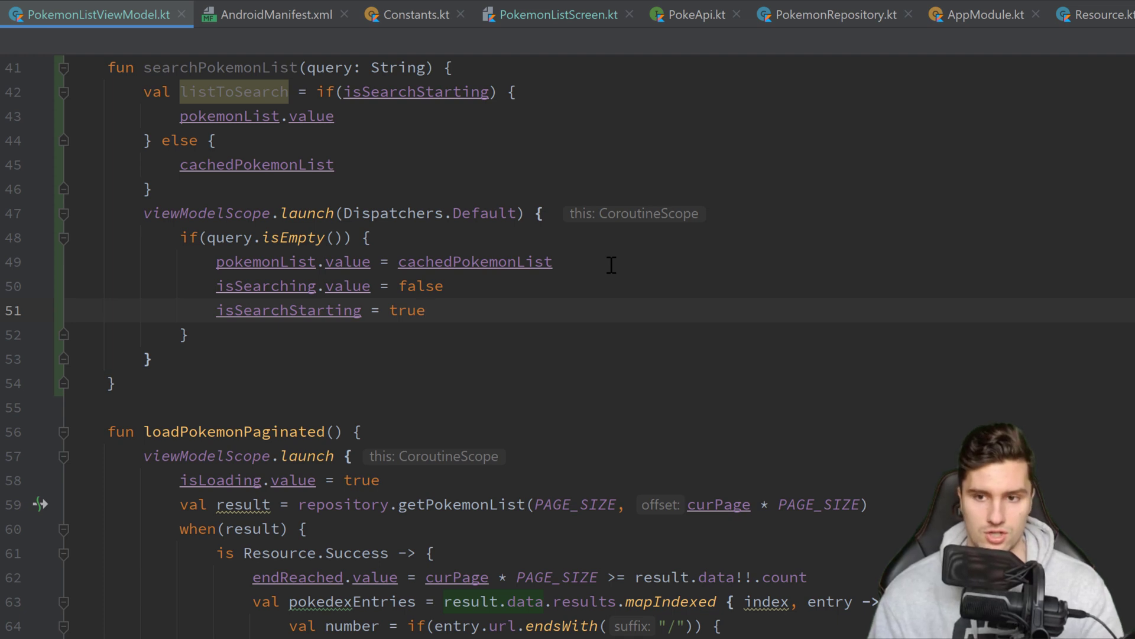
text(return@launch)
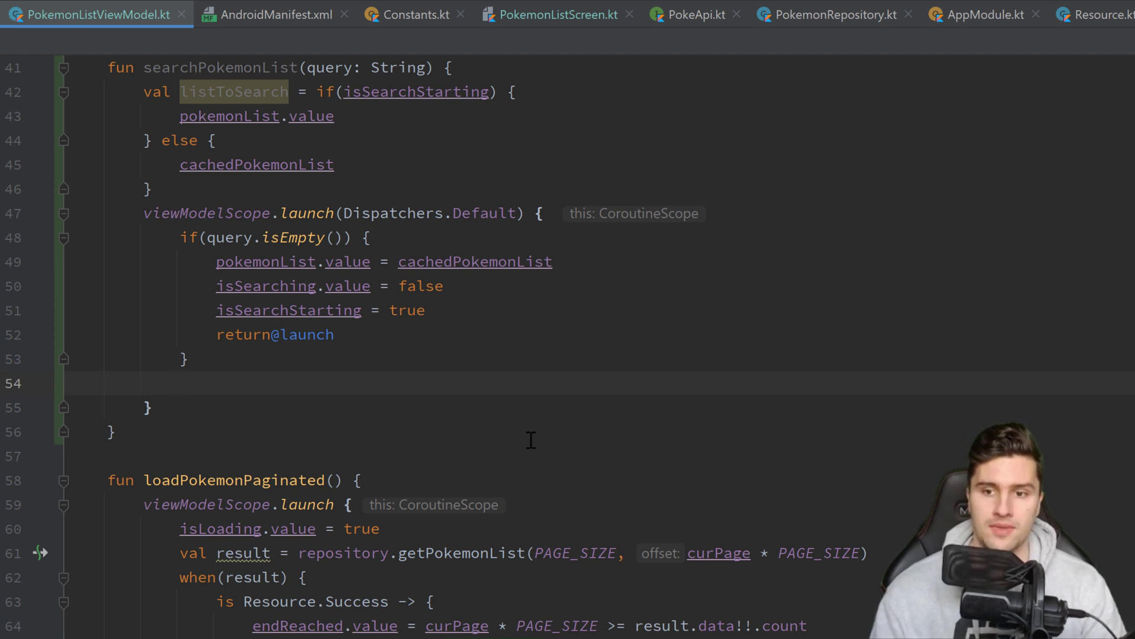
Step: Start a results filter over listToSearch keeping Pokémon whose name contains query.trim()
text(val results)
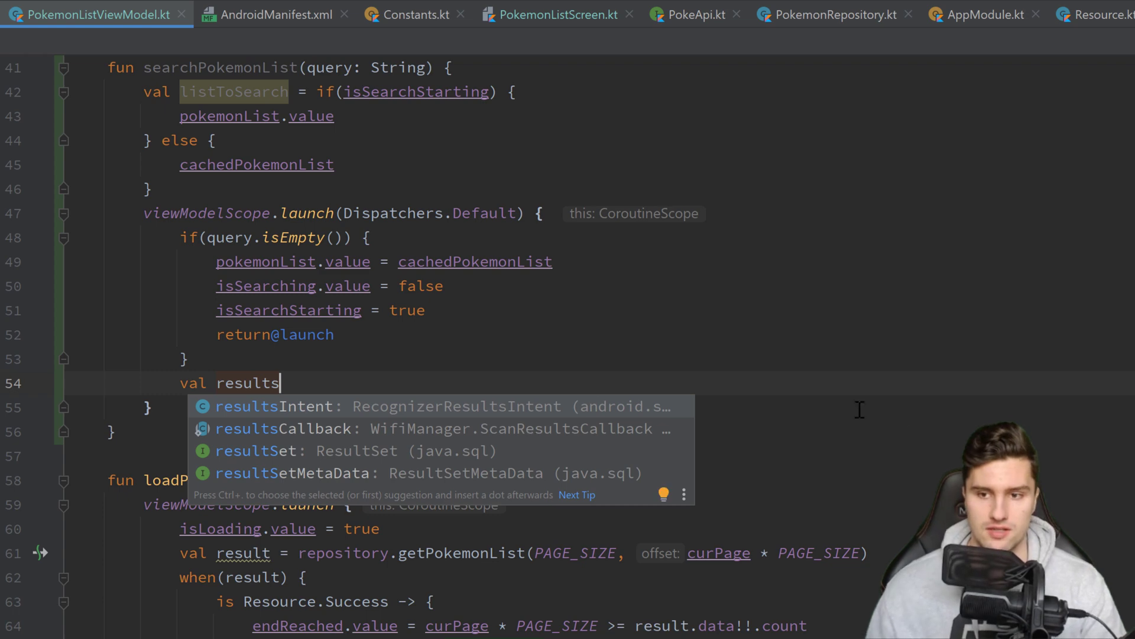
text(= listToSearch.)
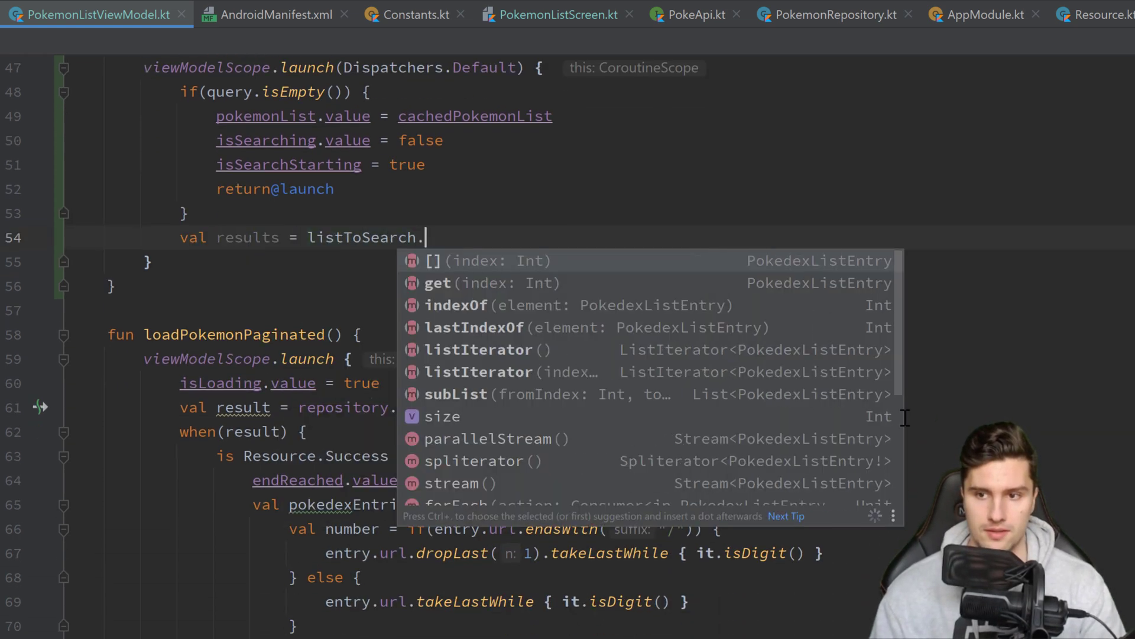
text(filter {)
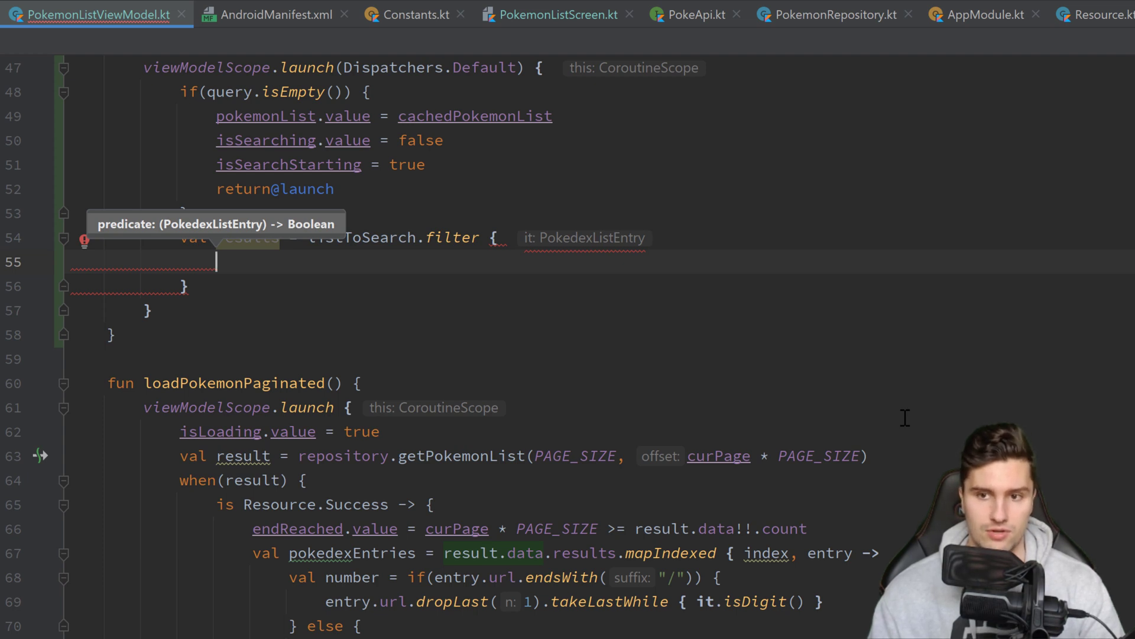
text(it.pokemonName)
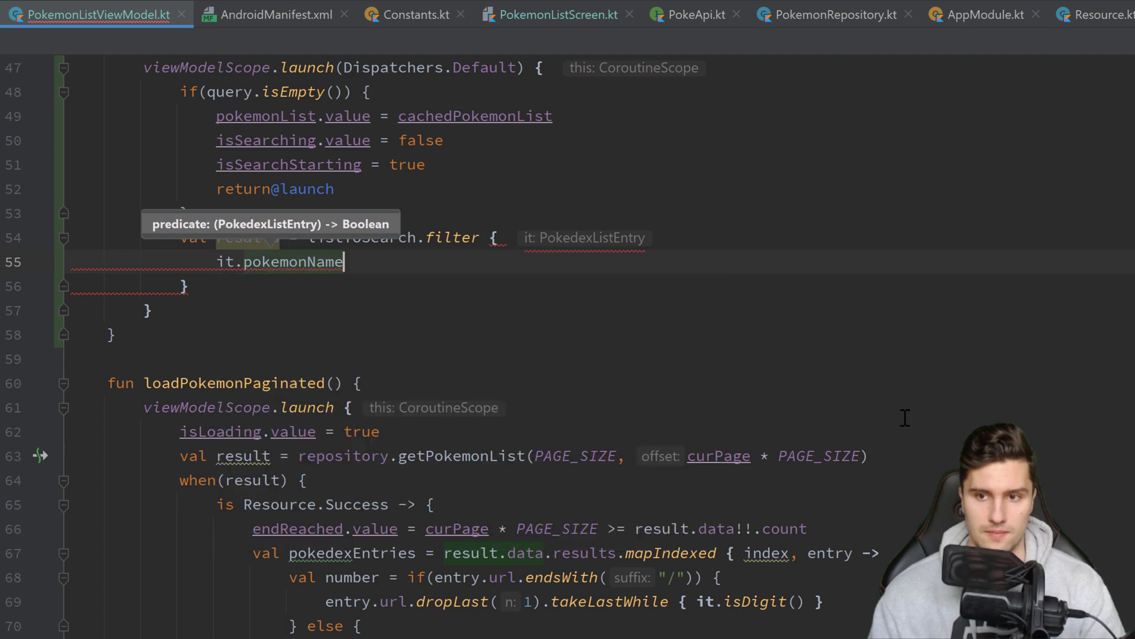
text(.contains()
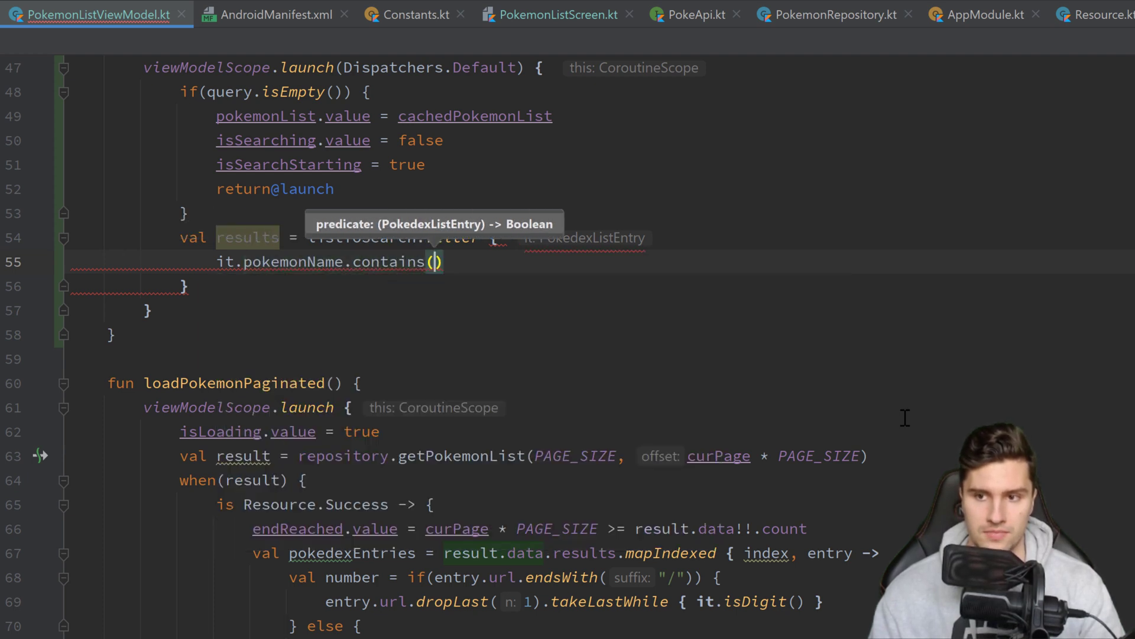
text(query)
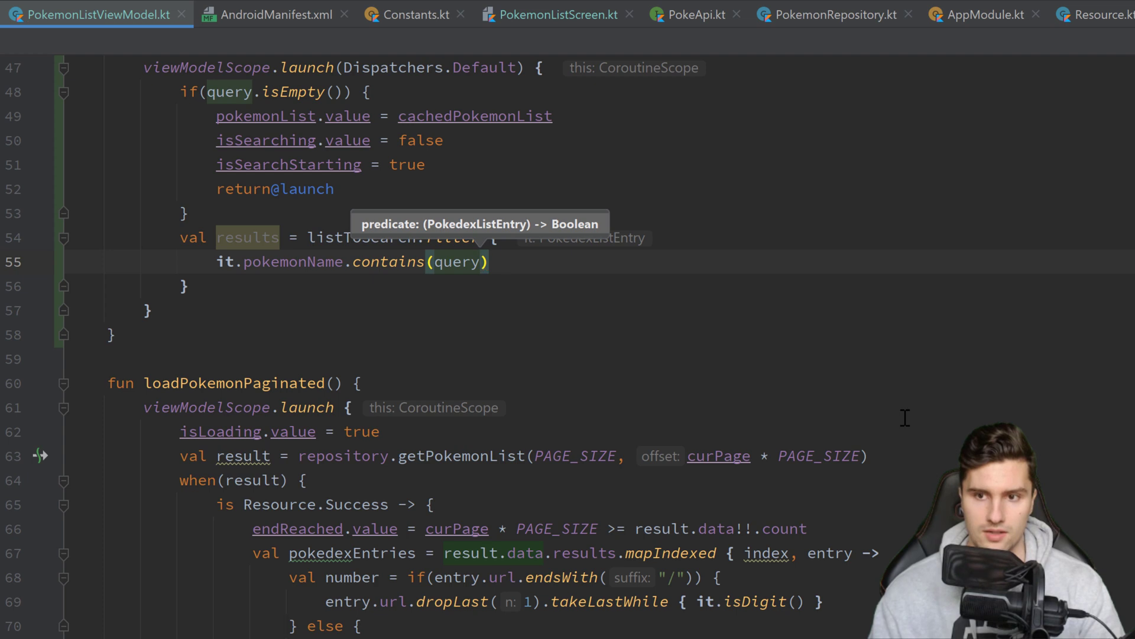
text(.trim)
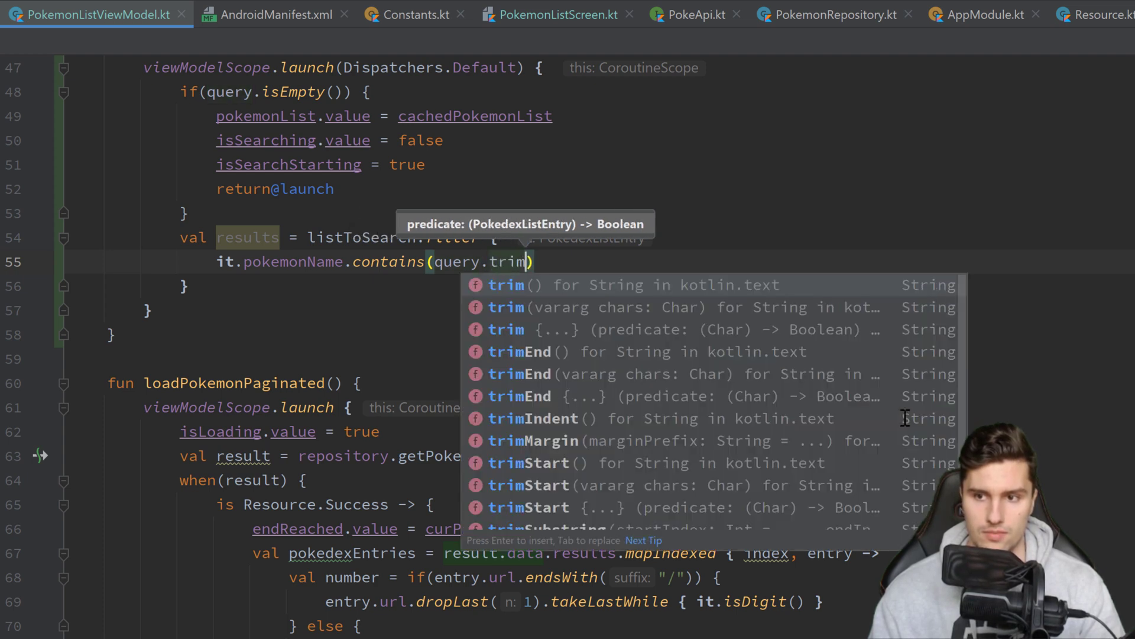
key(Enter)
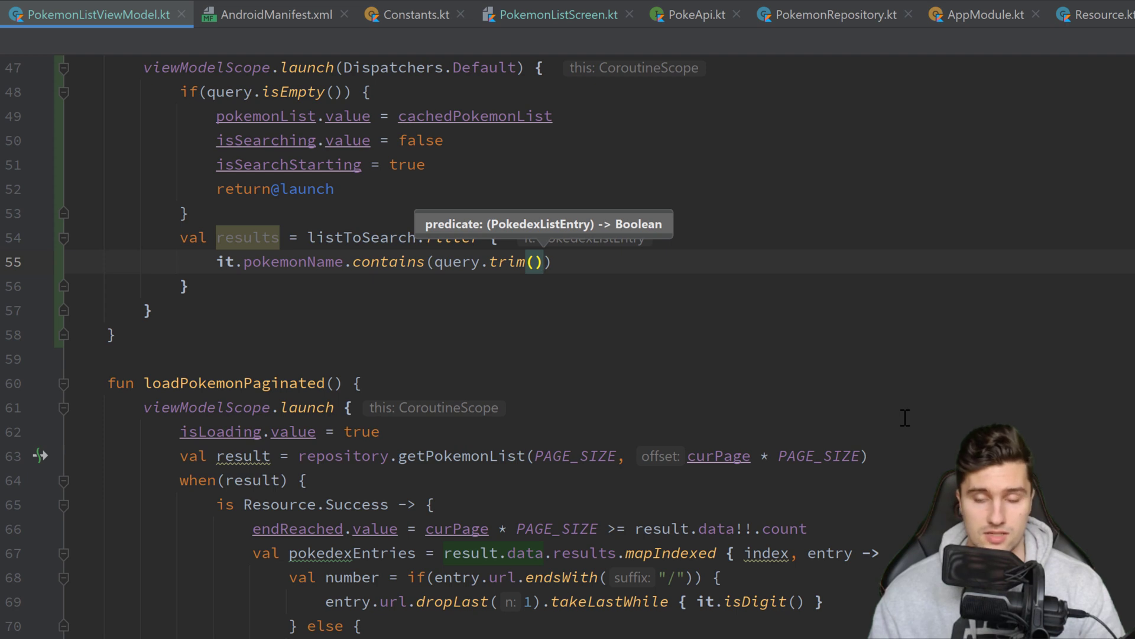
Step: Add ignoreCase = true and an alternative match where number.toString() equals query.trim()
text(, ignoreCase = true)
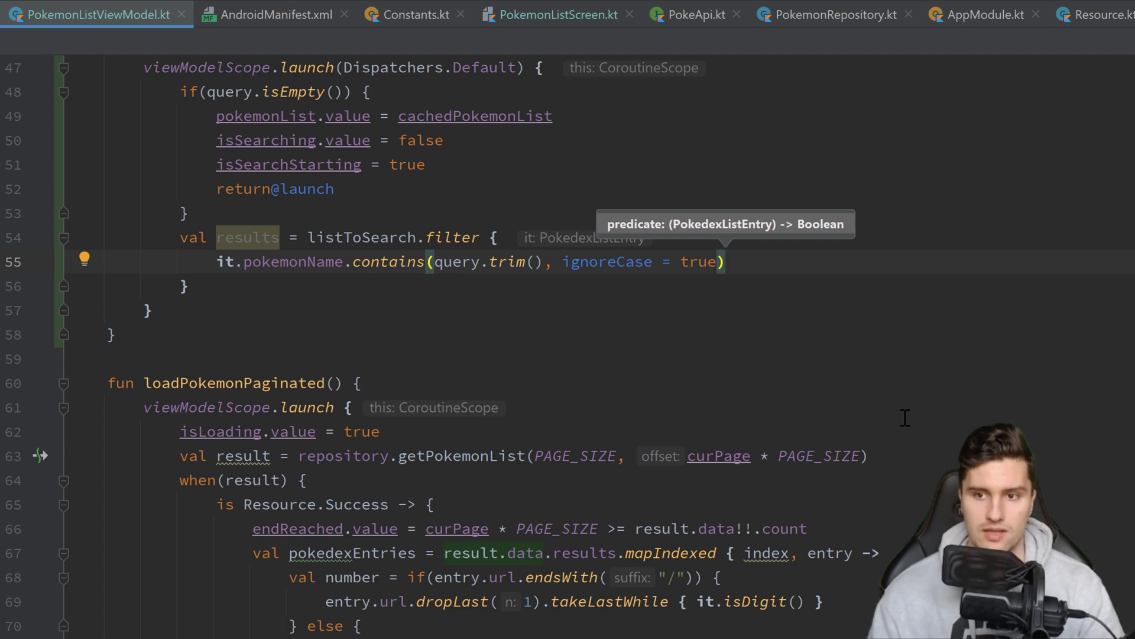
text(||)
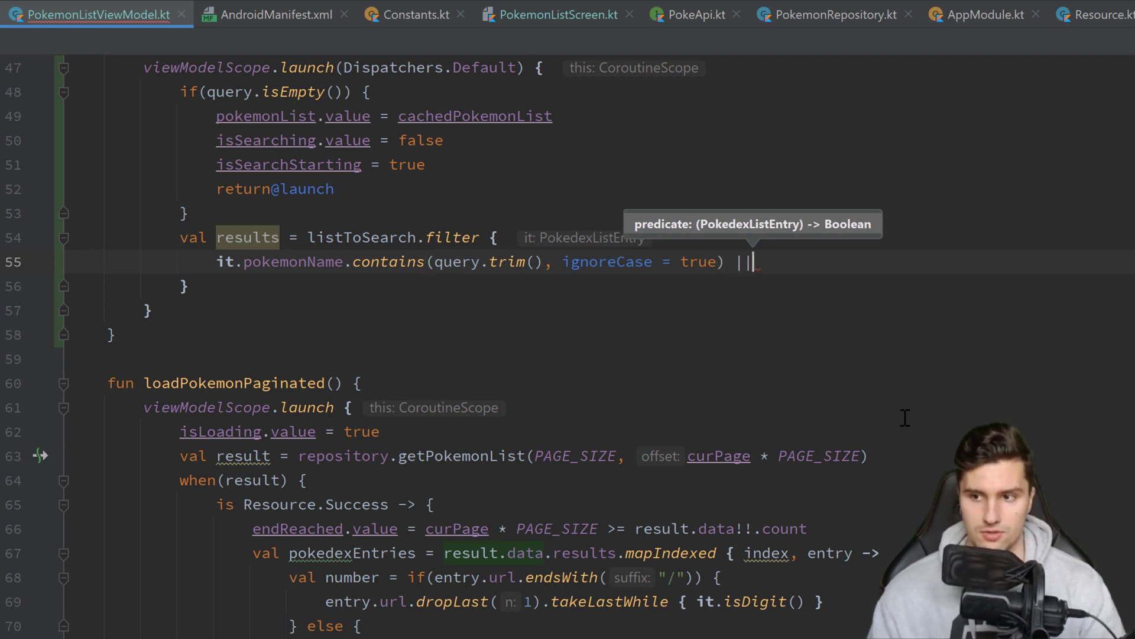
key(Enter)
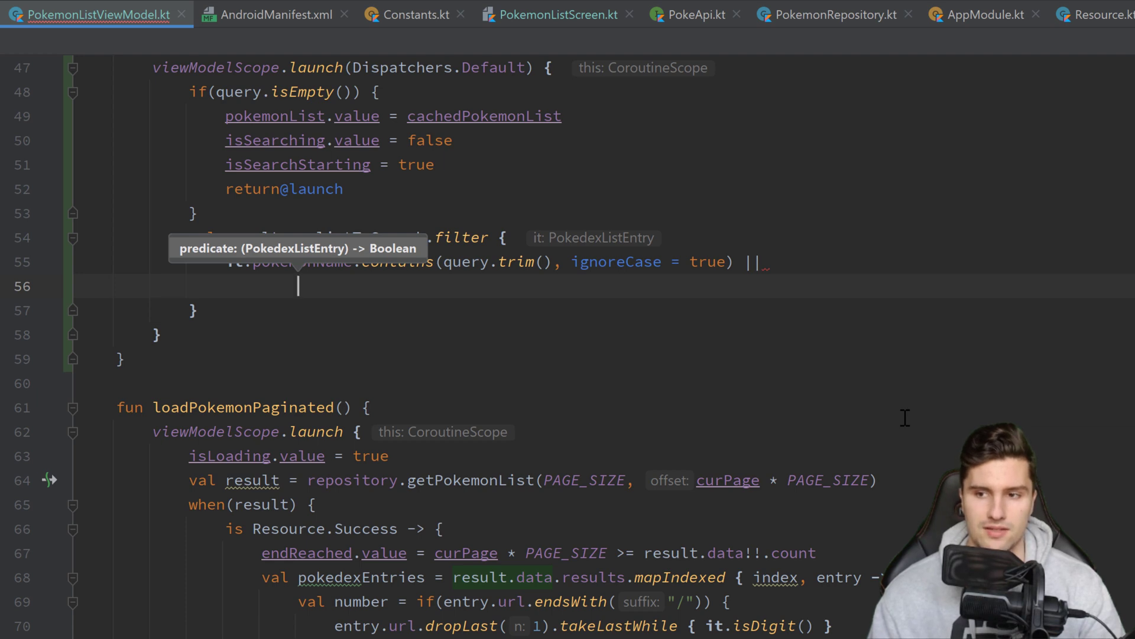
text(it.)
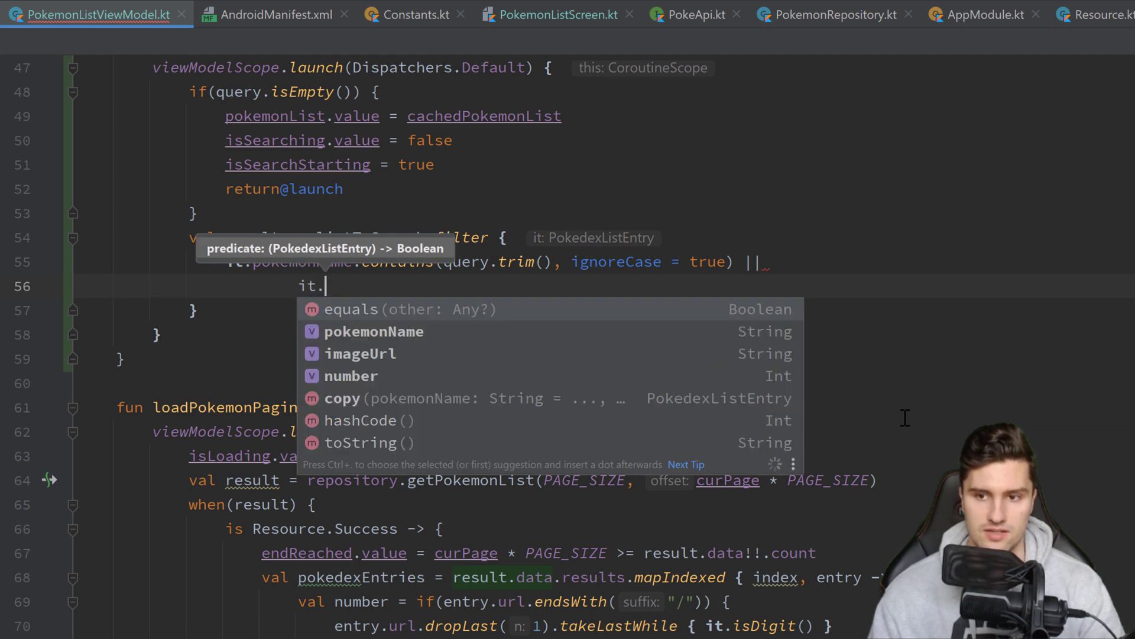
text(number.toString() == q)
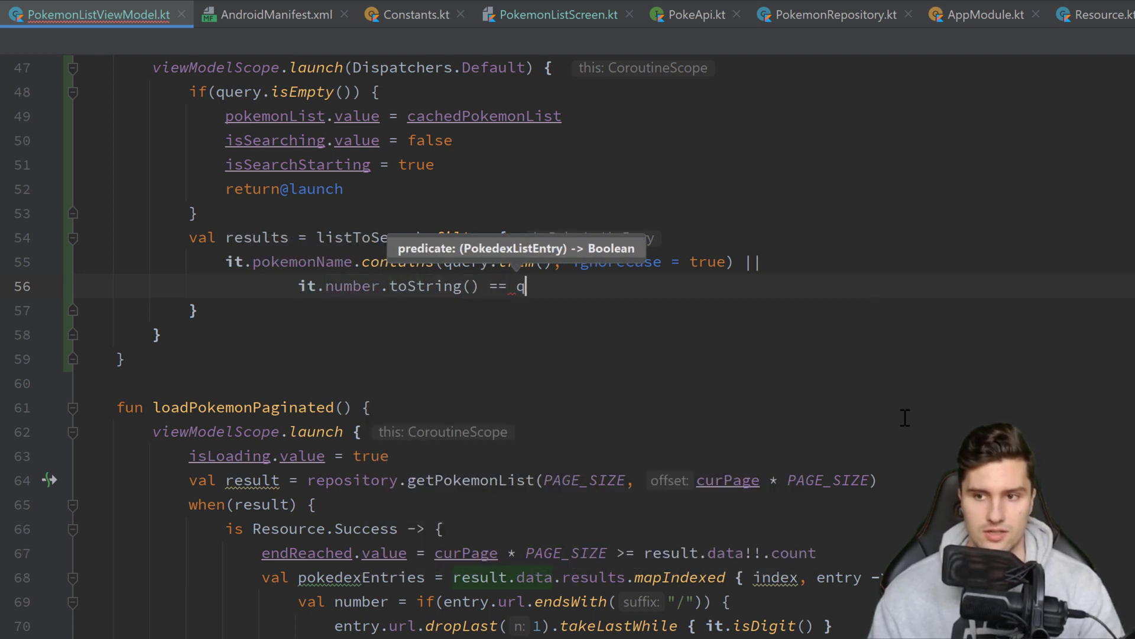
text(uery.tri)
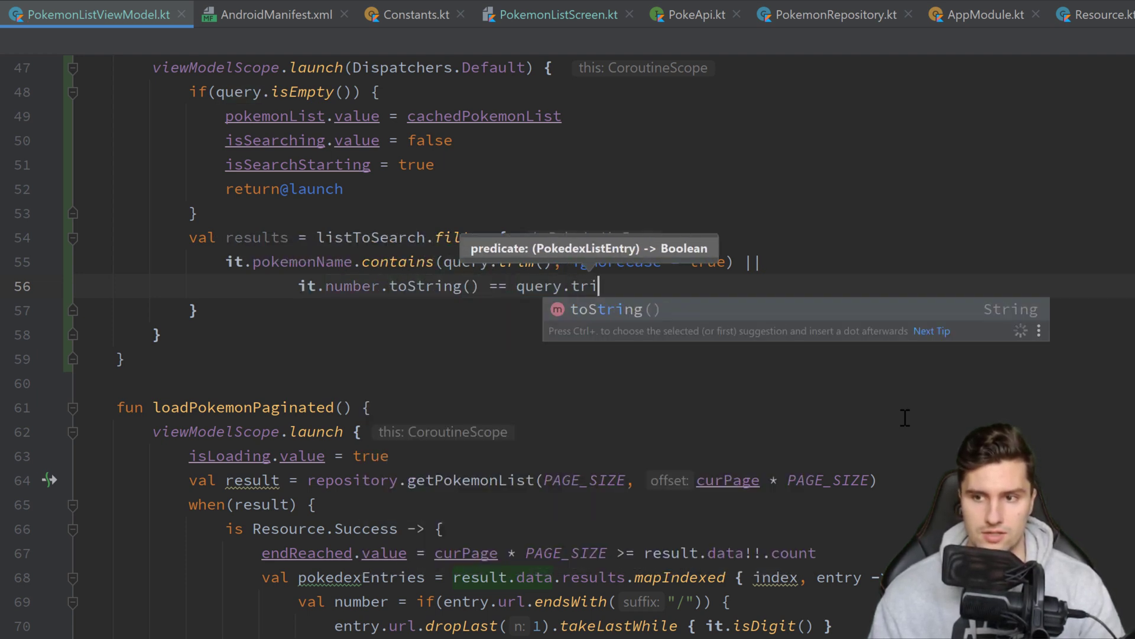
text(m())
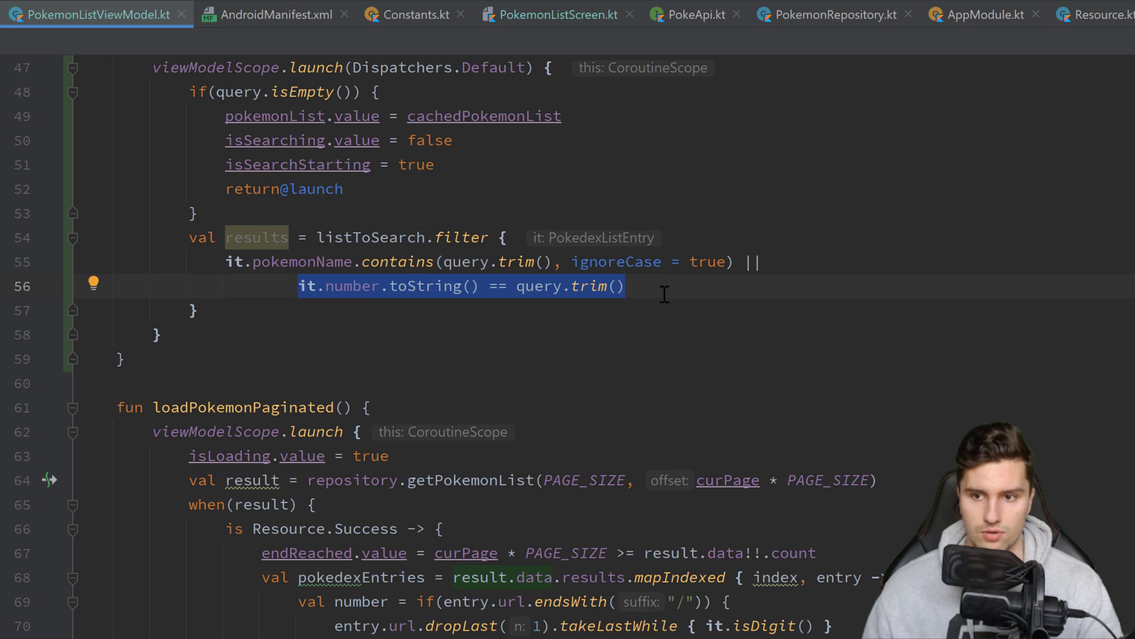
mouse_move(536, 311)
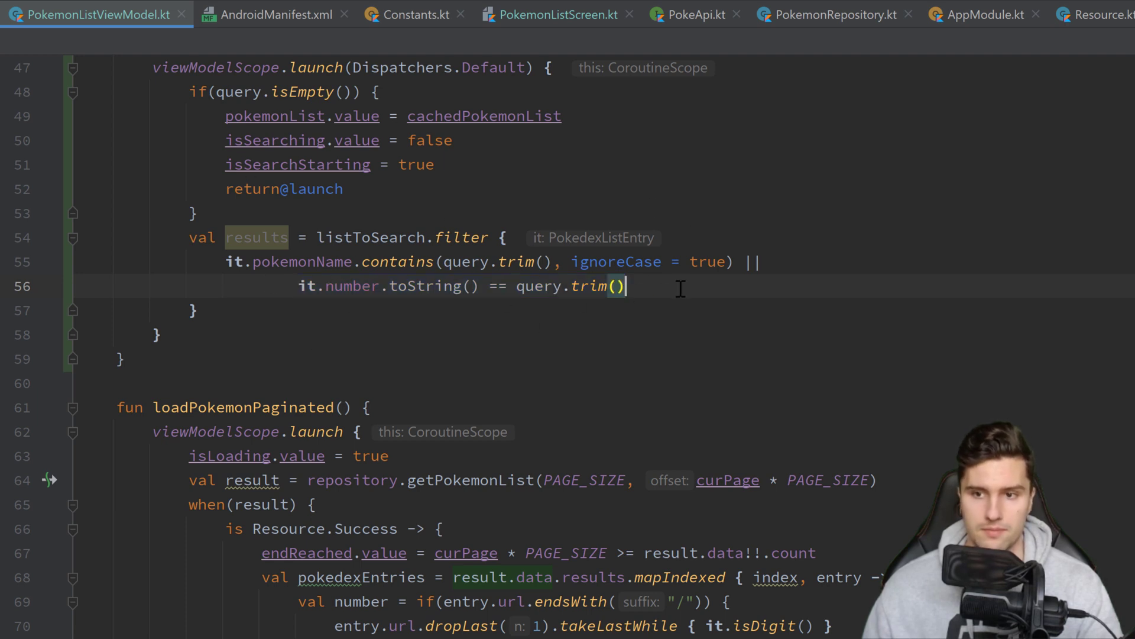
Step: When isSearchStarting, cache pokemonList.value into cachedPokemonList and set isSearchStarting to false
text(if()
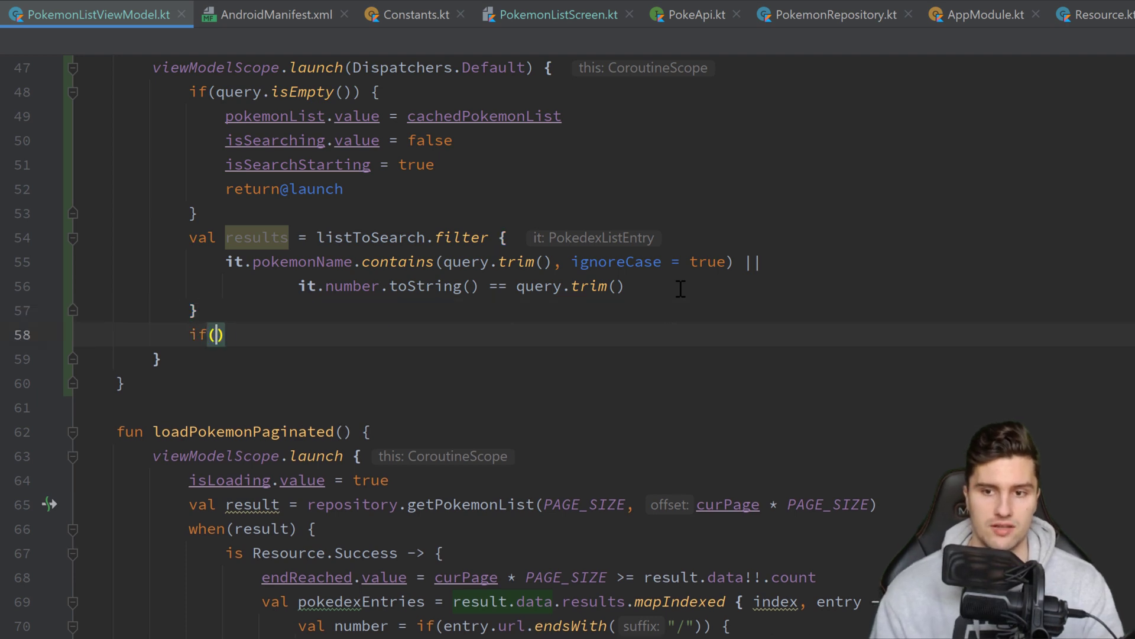
text(isSearchStarting)
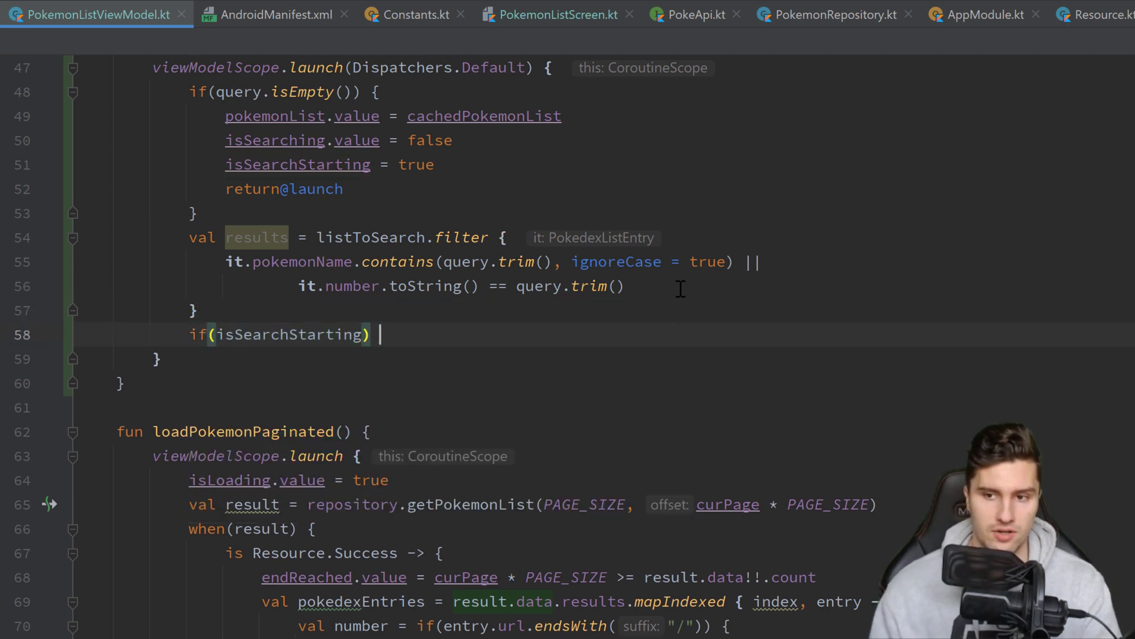
text([)
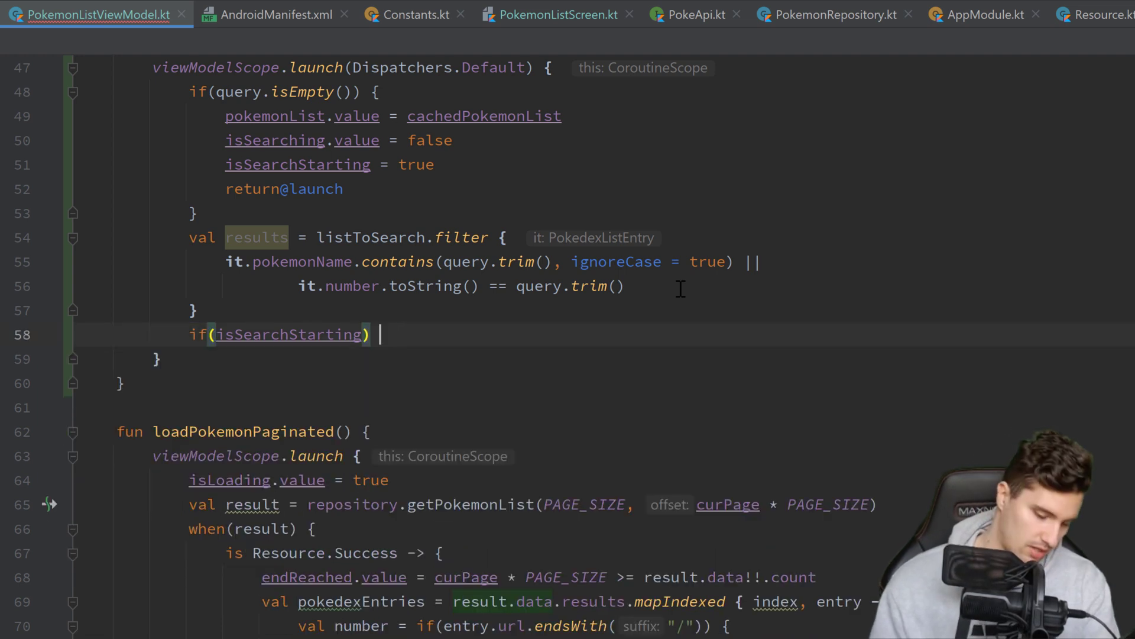
text({)
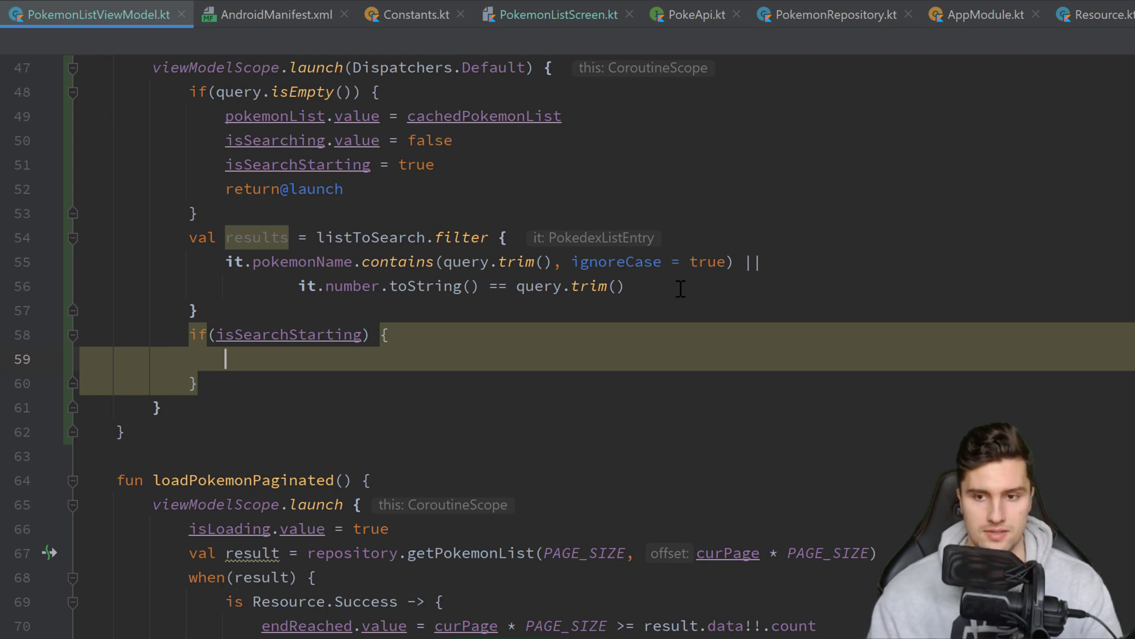
text(cachedPokemonList =)
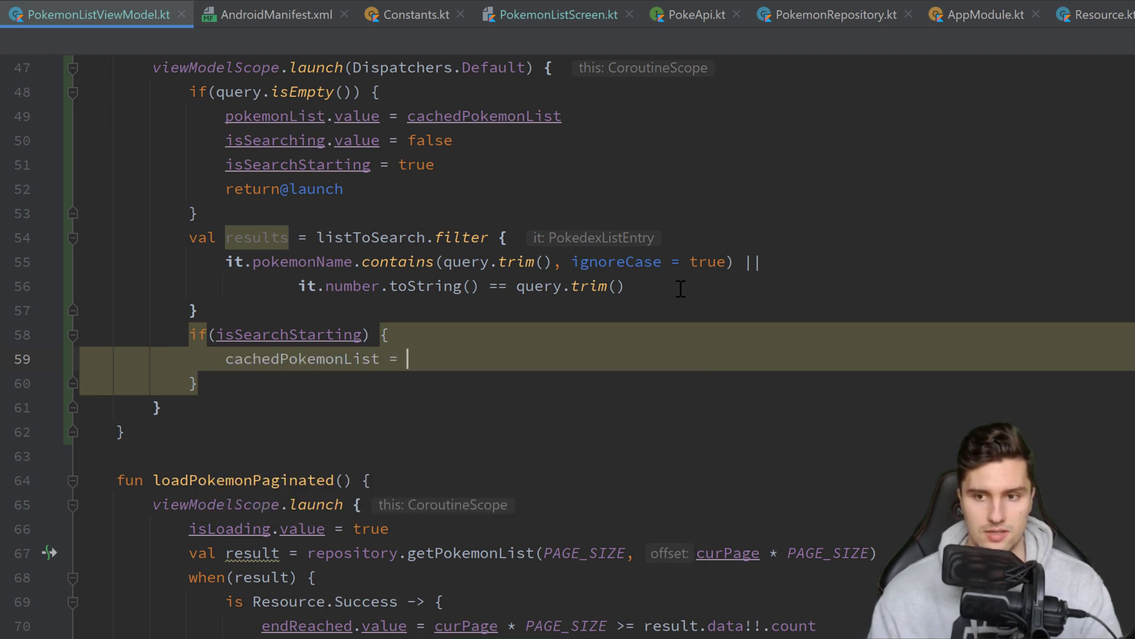
text(pokemonList.value)
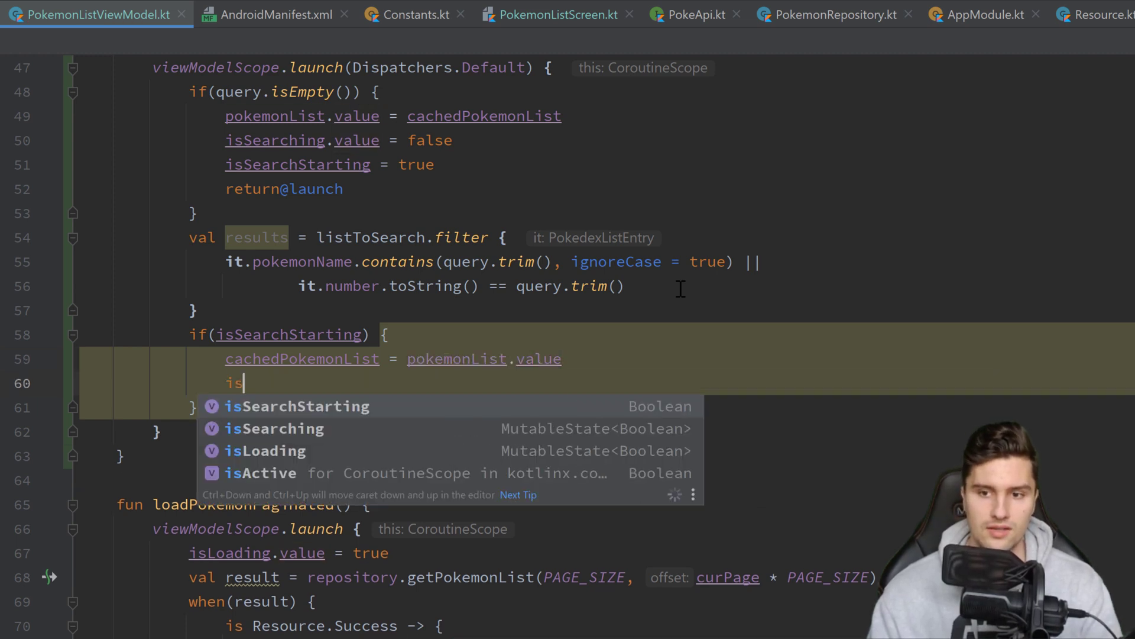
text(SearchStarting = false)
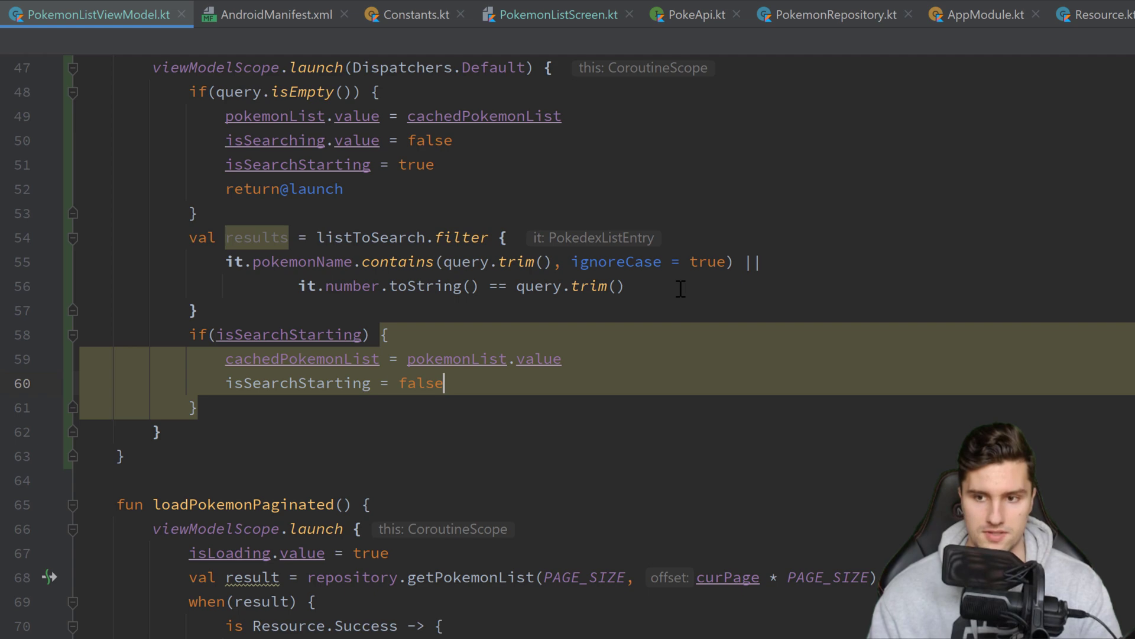
Step: Assign results to pokemonList.value and set isSearching.value to true
scroll(down, 3)
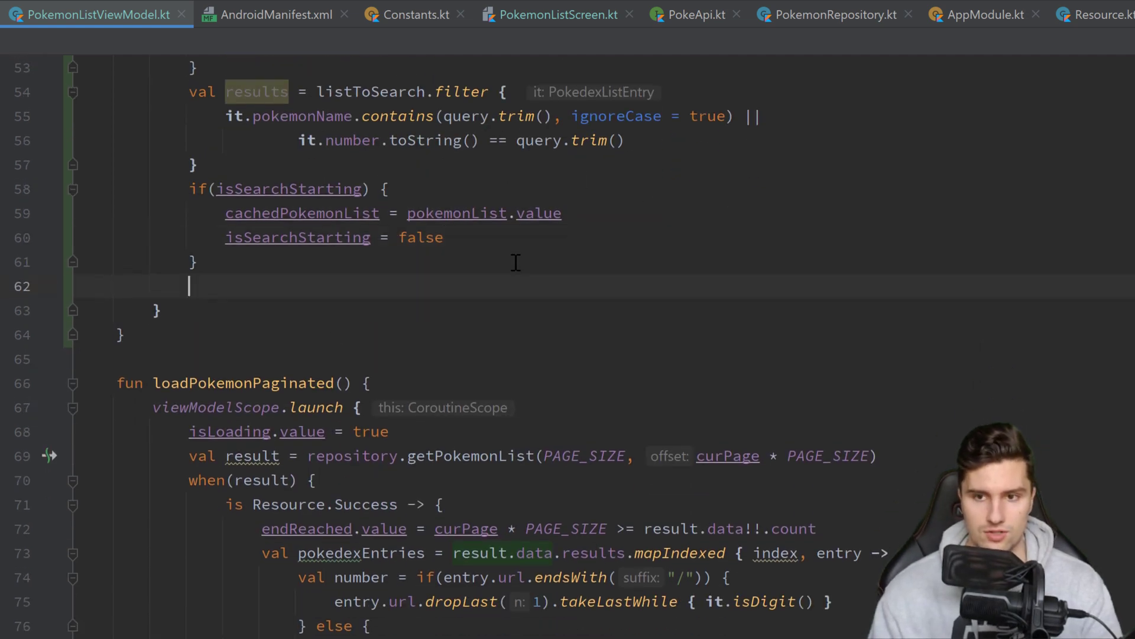
text(pokemonList.value)
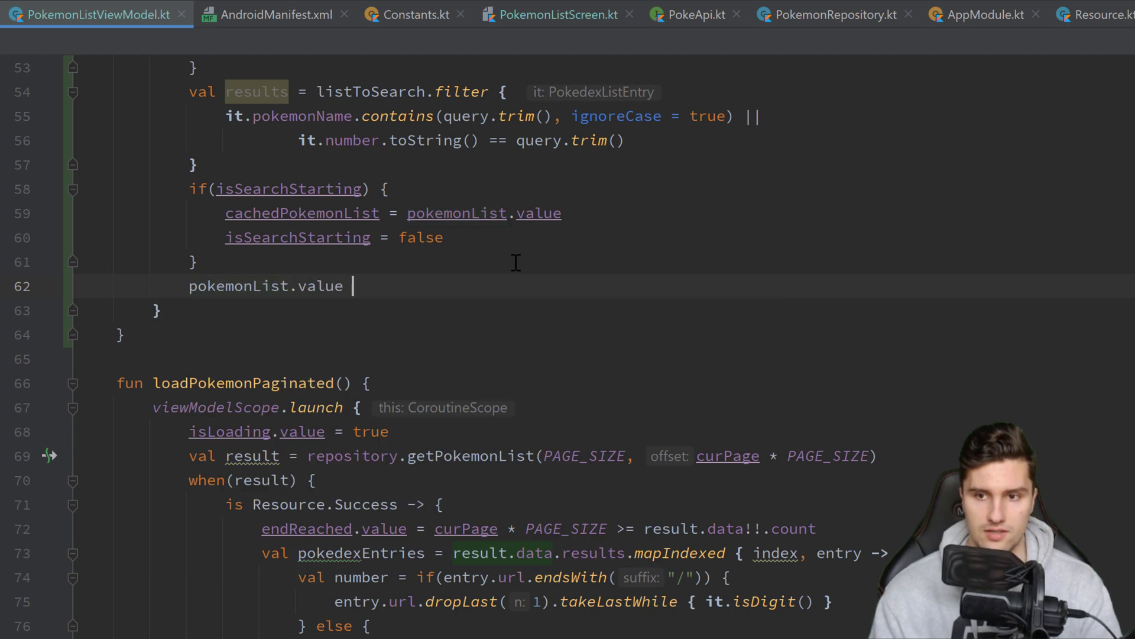
text(= results)
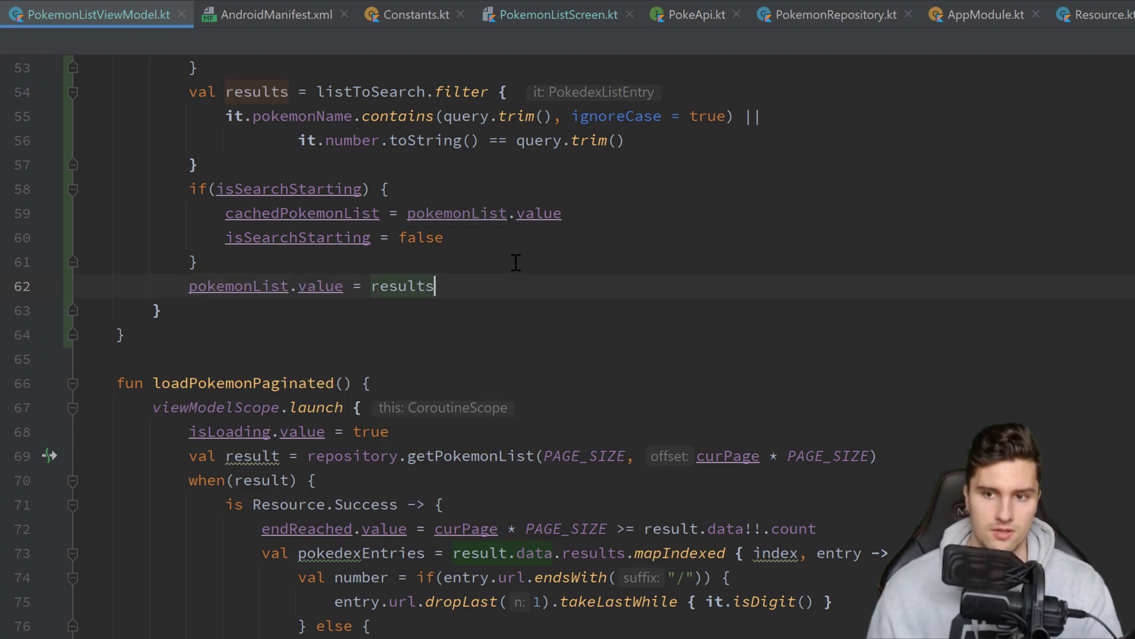
double_click(402, 286)
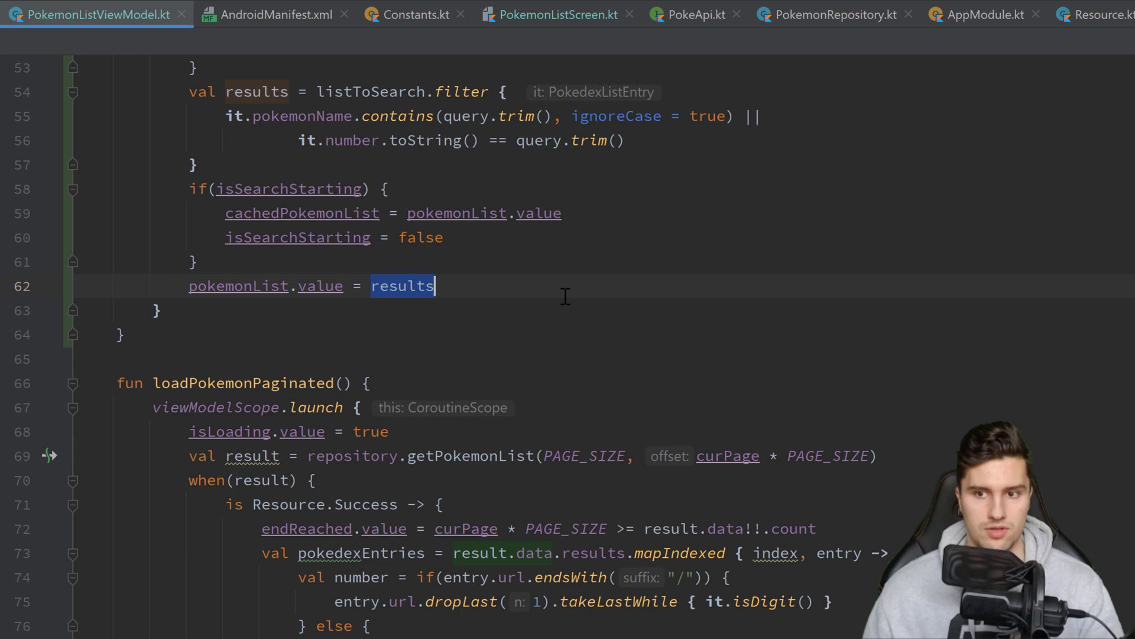
mouse_move(229, 299)
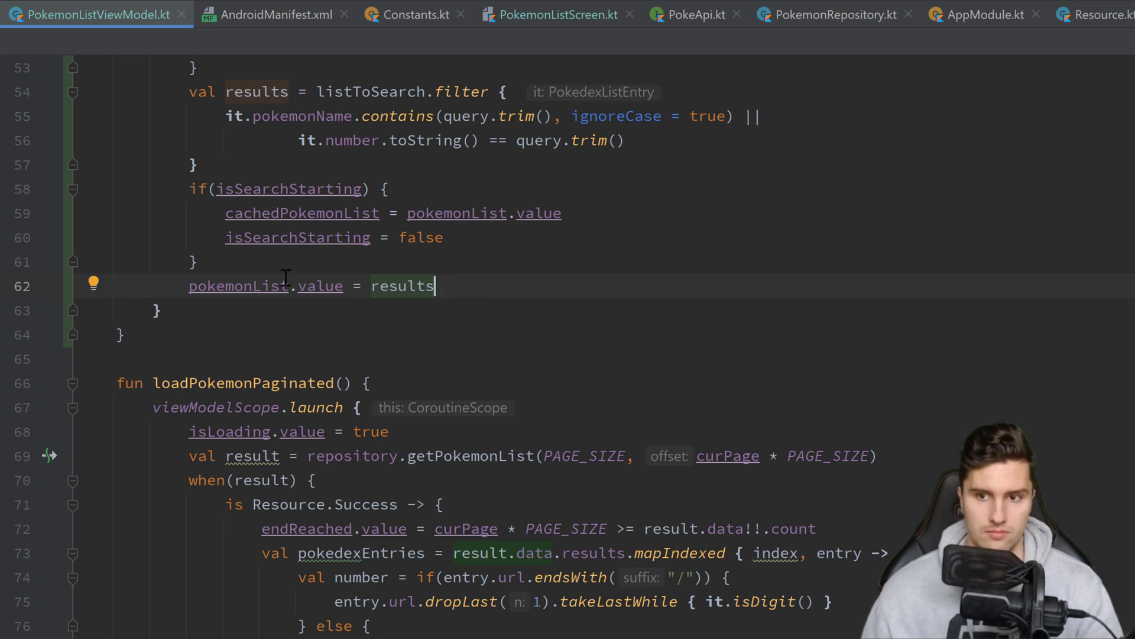
double_click(238, 286)
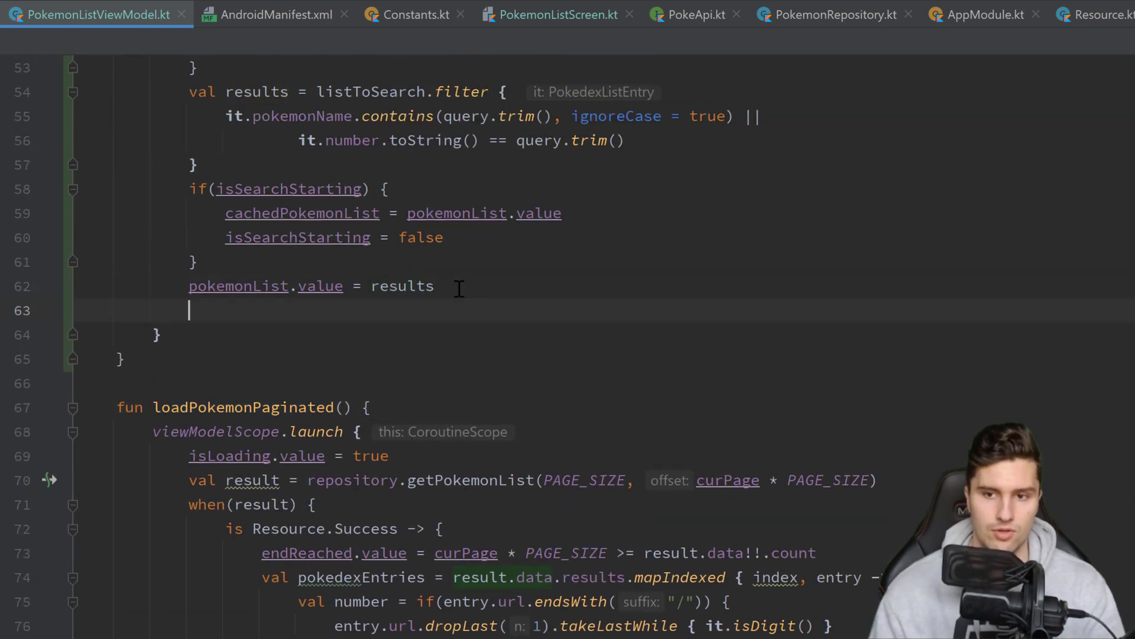
text(isSearching.)
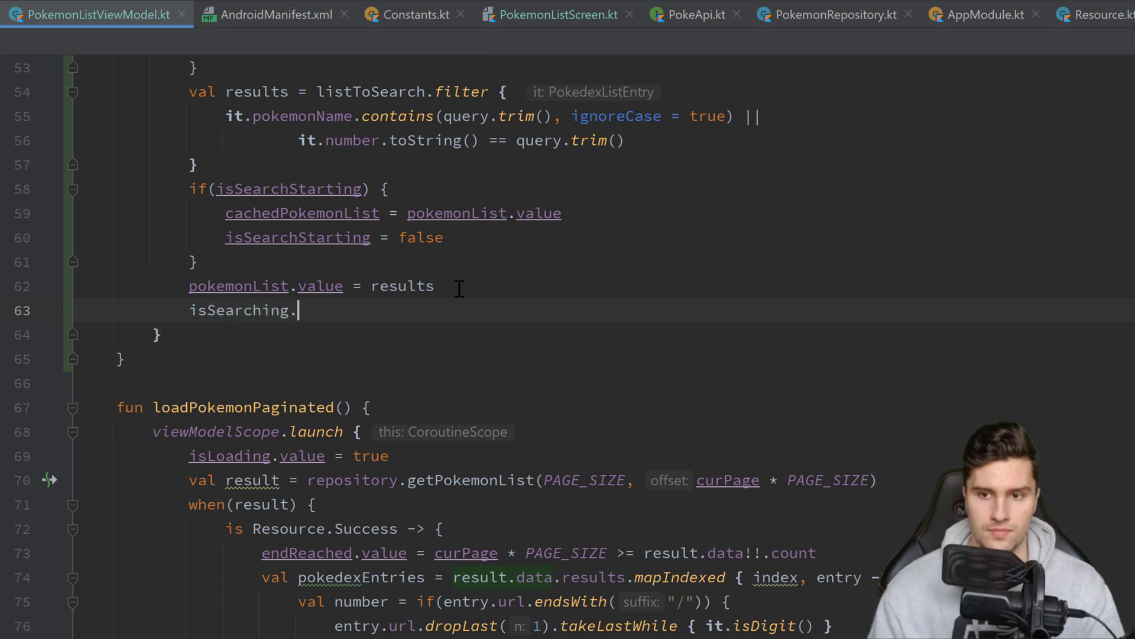
text(value = true)
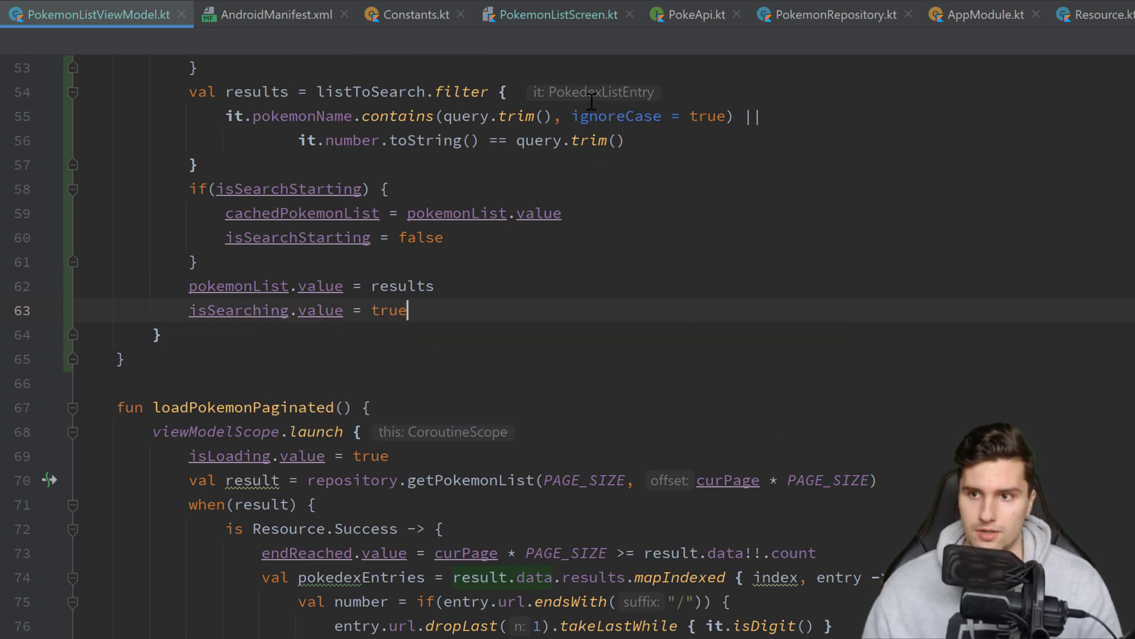
Step: In PokemonListScreen.kt, remember viewModel.isSearching and add !isSearching to the pagination condition
click(556, 14)
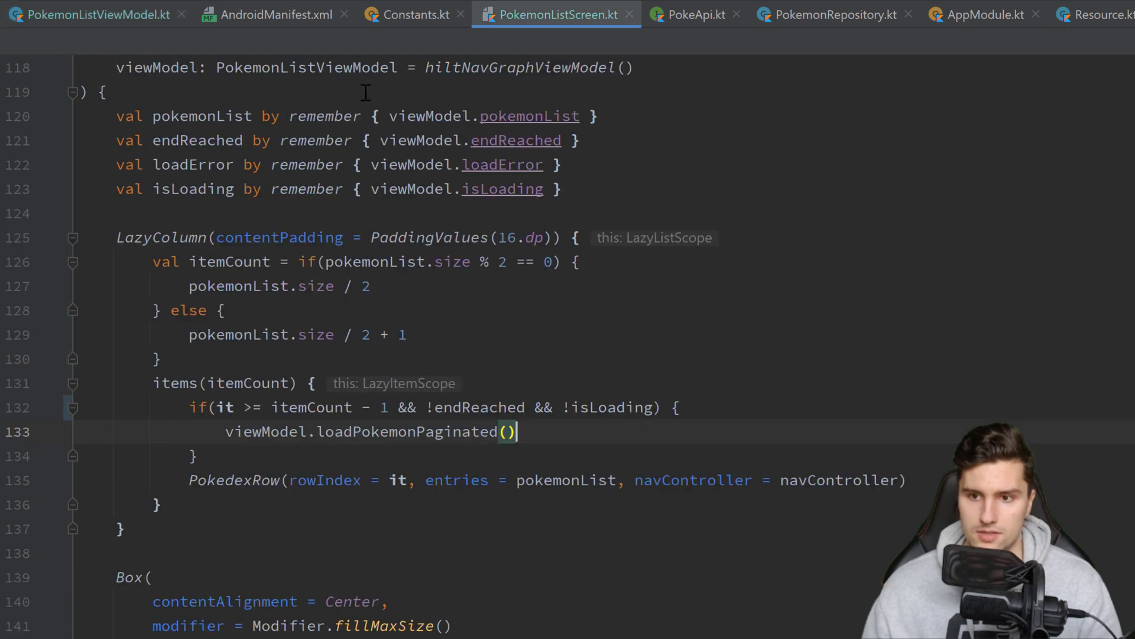
scroll(down, 3)
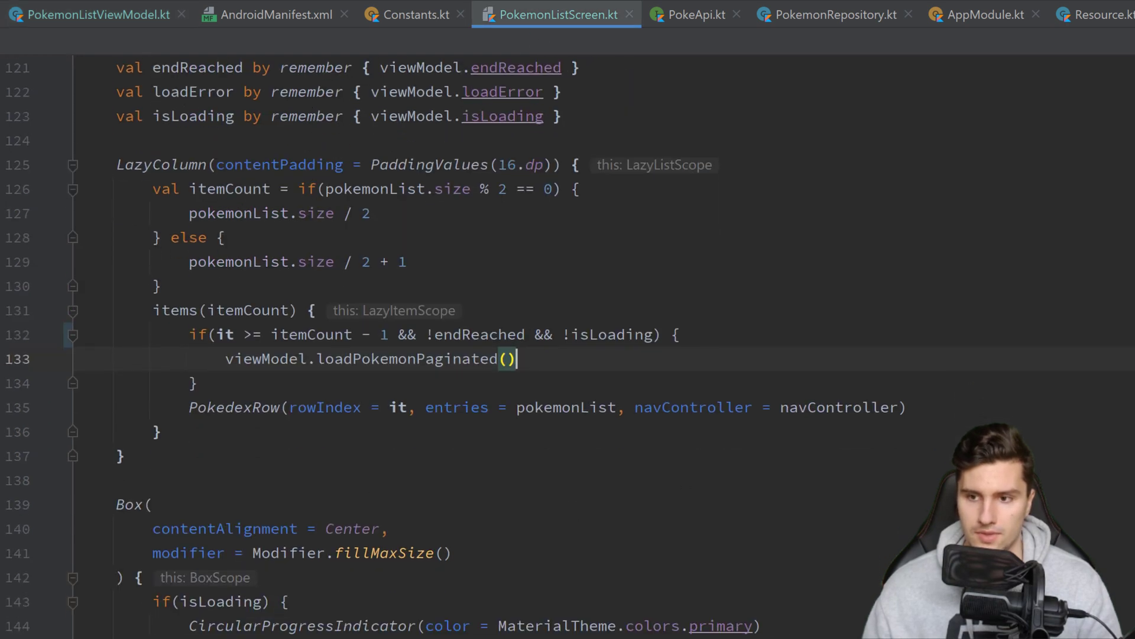
drag(189, 334, 196, 383)
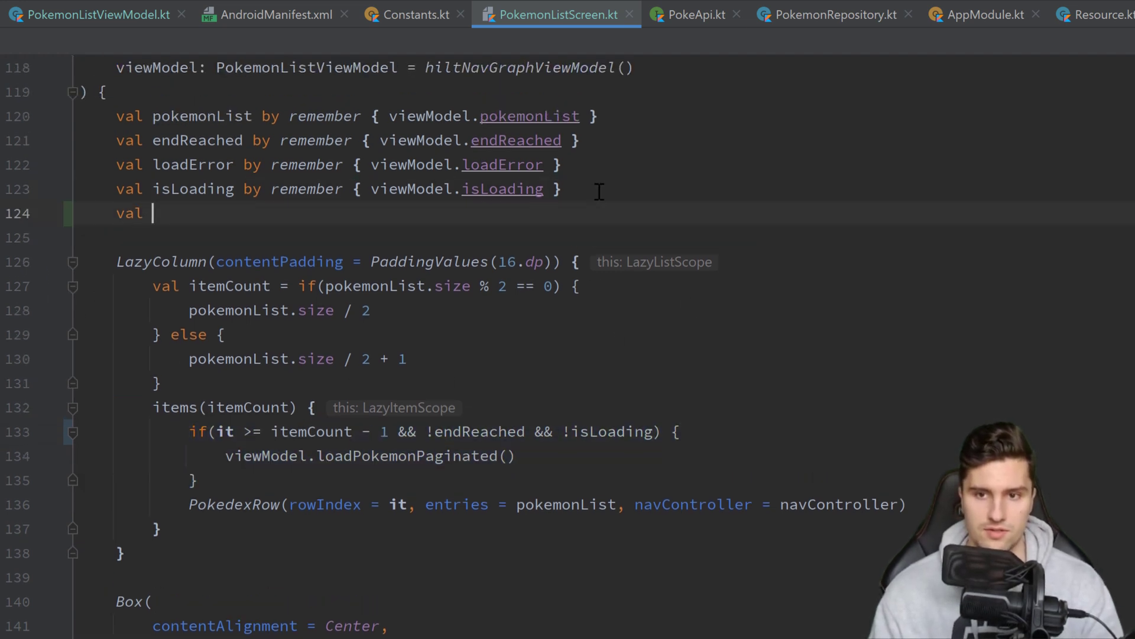
text(isSeaching by r)
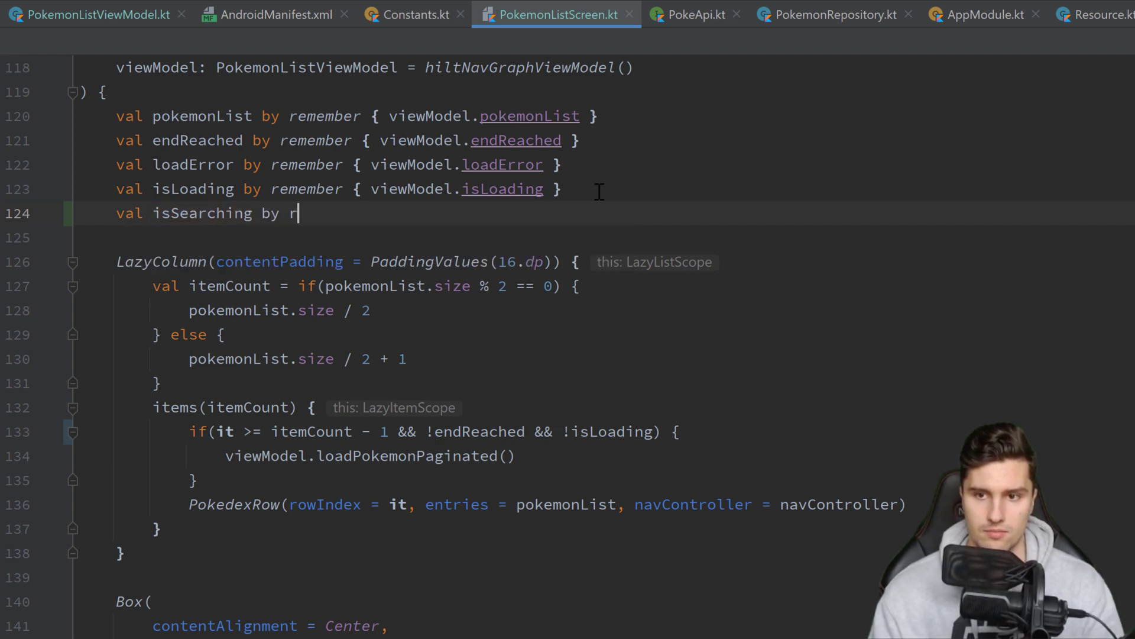
text(emember { viewmo)
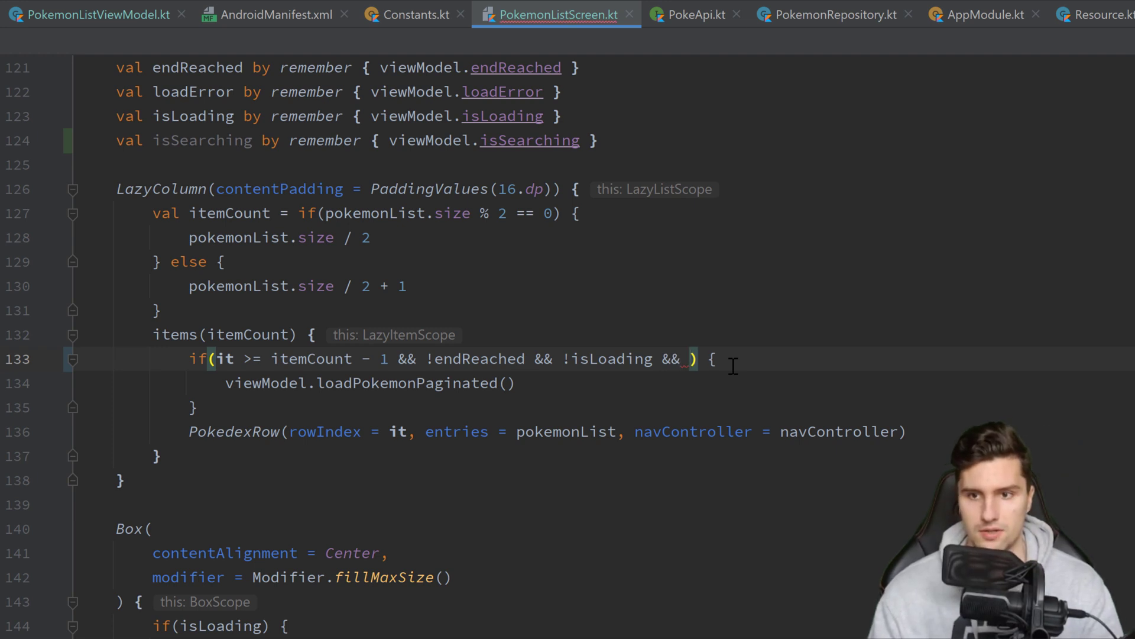
text(!isSe)
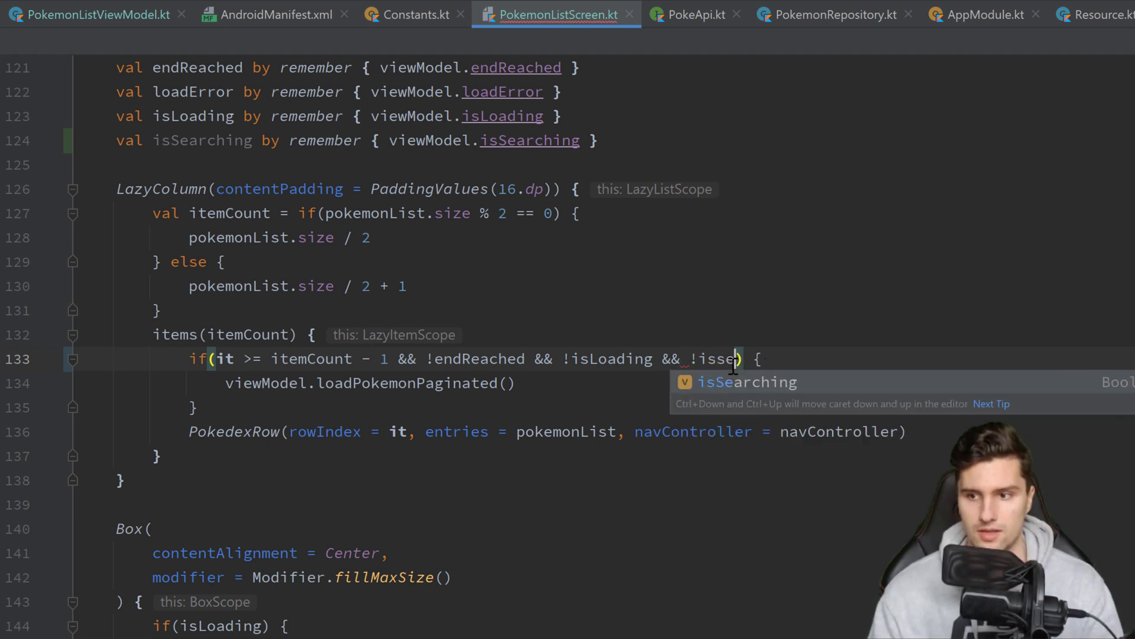
key(Tab)
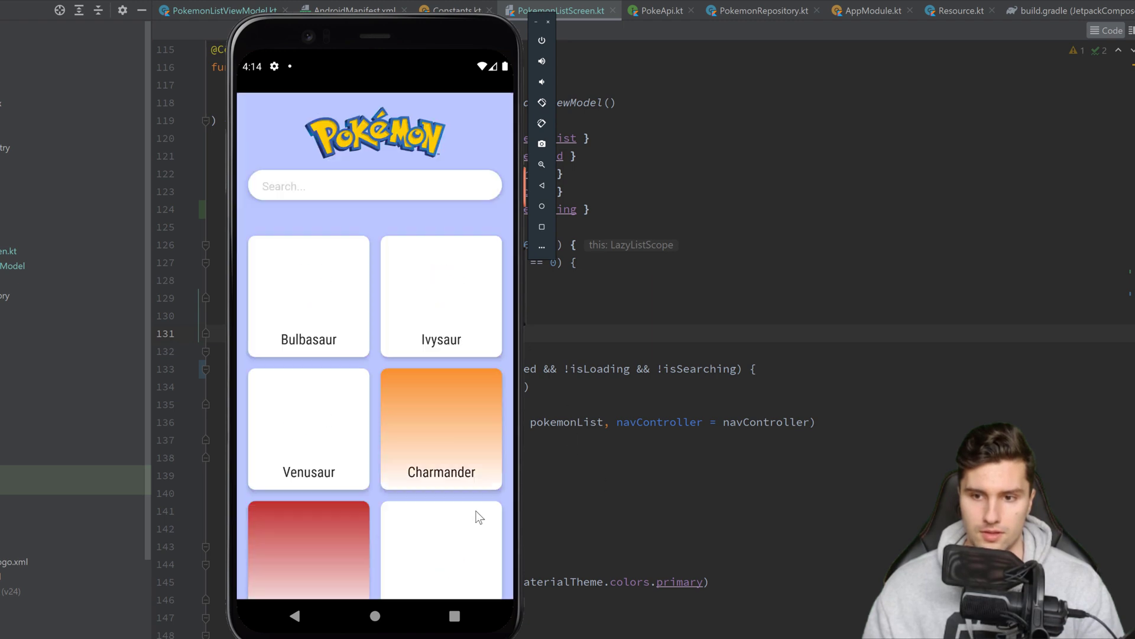
Step: Scroll the Pokédex grid down to Poliwag and type 'char' into the search field
scroll(down, 3)
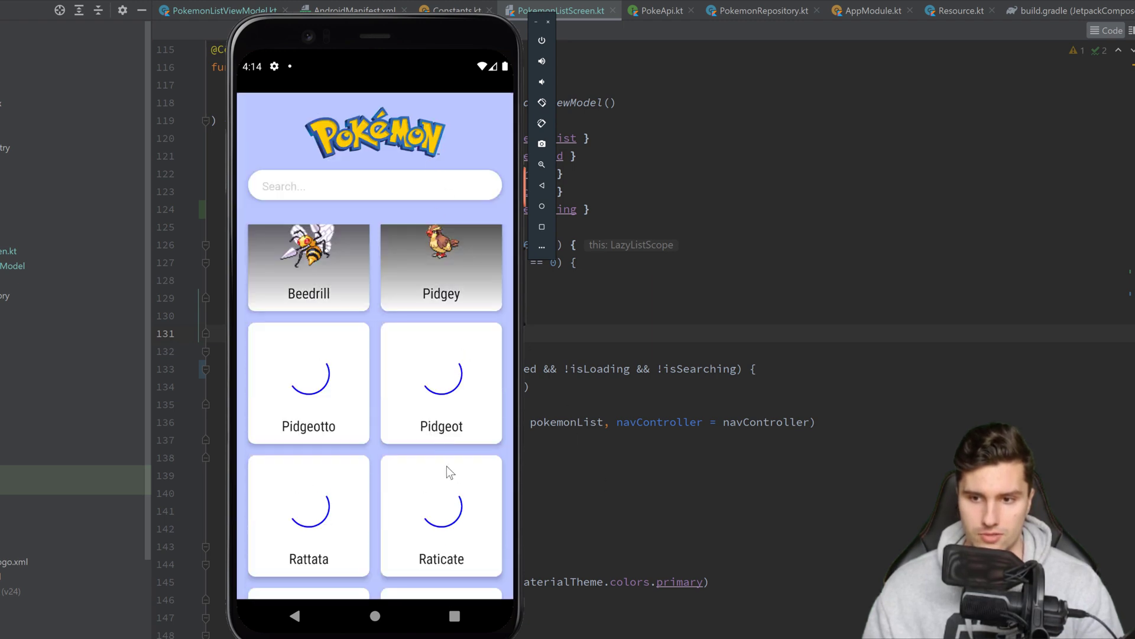
scroll(down, 3)
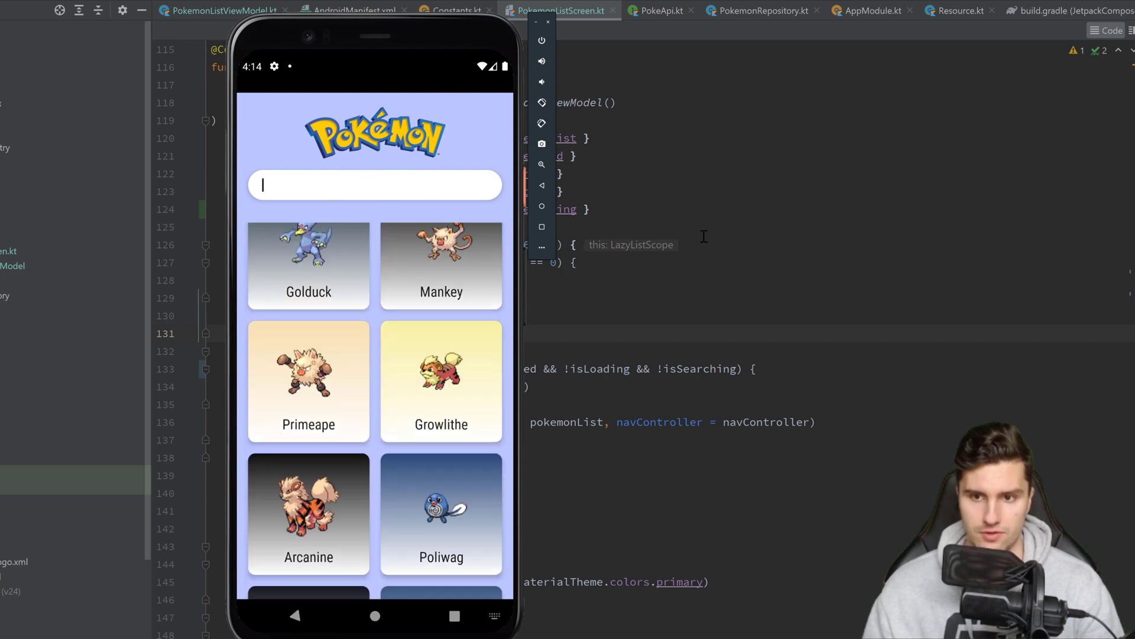
text(cha)
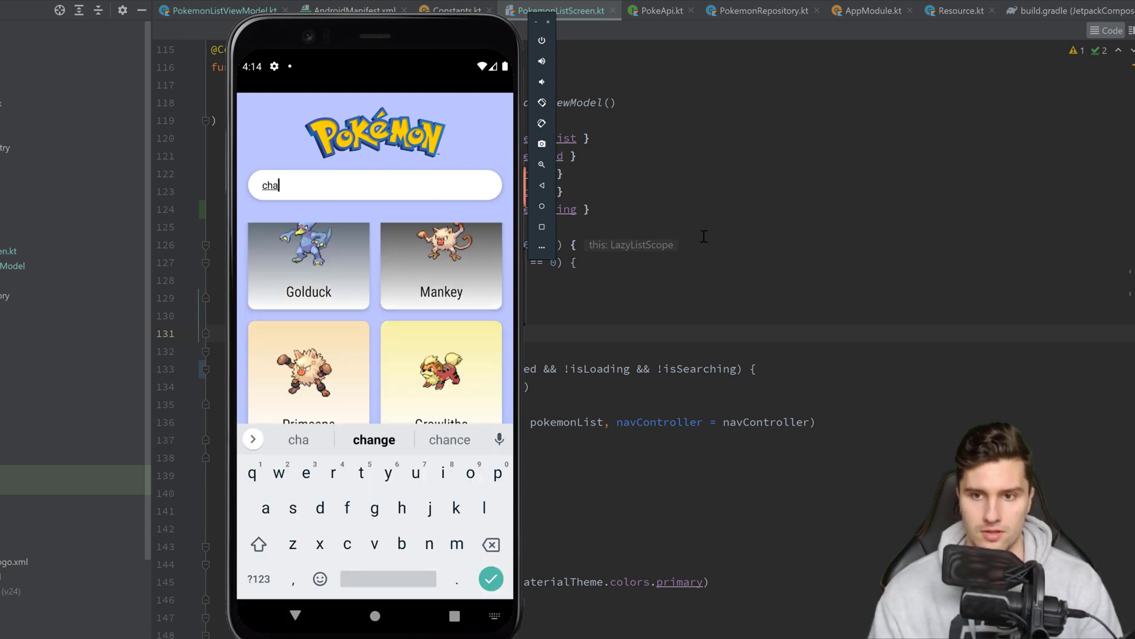
text(r)
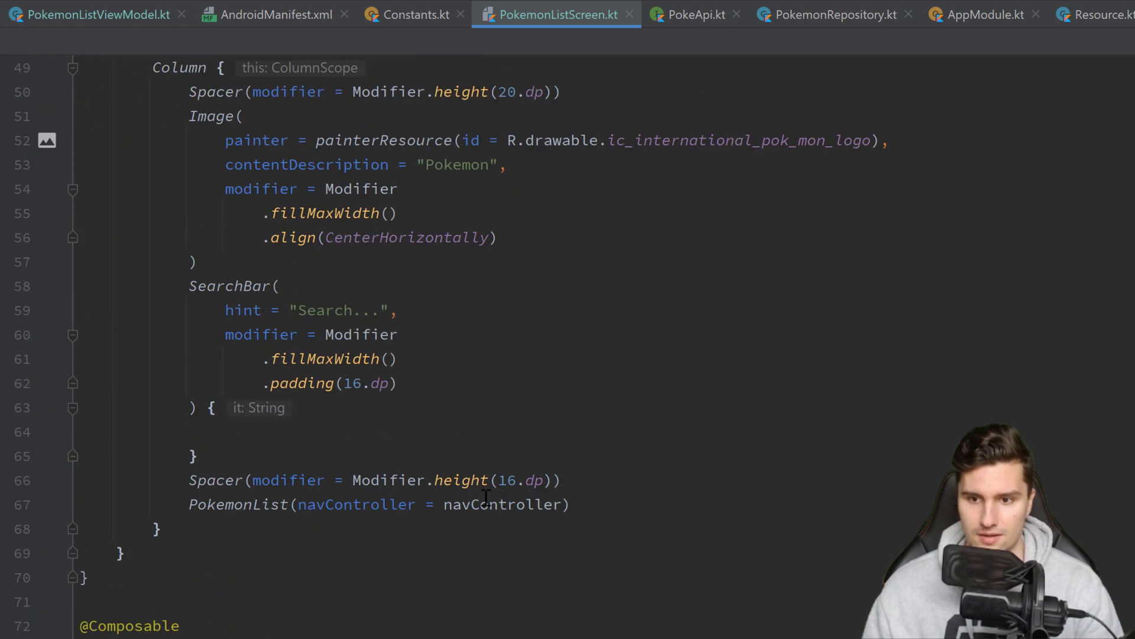
Step: Call viewModel.searchPokemonList(it) inside the SearchBar trailing lambda
drag(188, 285, 199, 456)
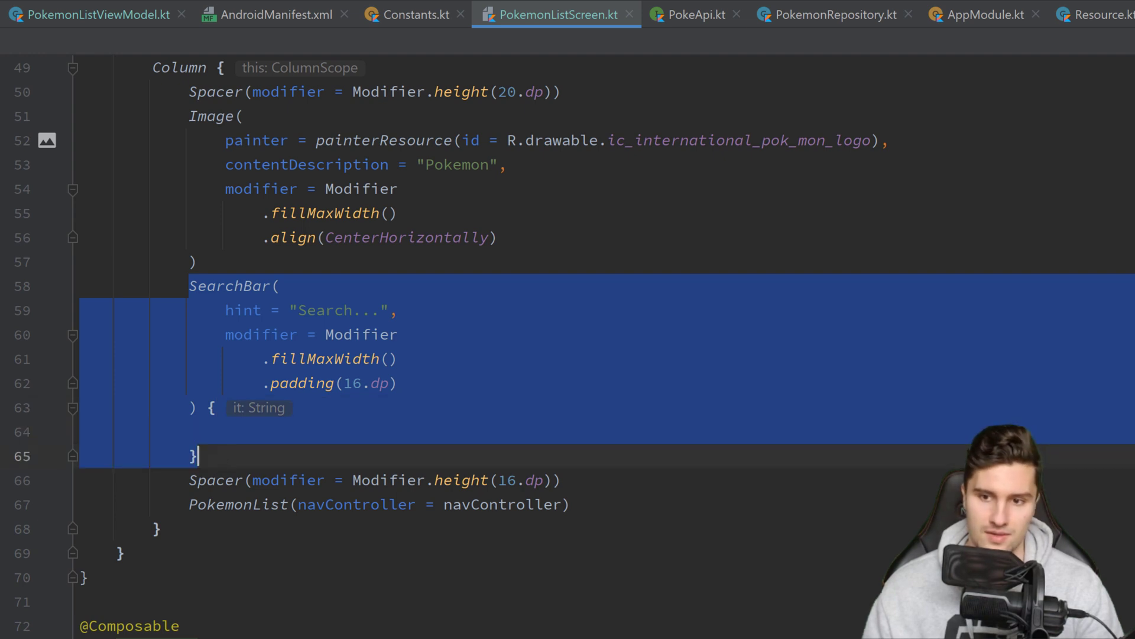
scroll(down, 3)
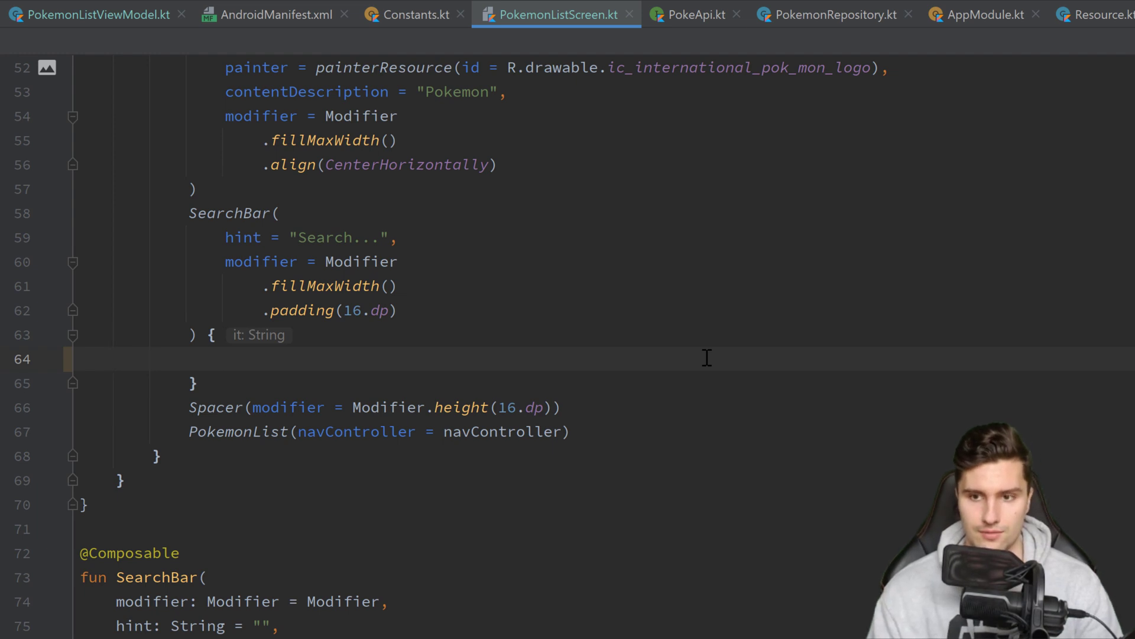
text(view)
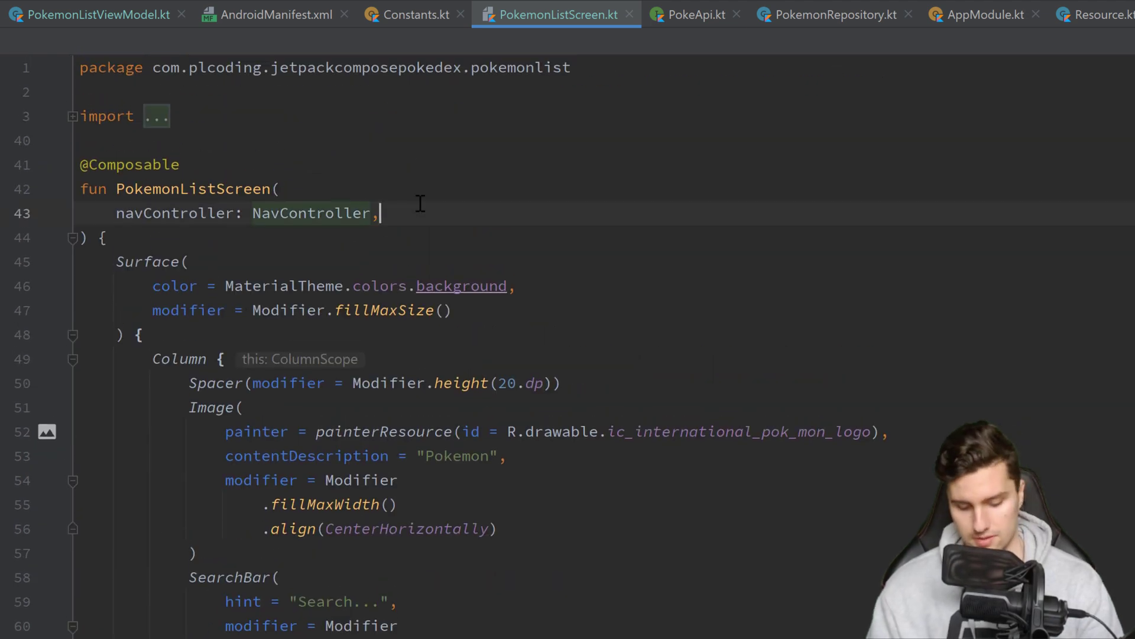
text(viewModel)
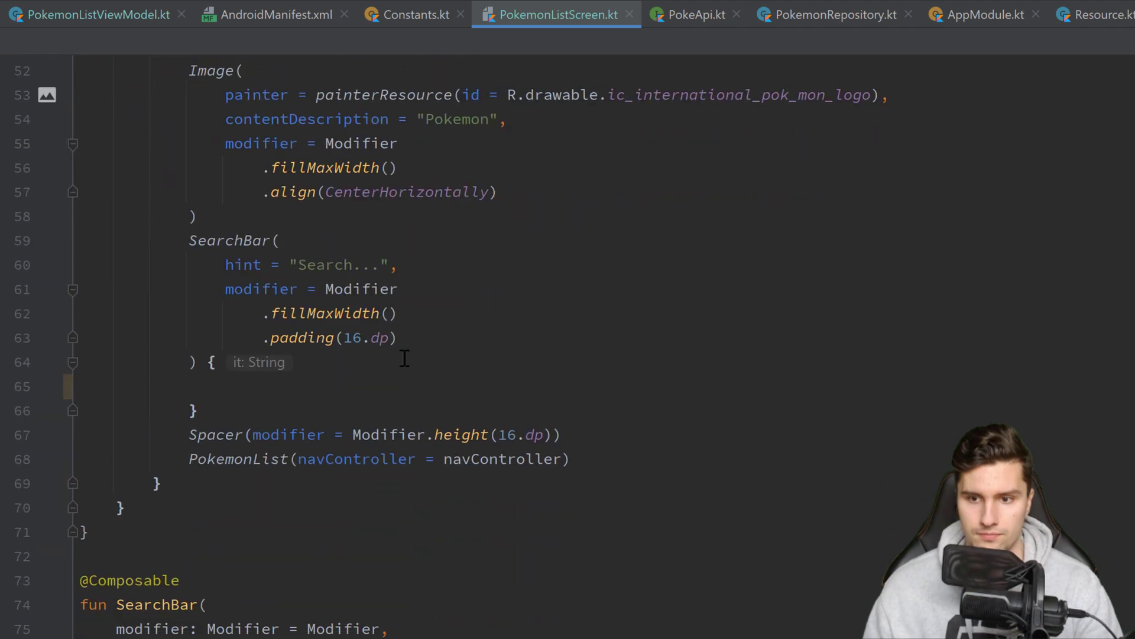
text(viewm)
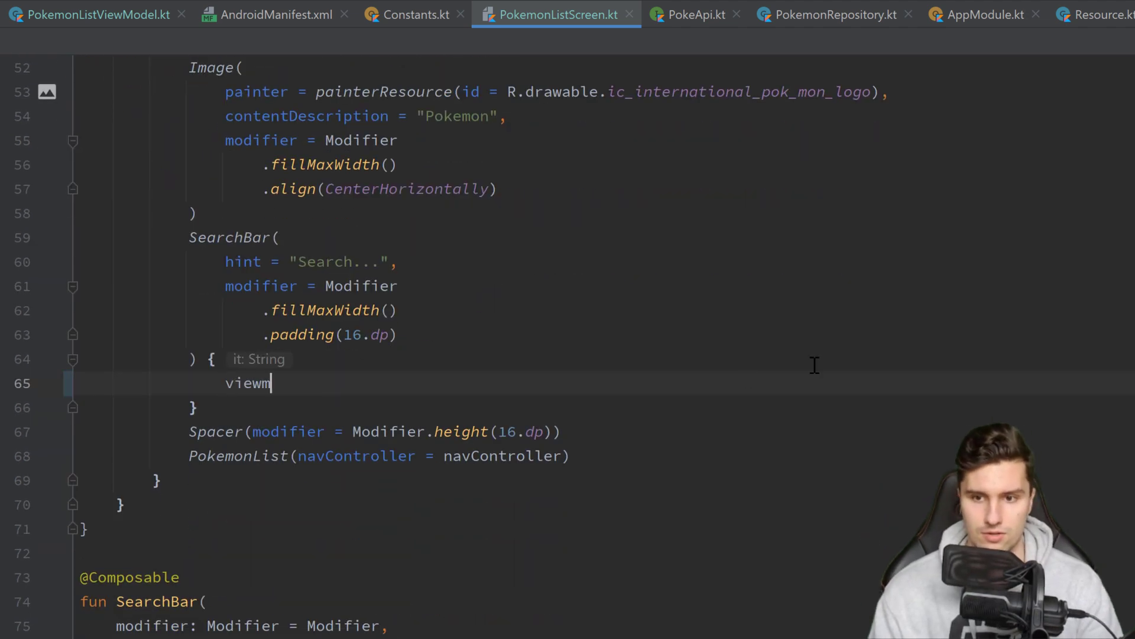
text(Model.sear)
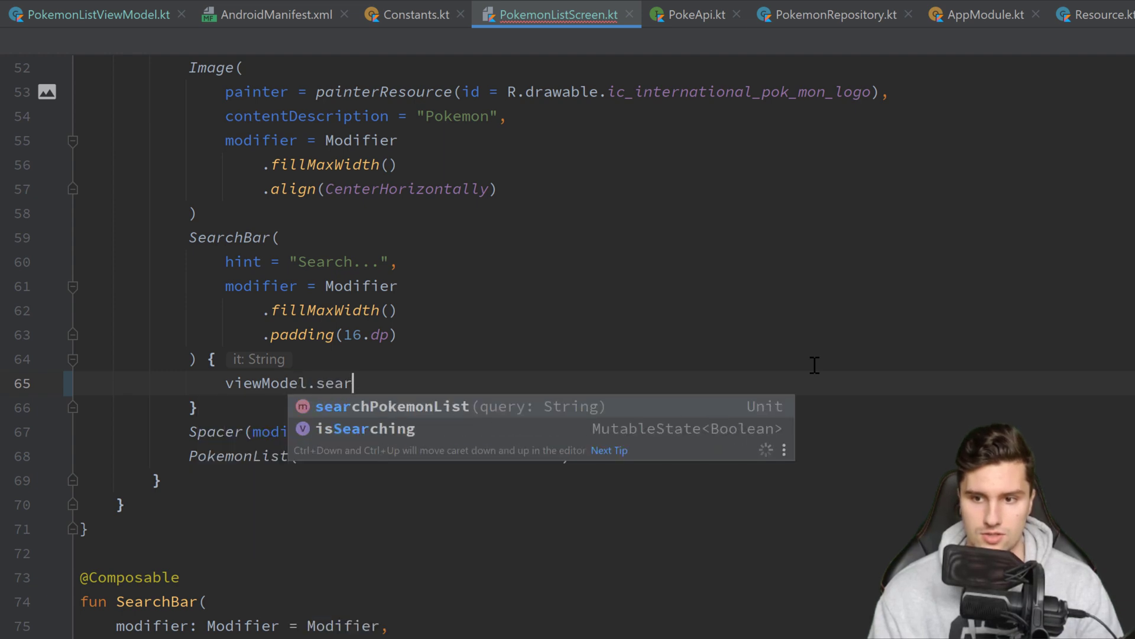
key(Tab)
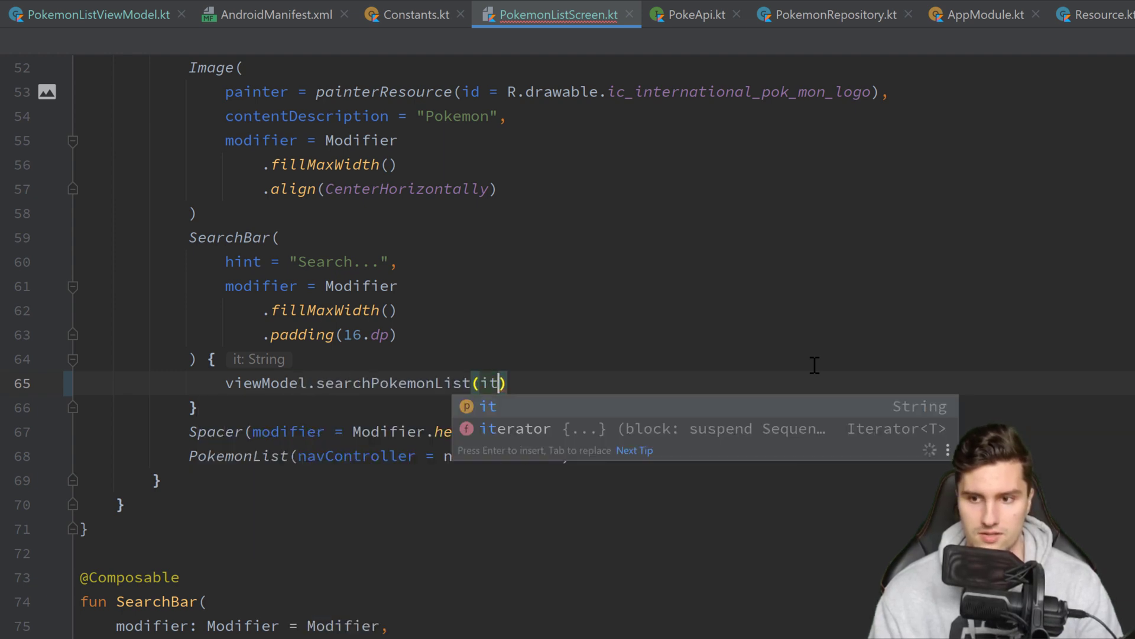
key(Escape)
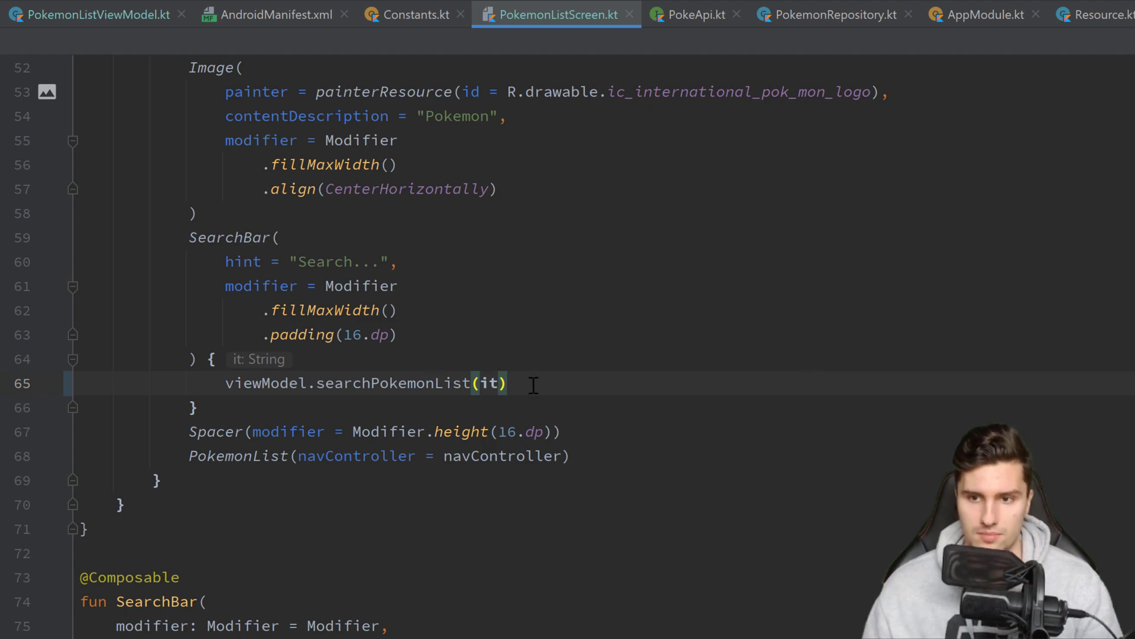
scroll(down, 3)
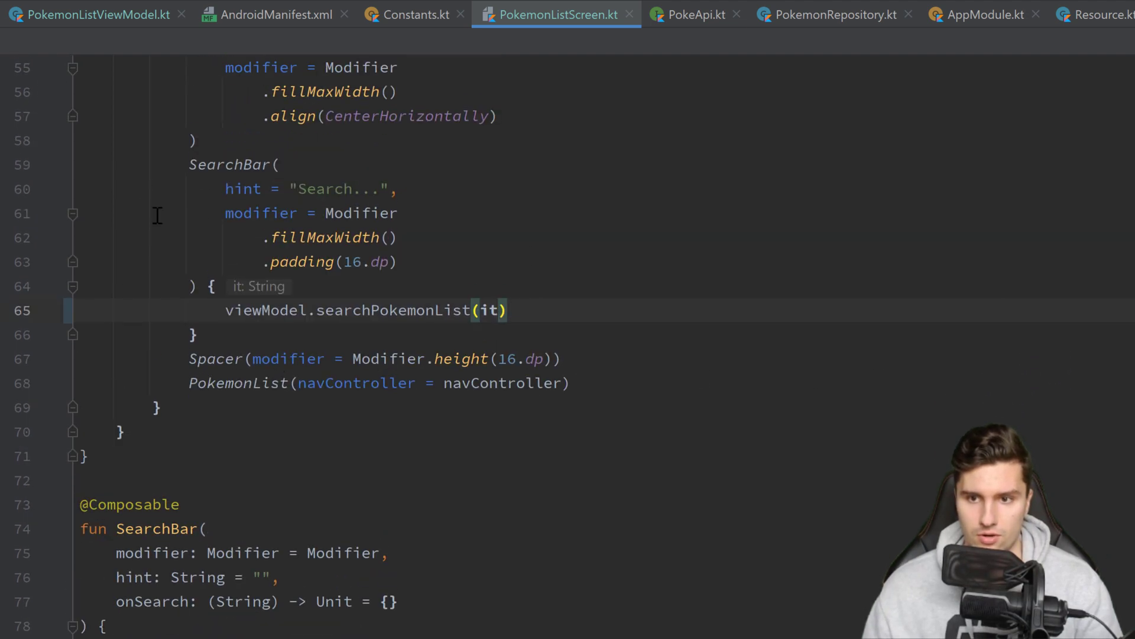
Step: Append && text.isNotEmpty() to the isHintDisplayed condition in SearchBar's onFocusChanged
scroll(down, 3)
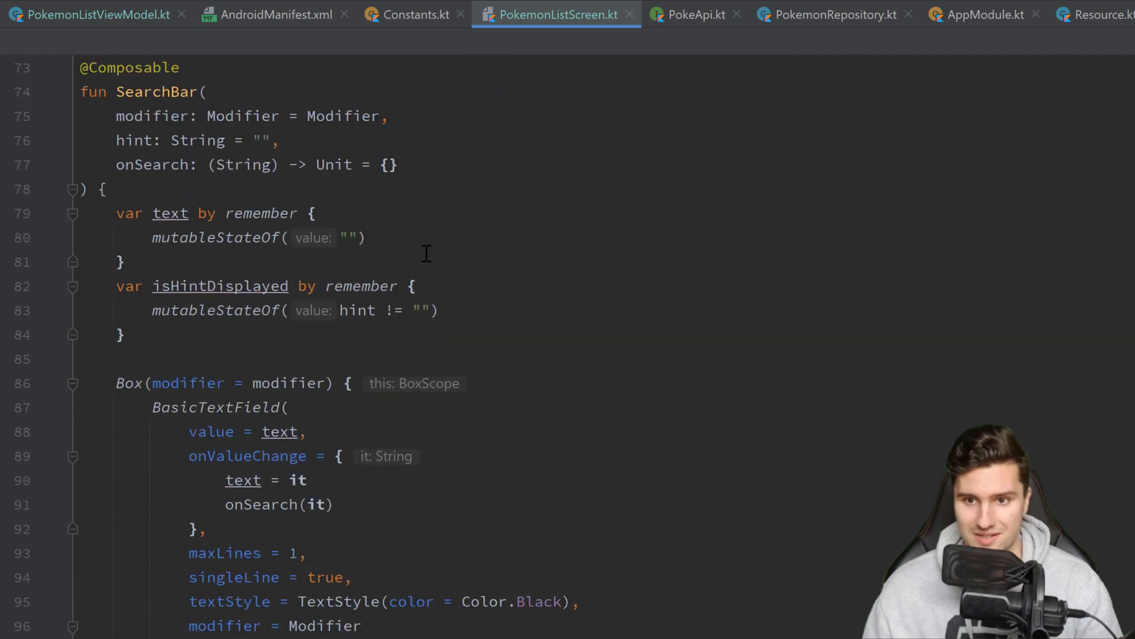
scroll(down, 3)
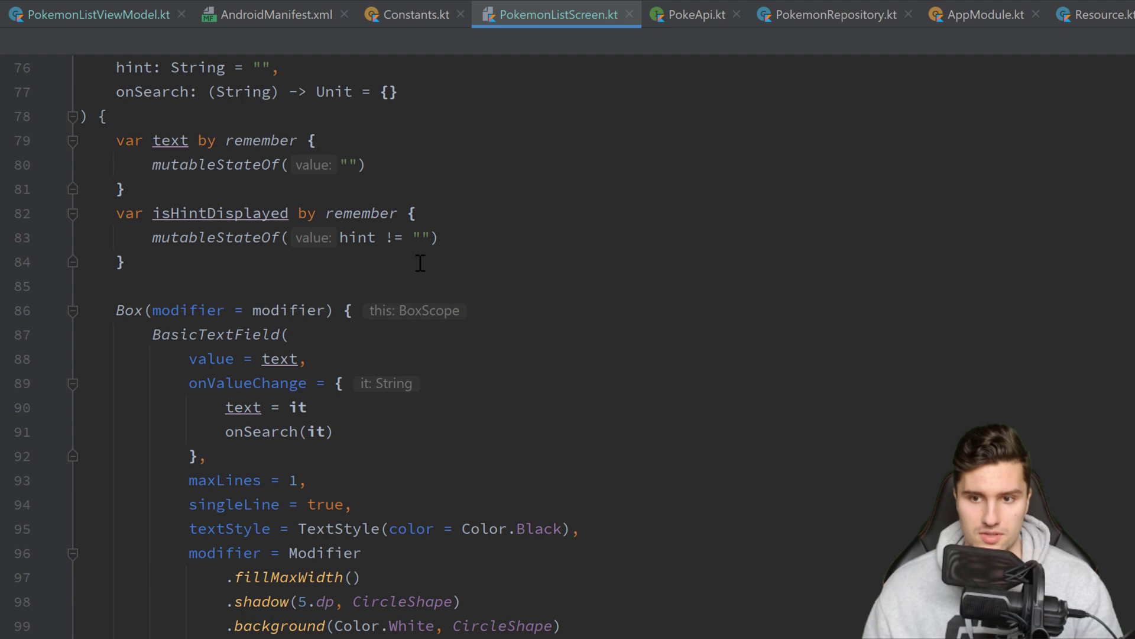
scroll(down, 3)
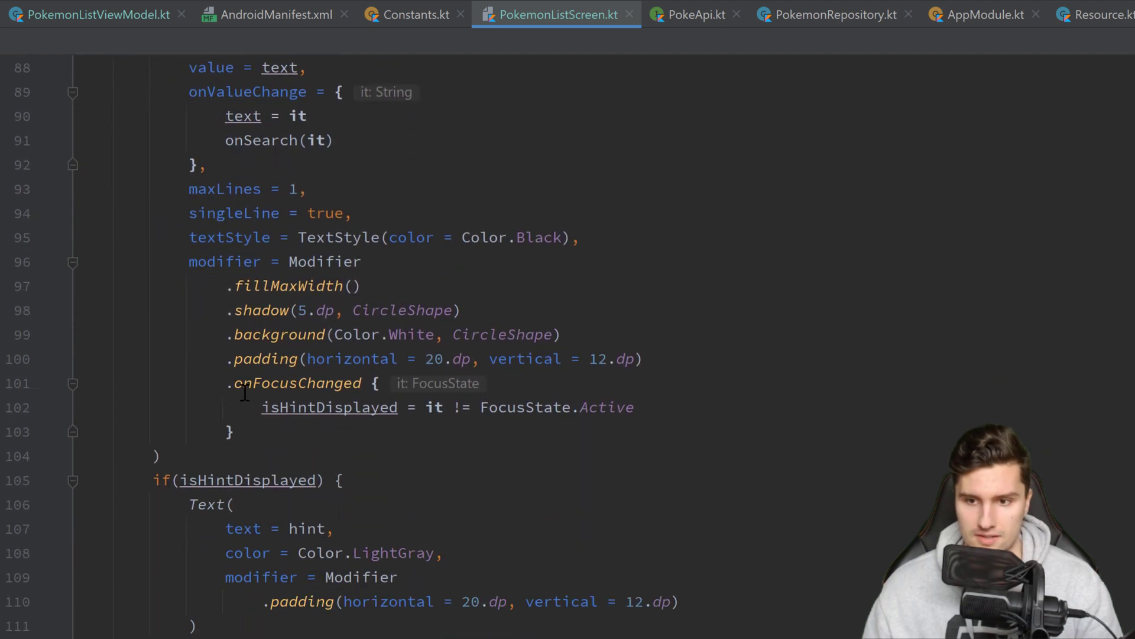
scroll(down, 3)
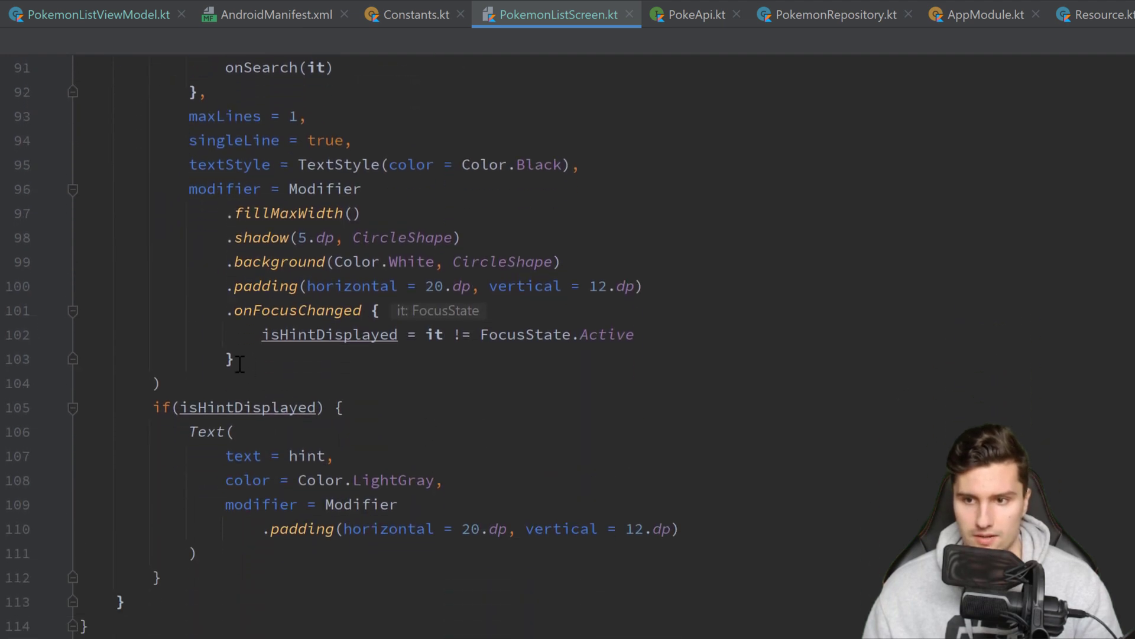
drag(227, 309, 236, 358)
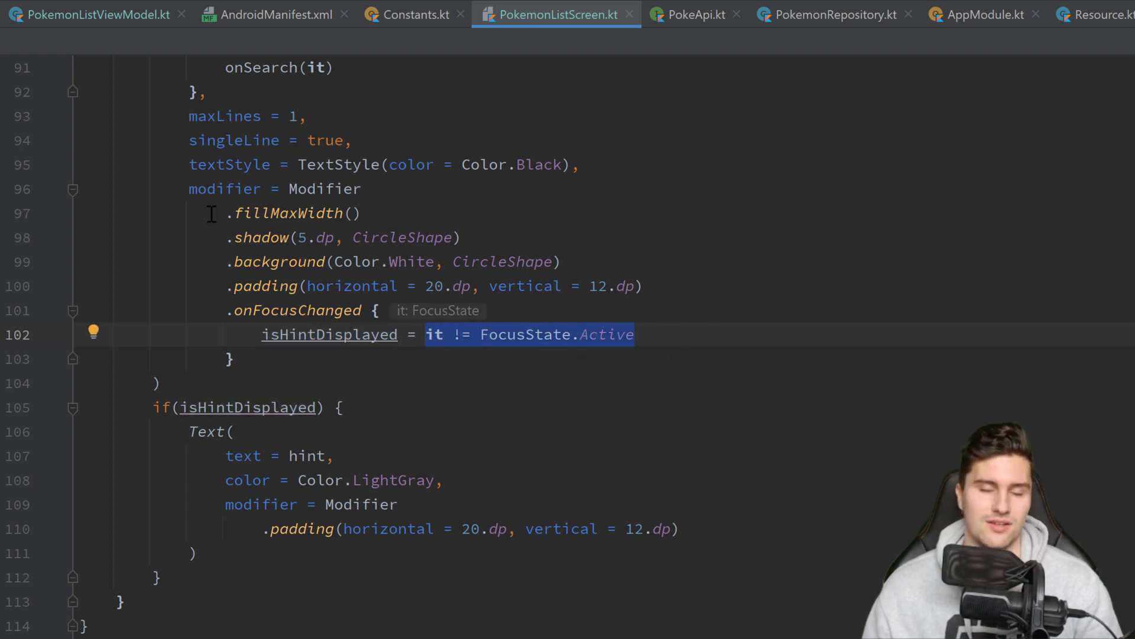
mouse_move(922, 350)
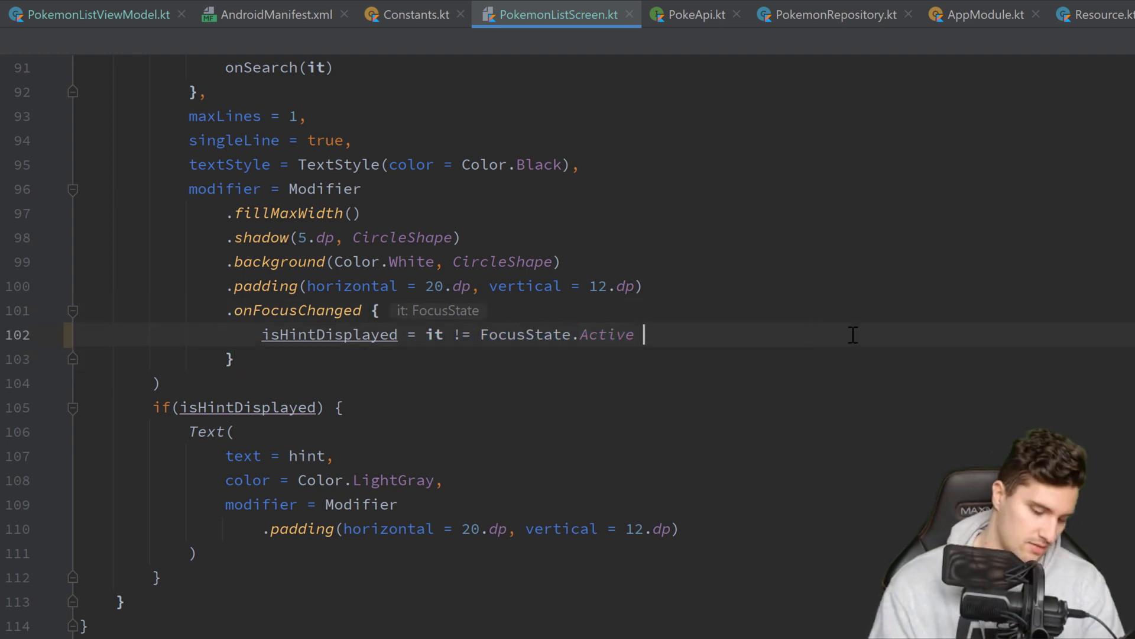
text(&& text)
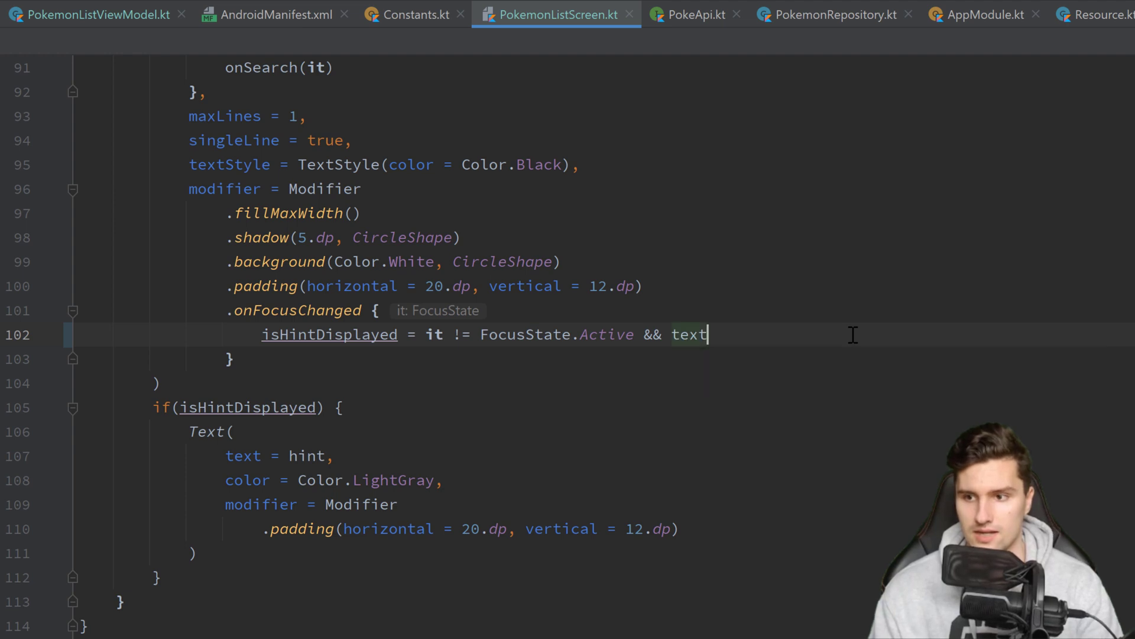
text(.i)
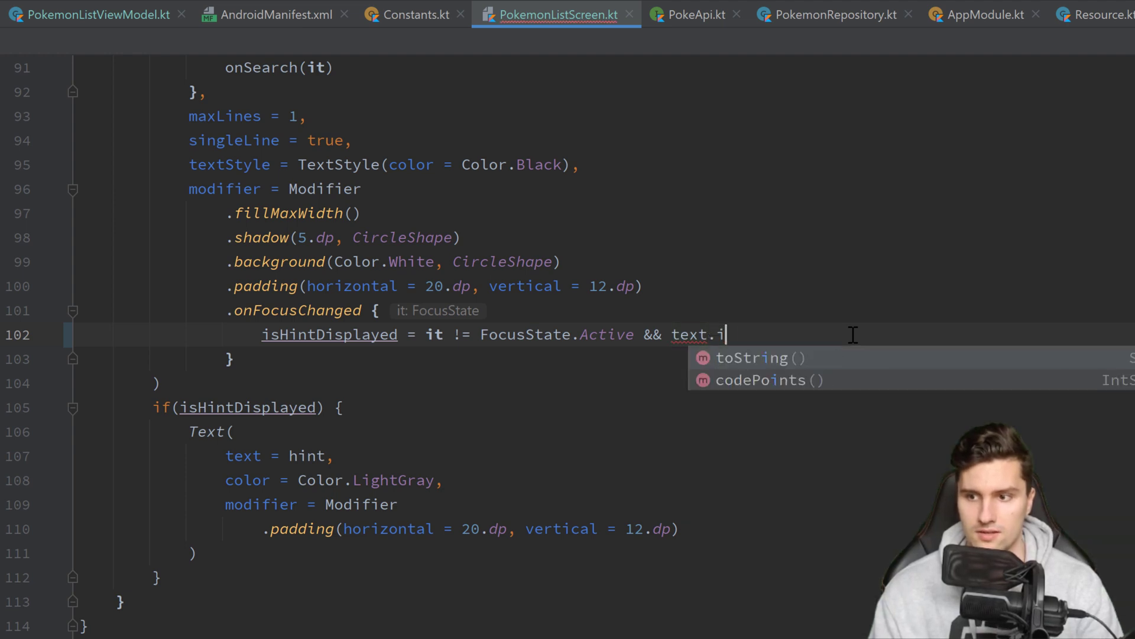
text(sNotEmpty())
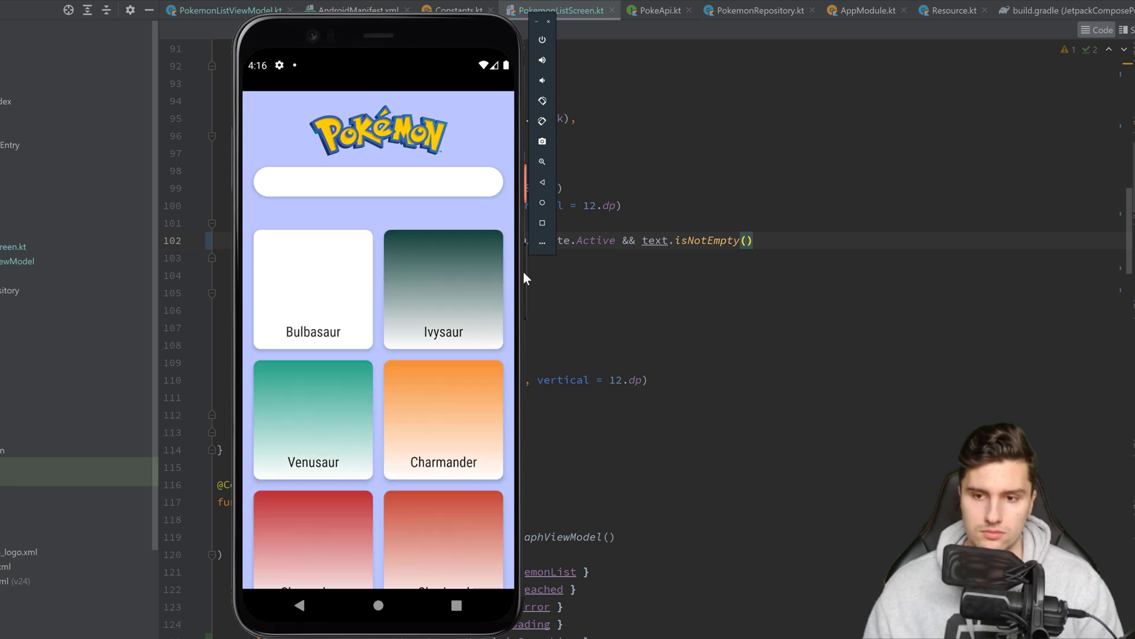
Step: Scroll the rebuilt Pokédex grid, type 'cha' and 'mew' into search, and refocus the field
scroll(down, 3)
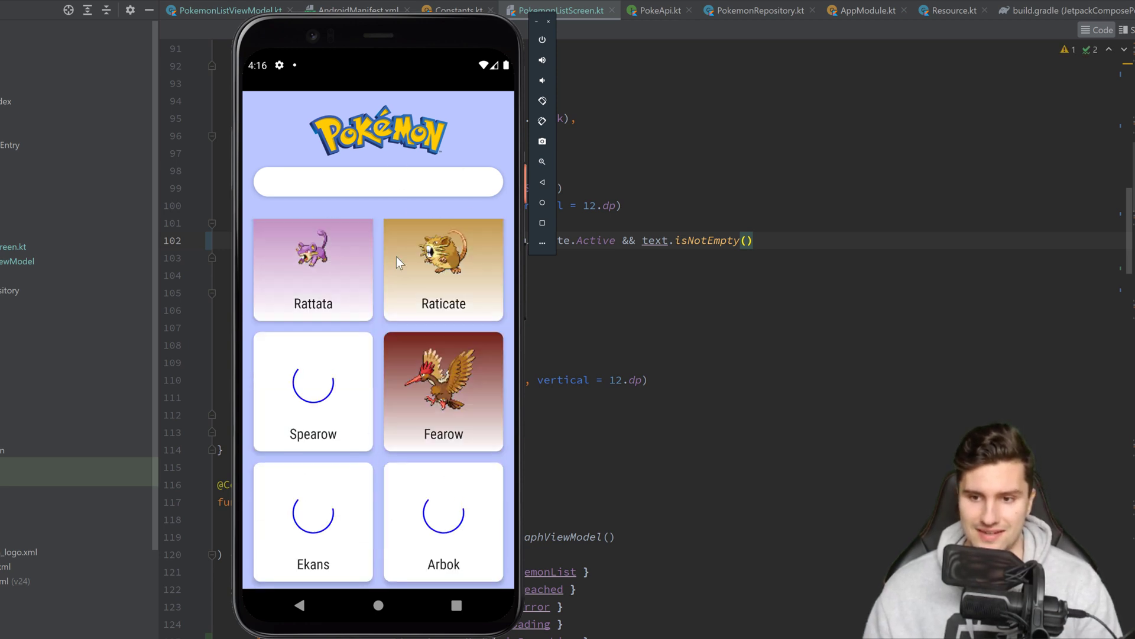
scroll(down, 3)
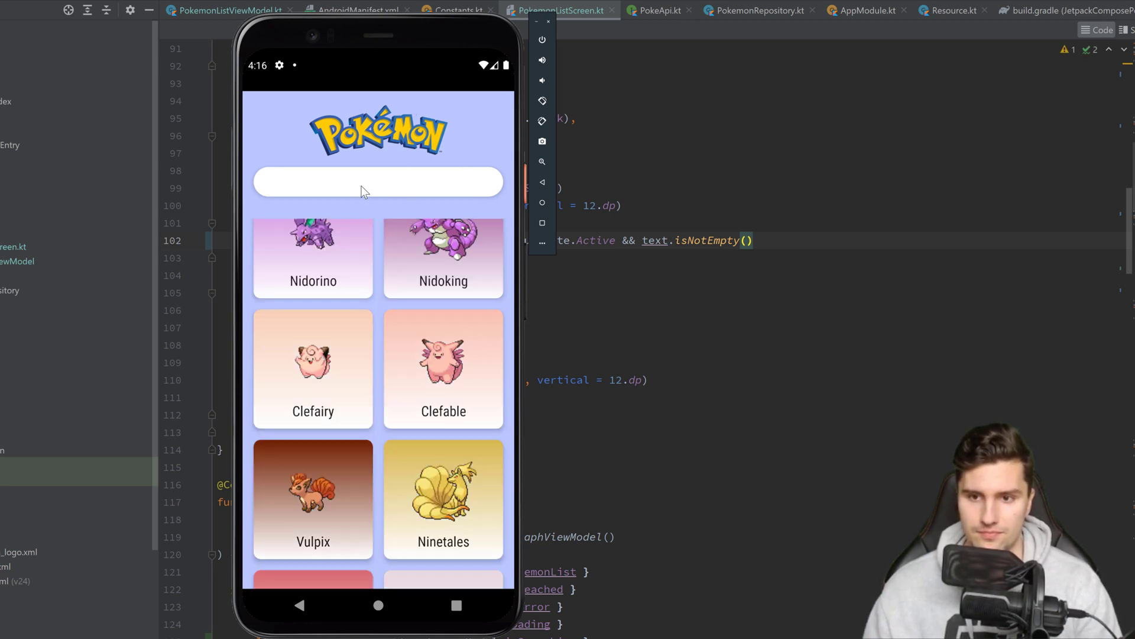
text(cha)
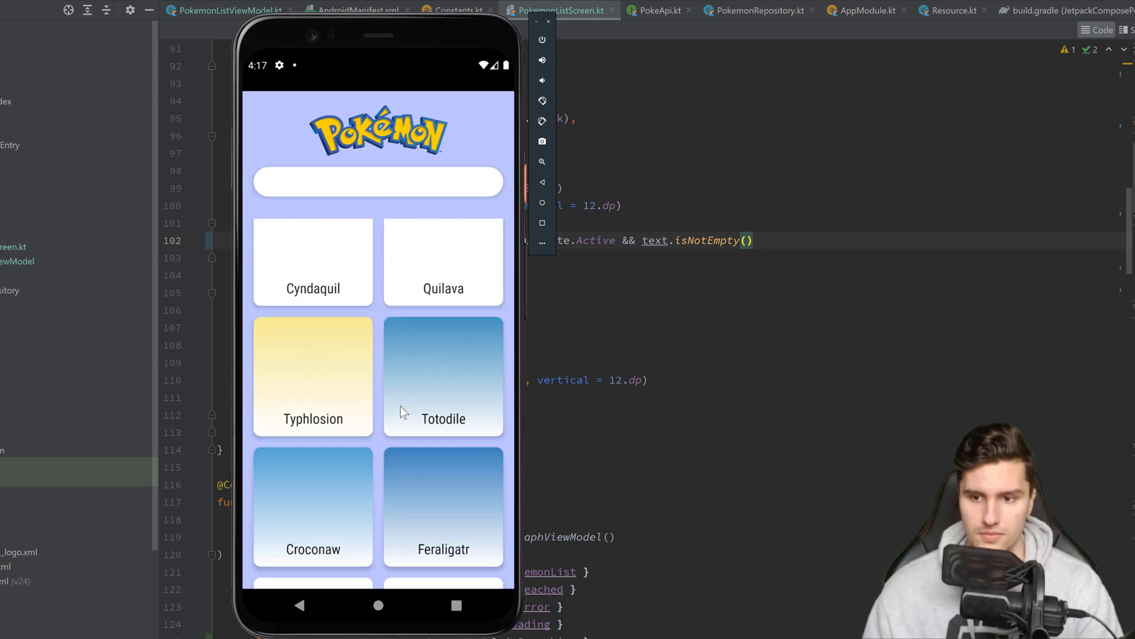
click(377, 181)
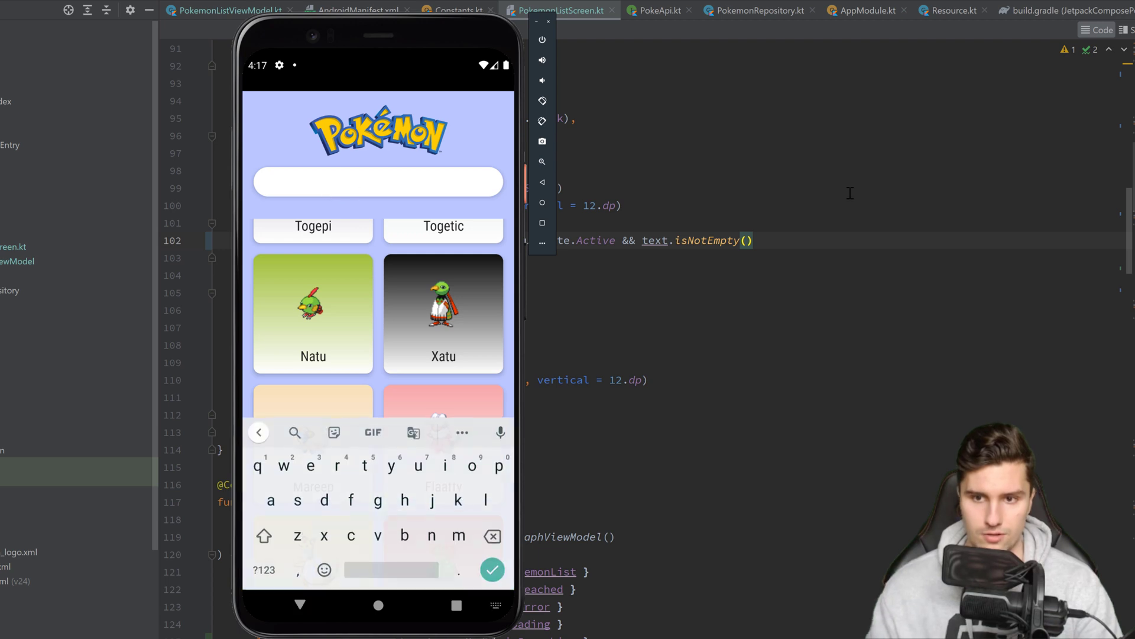
text(mew)
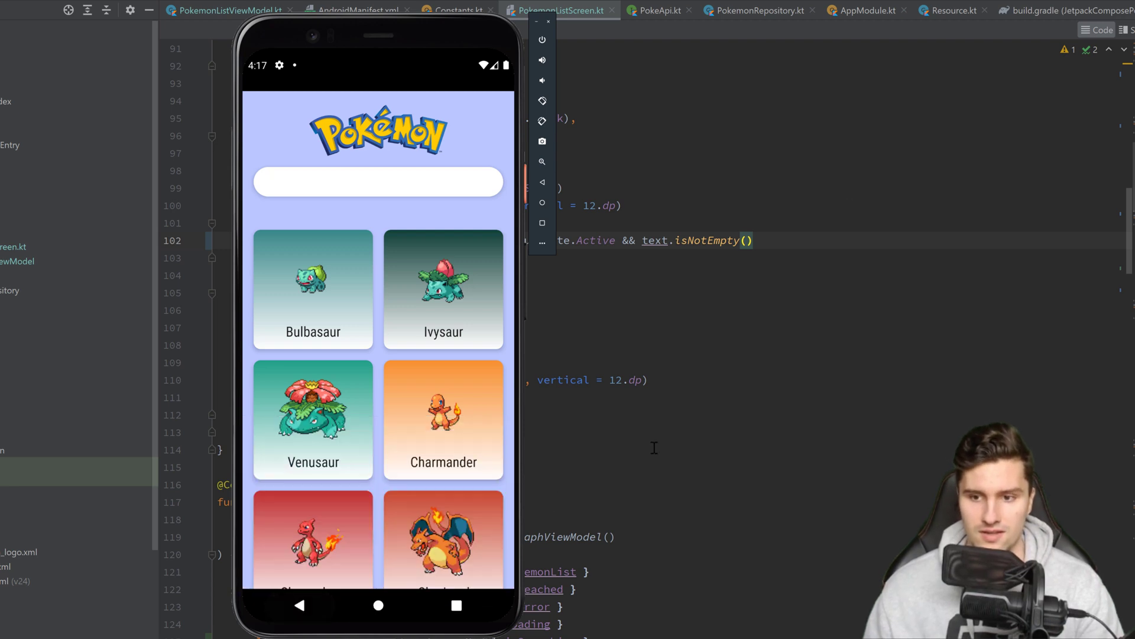
click(378, 181)
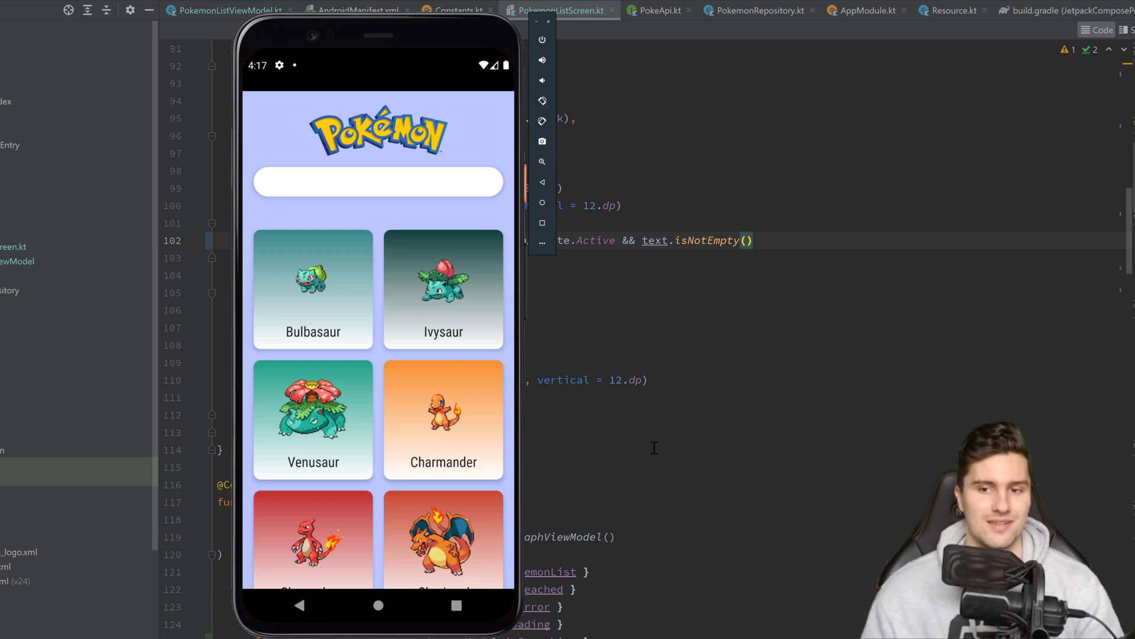
click(378, 182)
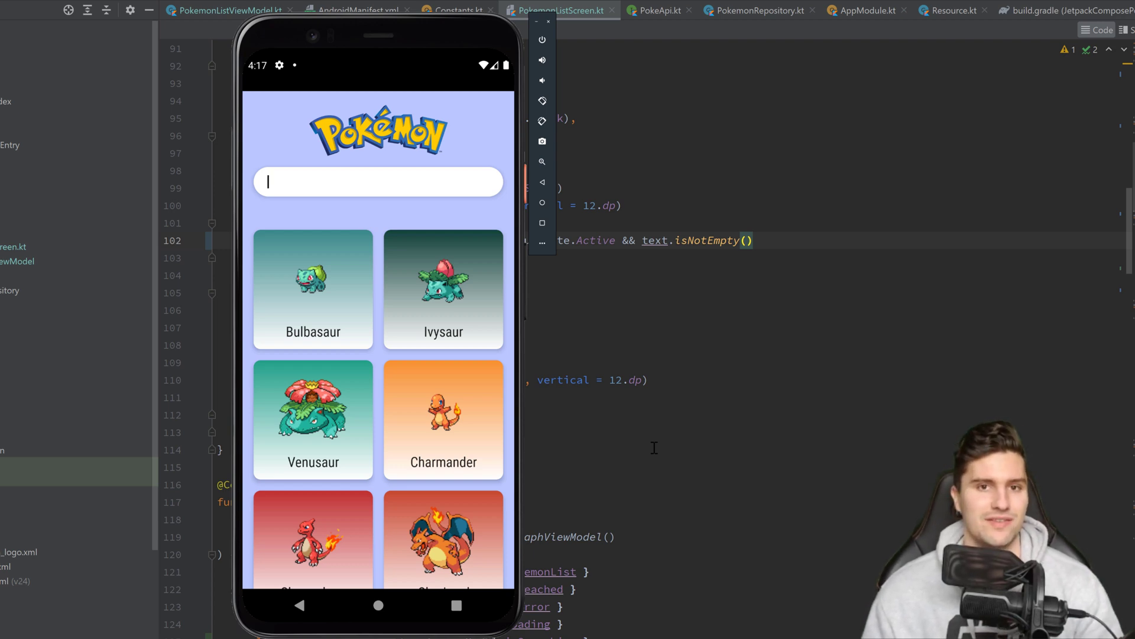